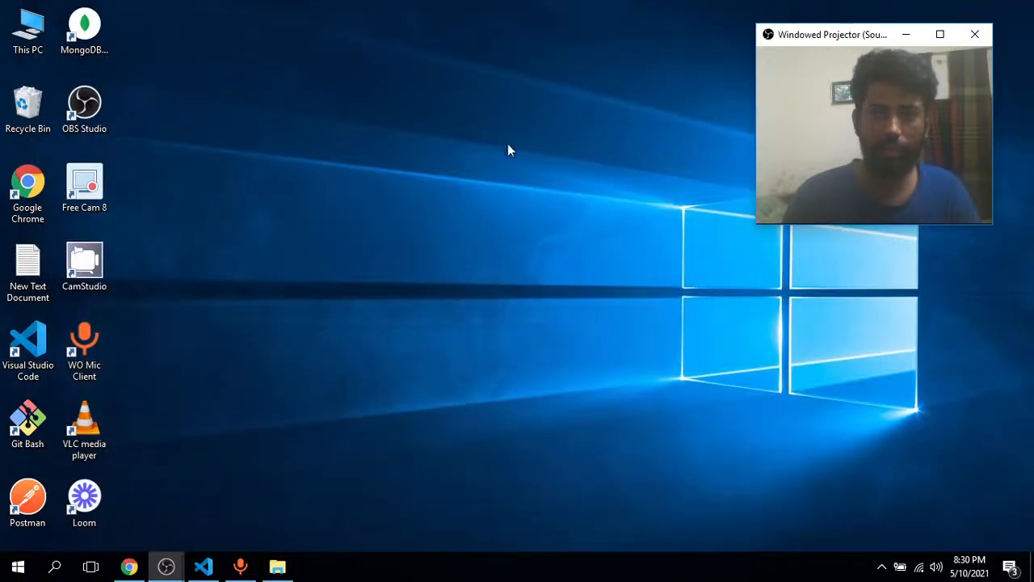
mouse_move(398, 292)
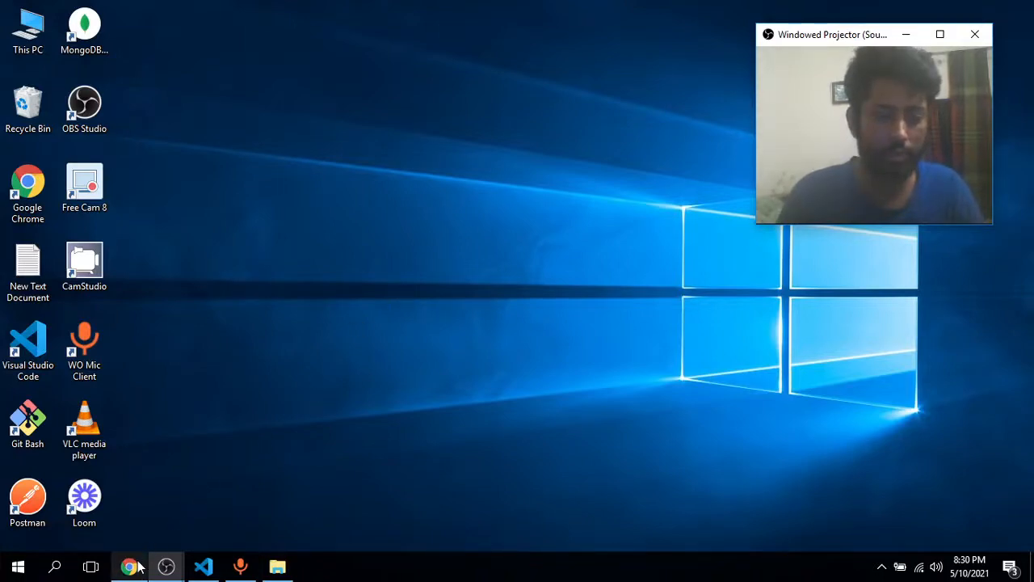
Bring up Chrome showing the Google search results for sslcommerz docs.
left_click(129, 565)
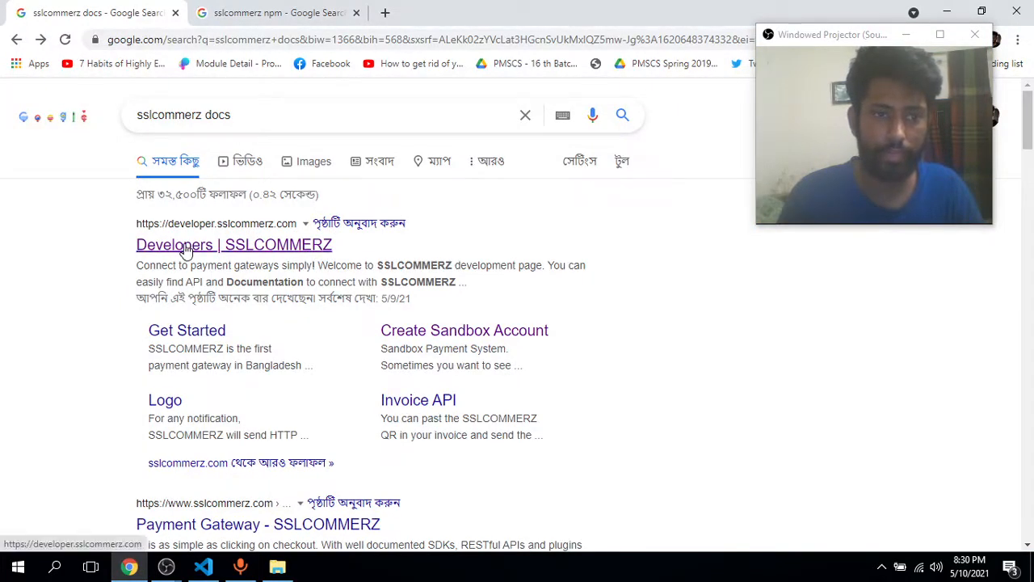
Open the SSLCOMMERZ Developers result, scroll to the Integration steps and highlight GatewayPageURL.
left_click(233, 244)
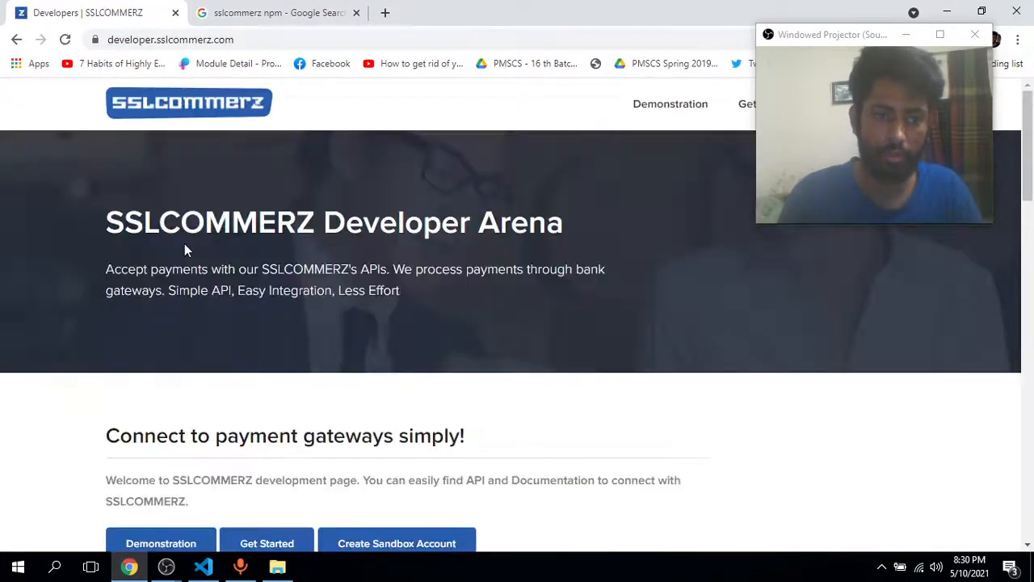
scroll("down", 3)
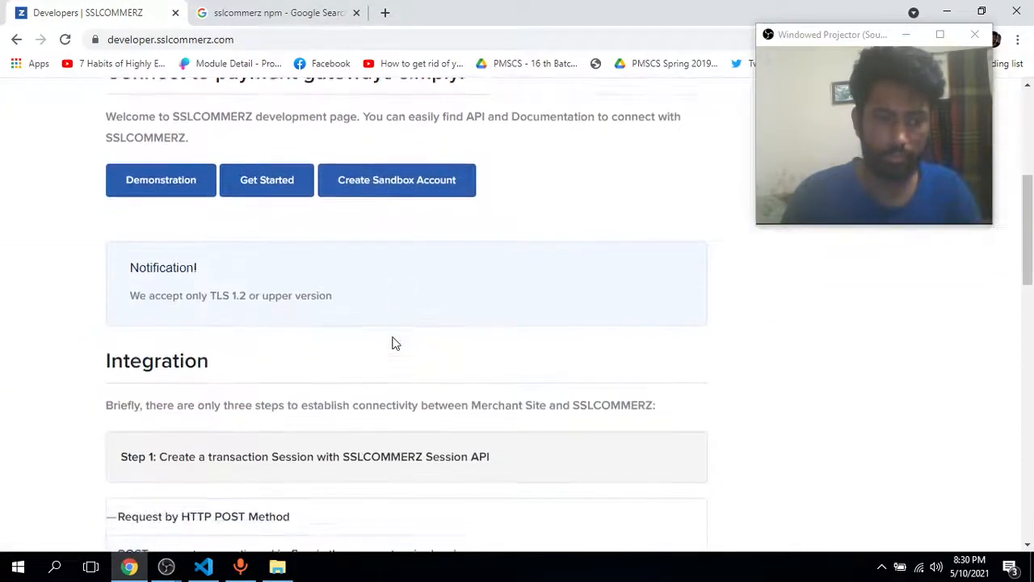
scroll("down", 3)
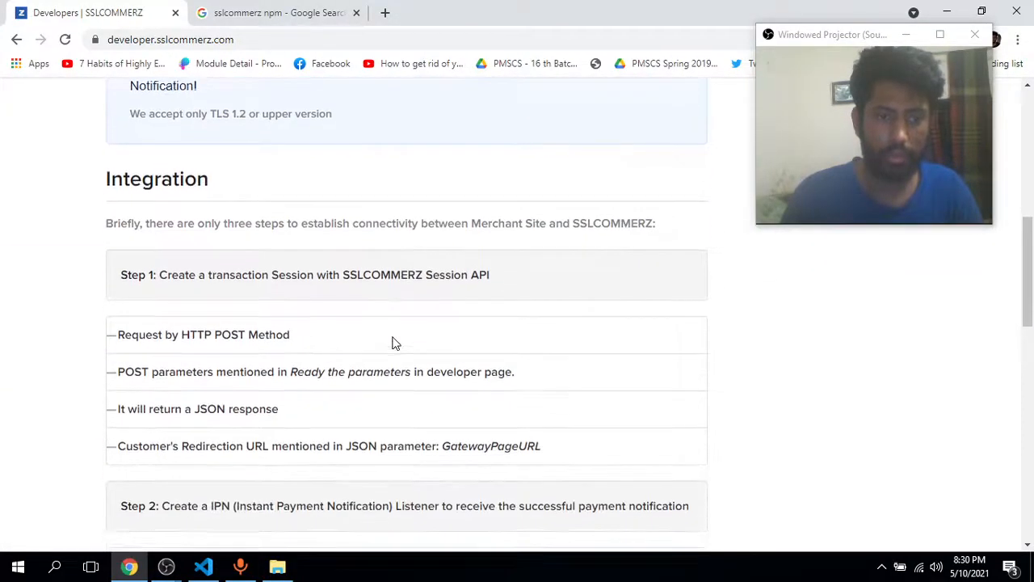
mouse_move(283, 304)
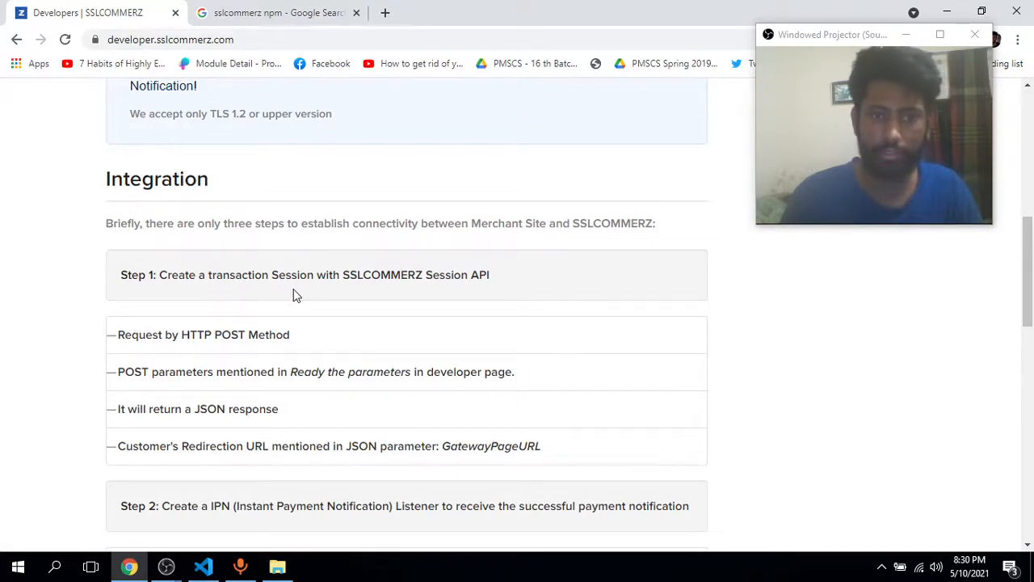
scroll("down", 3)
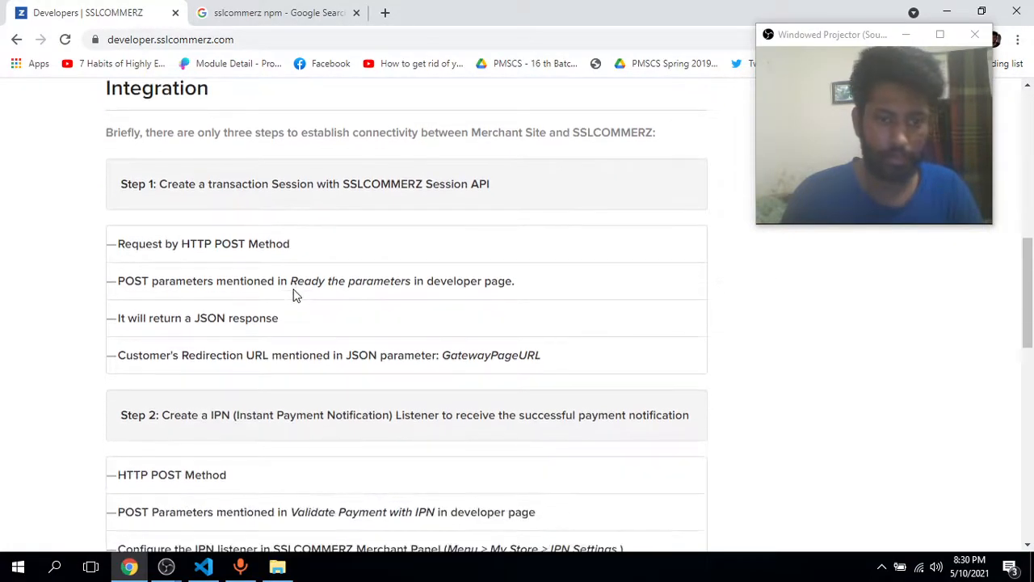
mouse_move(184, 272)
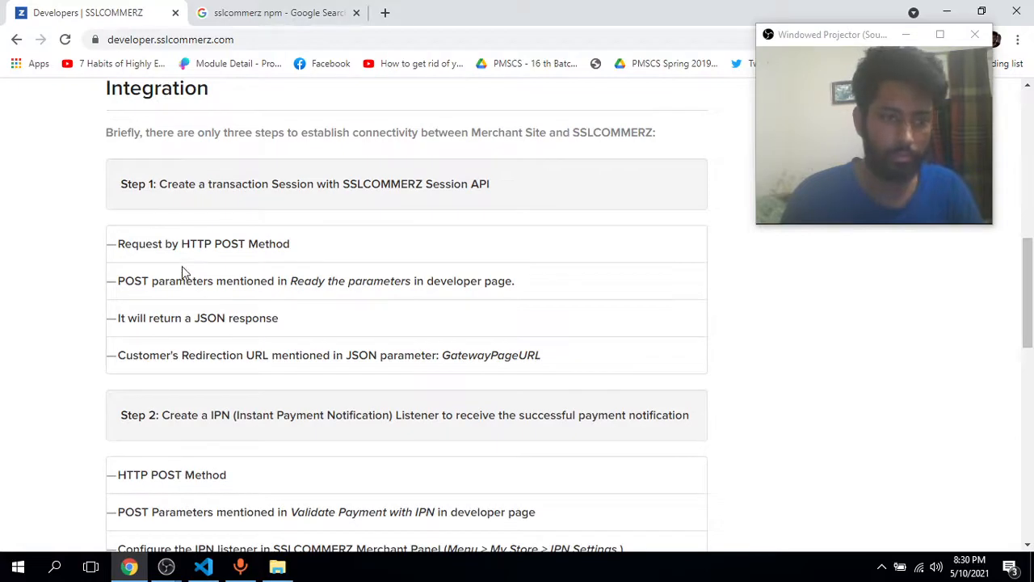
mouse_move(117, 340)
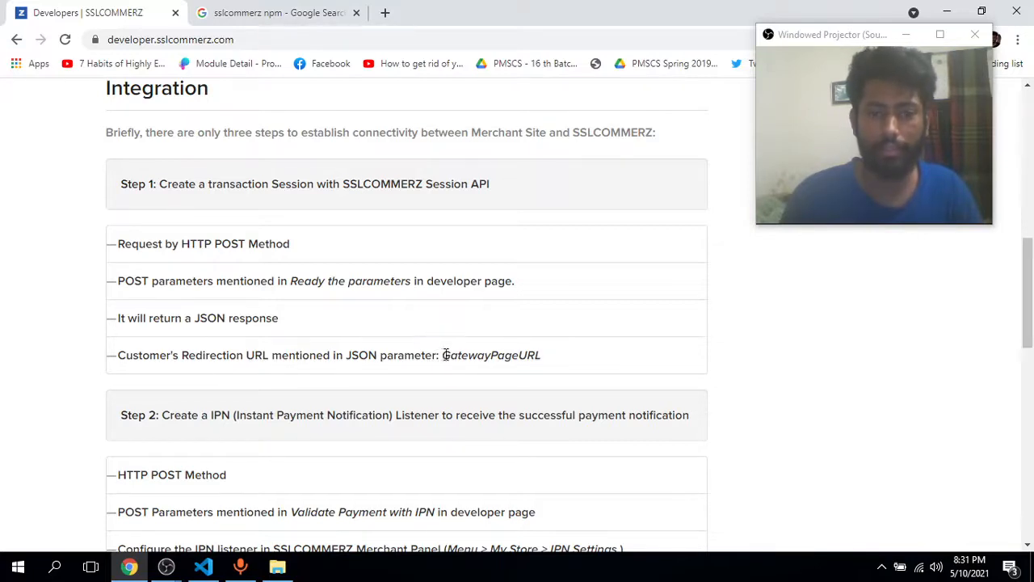
left_click_drag(442, 355, 540, 356)
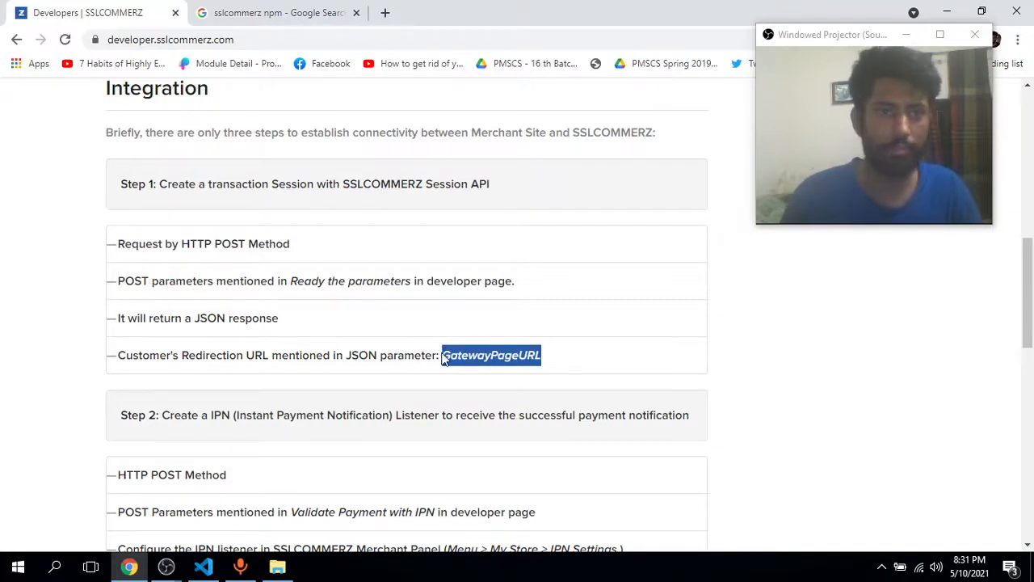
Open the sslcommerz package page on npm and scroll through its Versions history.
left_click(275, 13)
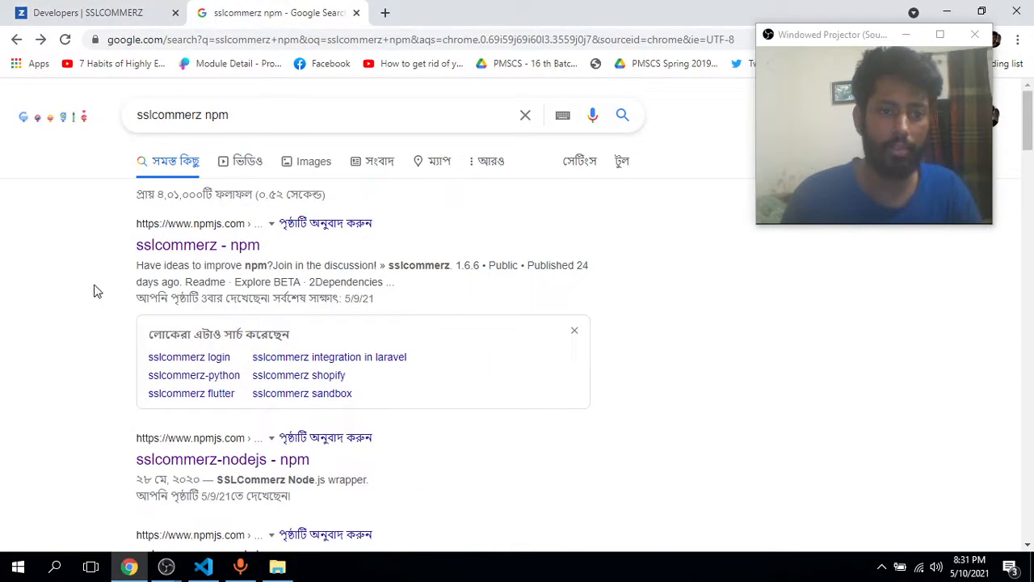
left_click(197, 246)
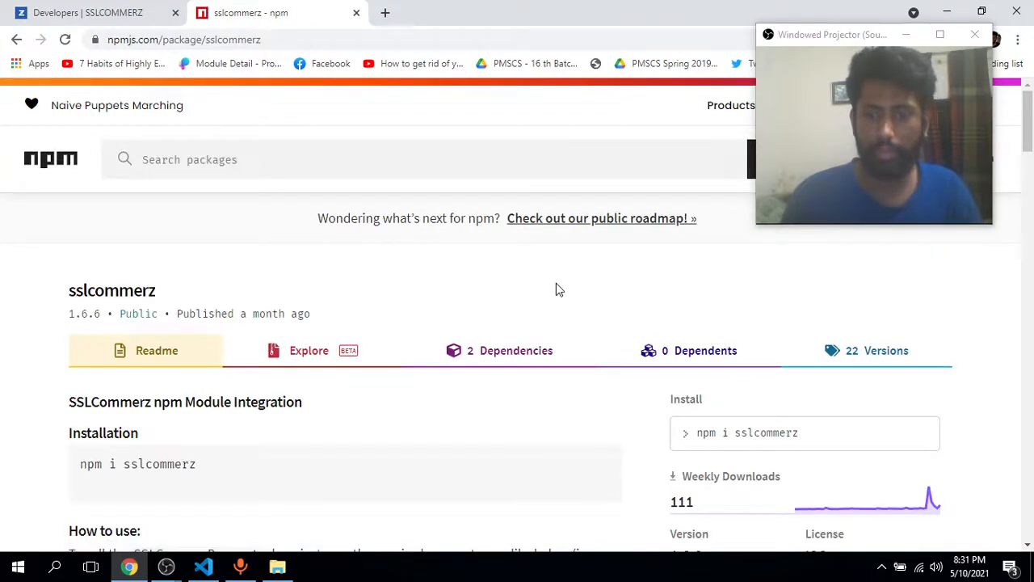
left_click(885, 349)
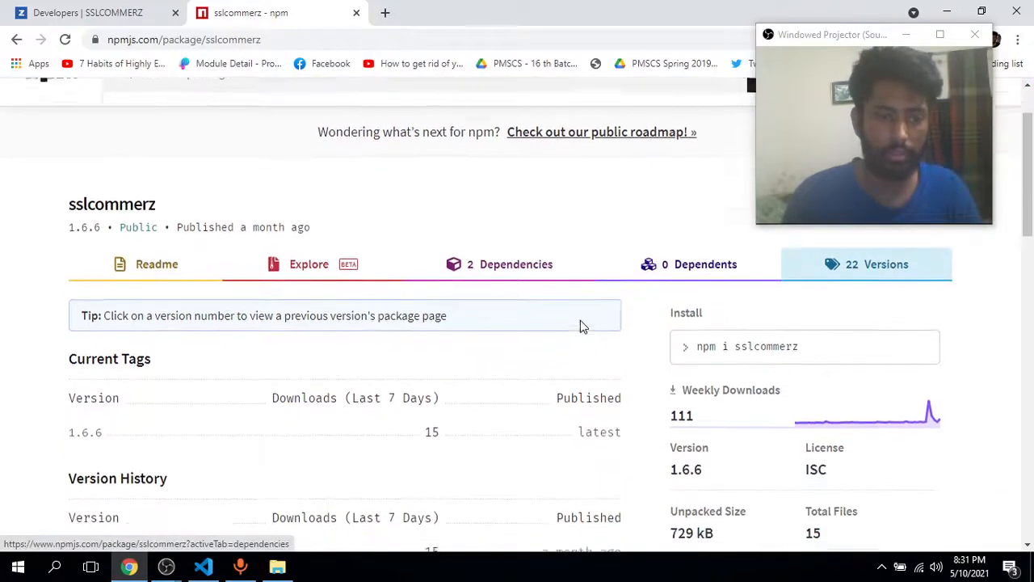
scroll("down", 3)
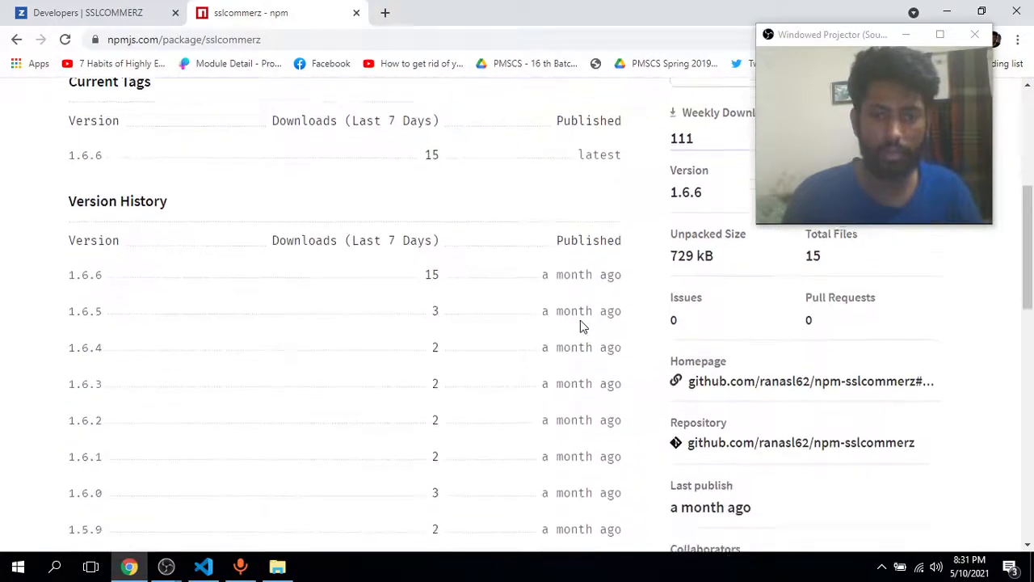
scroll("down", 3)
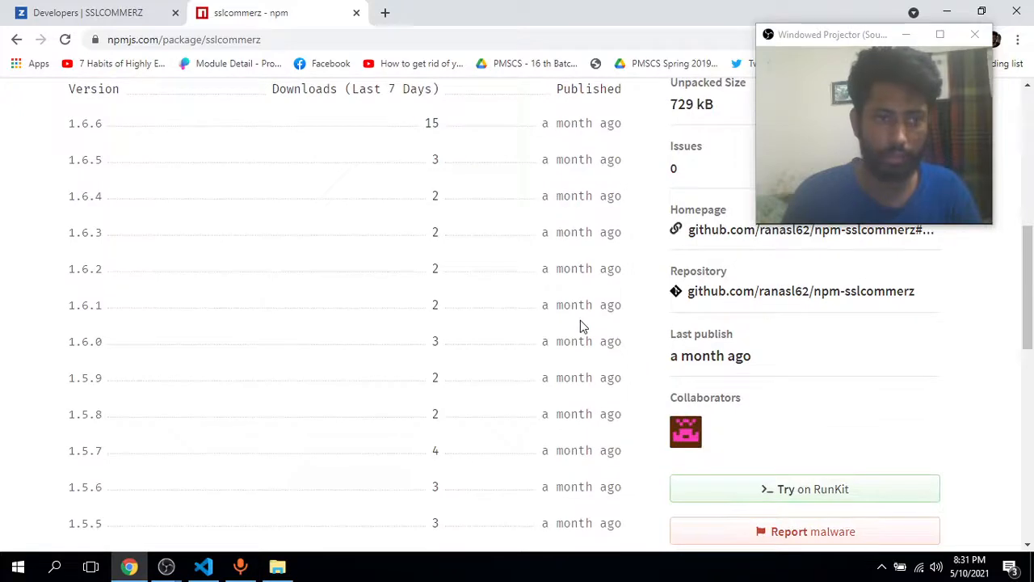
scroll("down", 3)
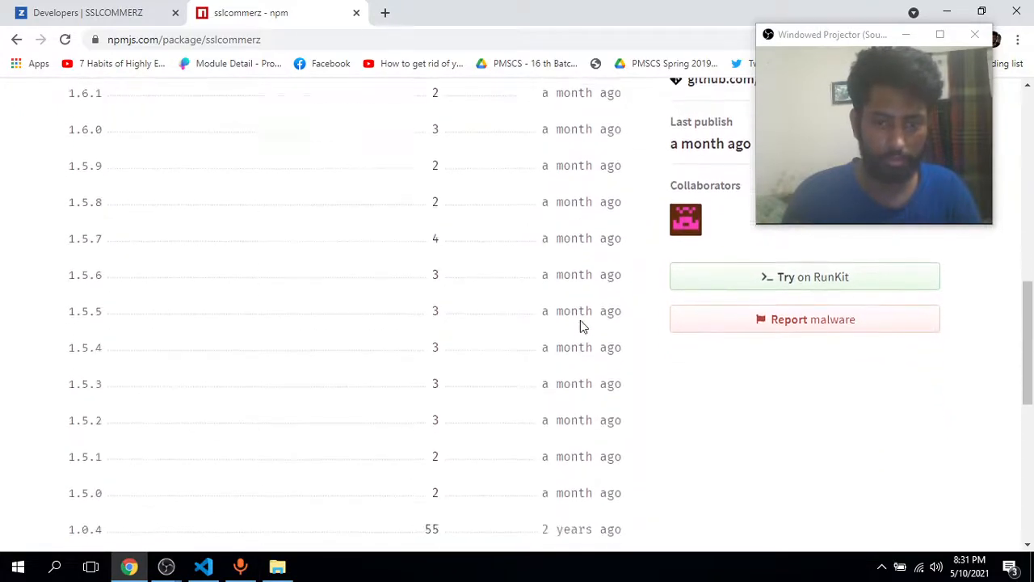
scroll("down", 3)
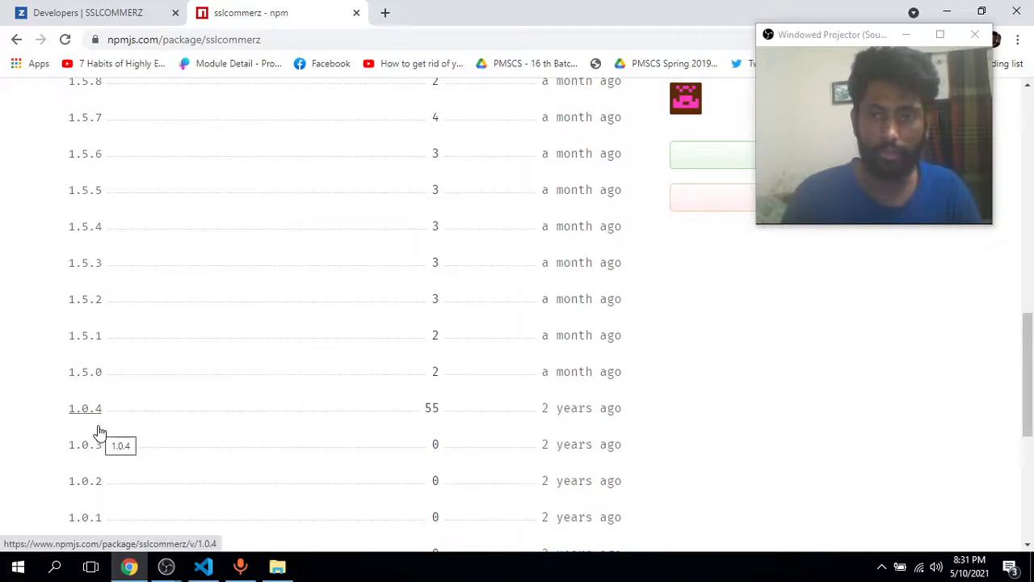
scroll("down", 3)
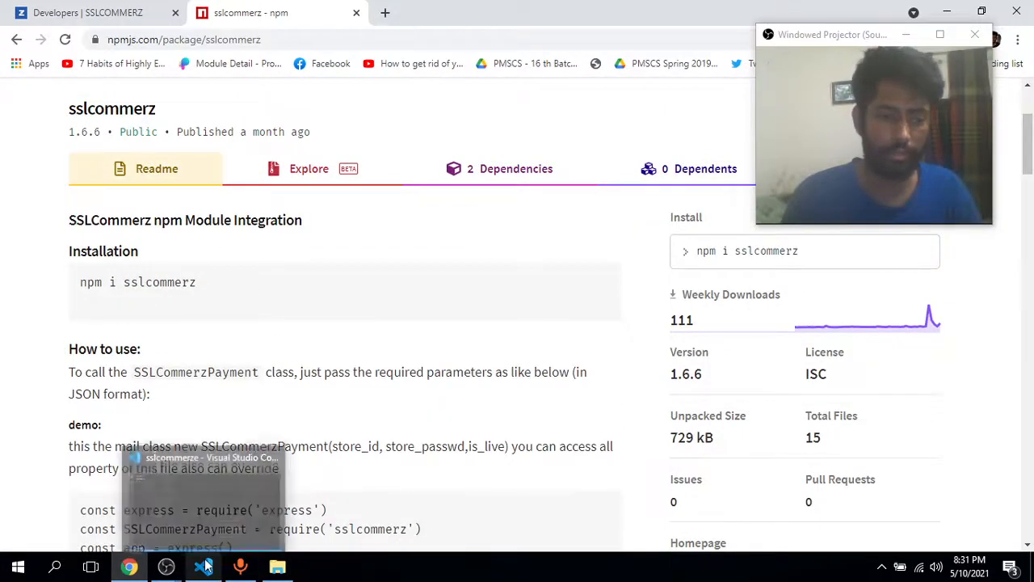
Run npm init in the project folder, accepting defaults to write package.json.
left_click(278, 565)
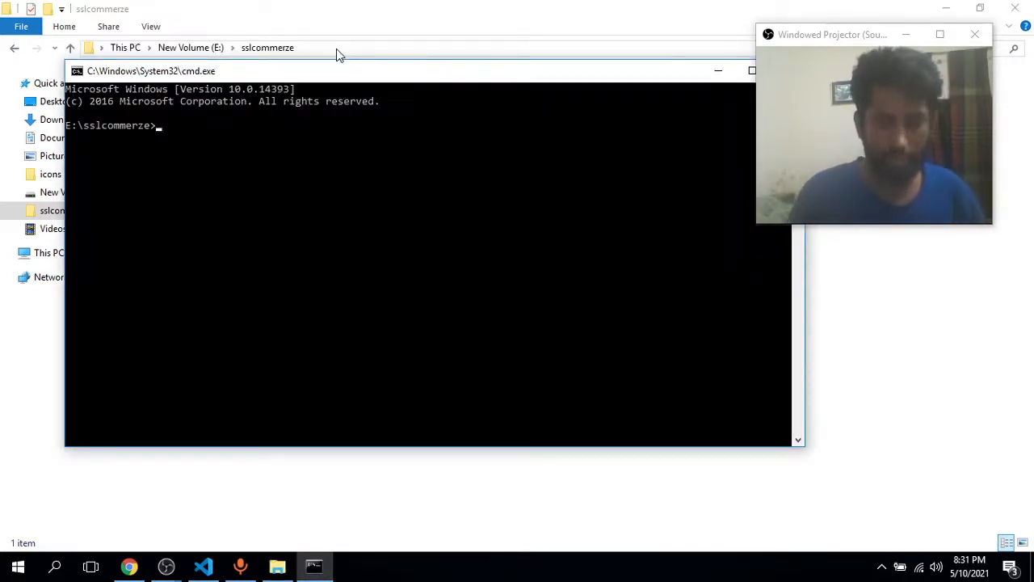
type("npm init")
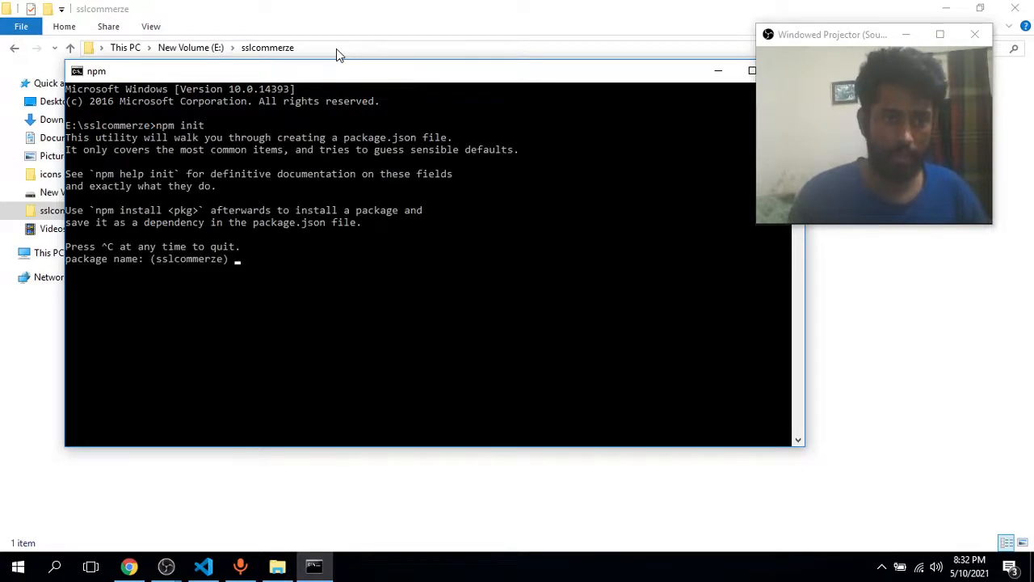
key("enter")
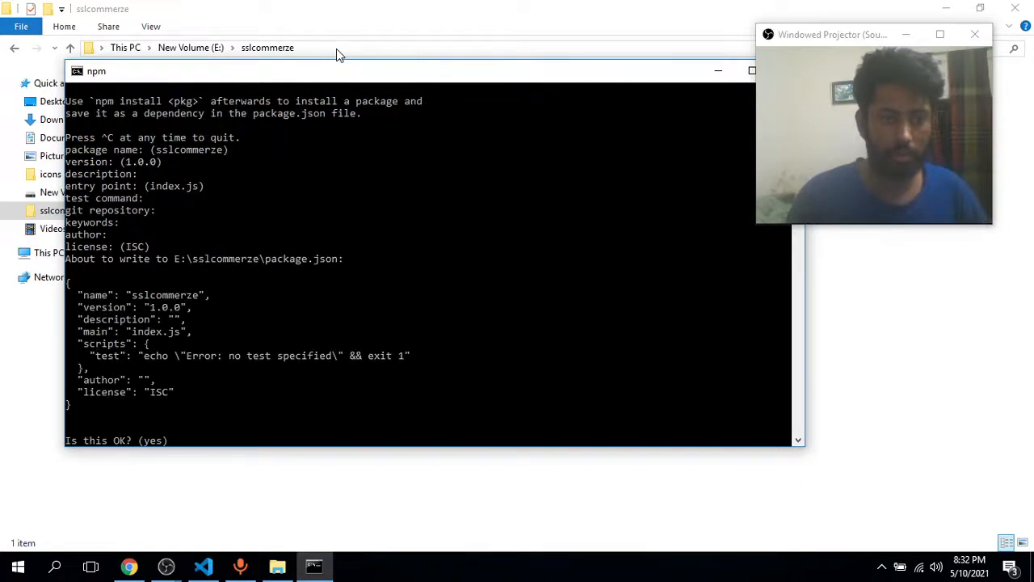
key("enter")
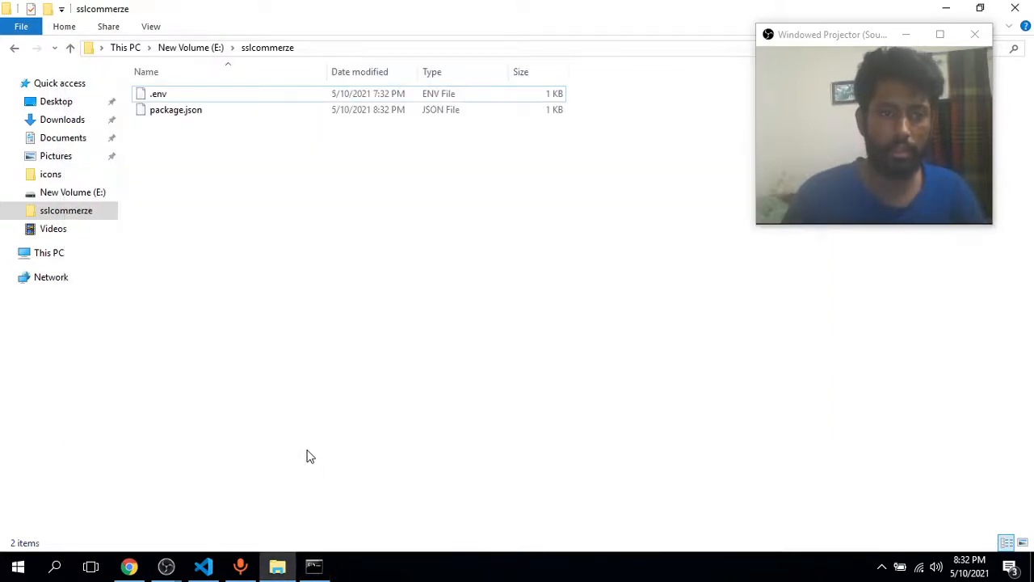
Change package.json's main entry from index.js to app.js, then return to the command window.
left_click(204, 566)
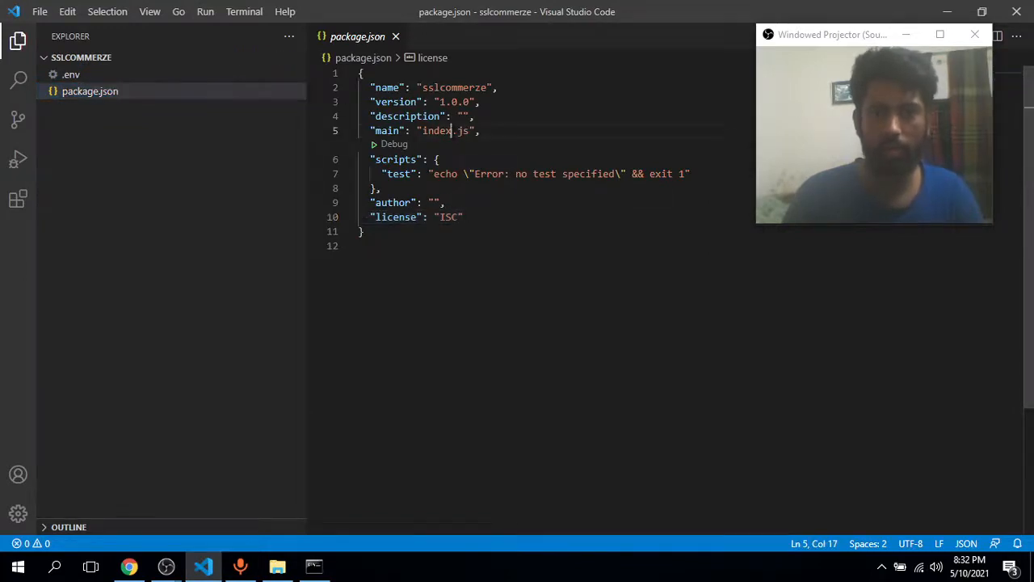
double_click(436, 129)
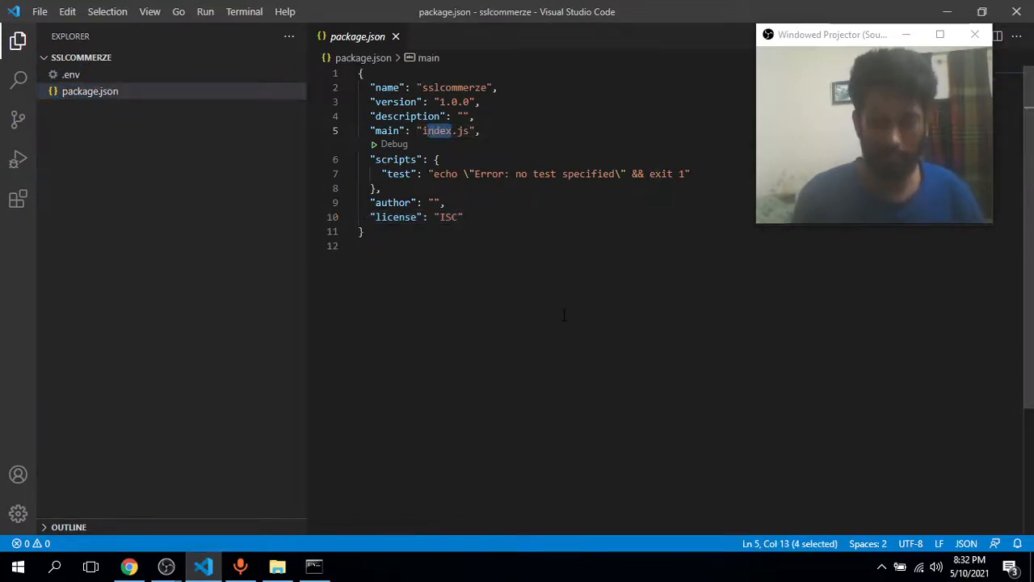
type("app")
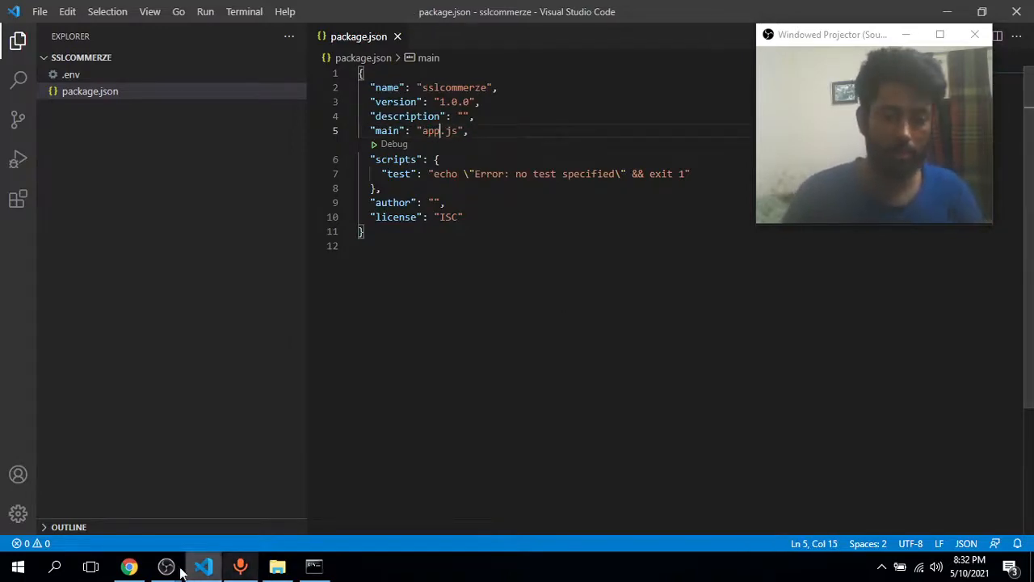
left_click(313, 566)
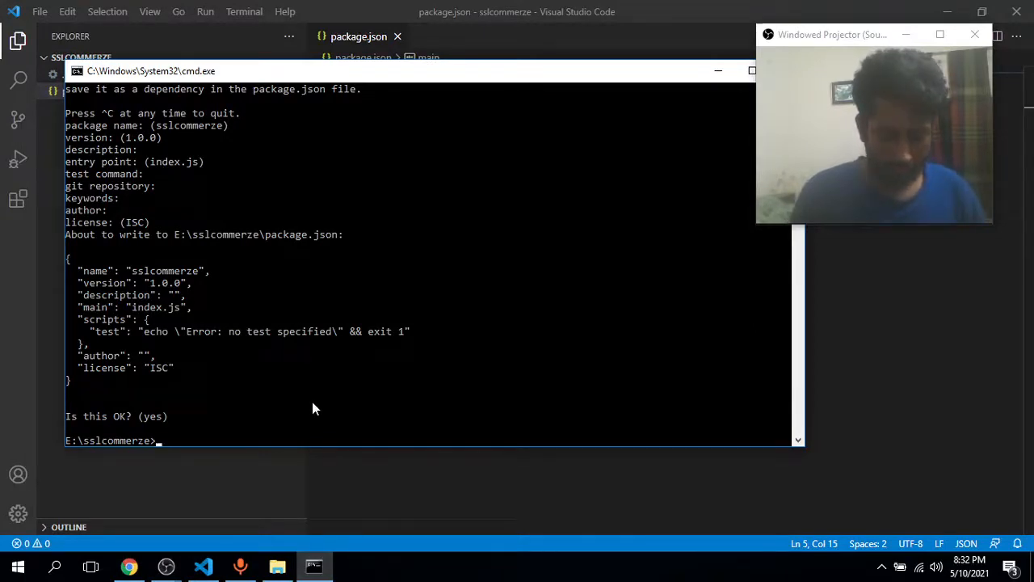
Start the install command npm i express body-parser dotenv in the project folder.
type("npmi")
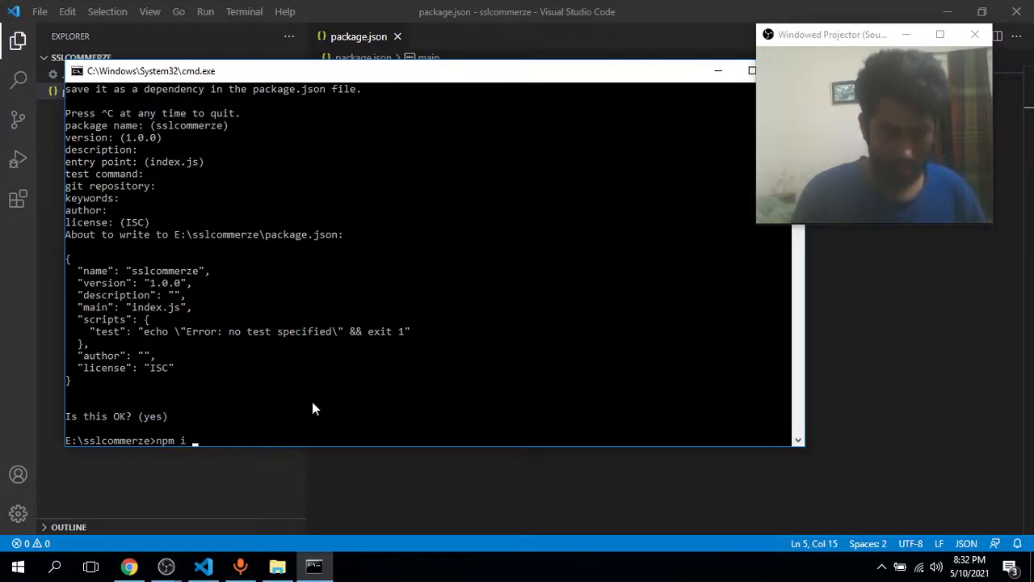
type("express")
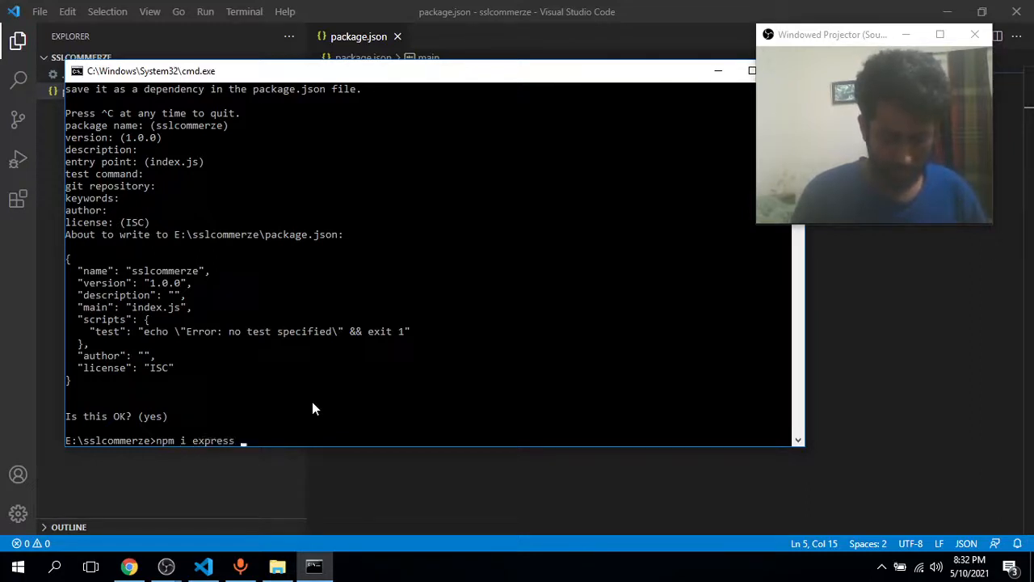
type("body-parser")
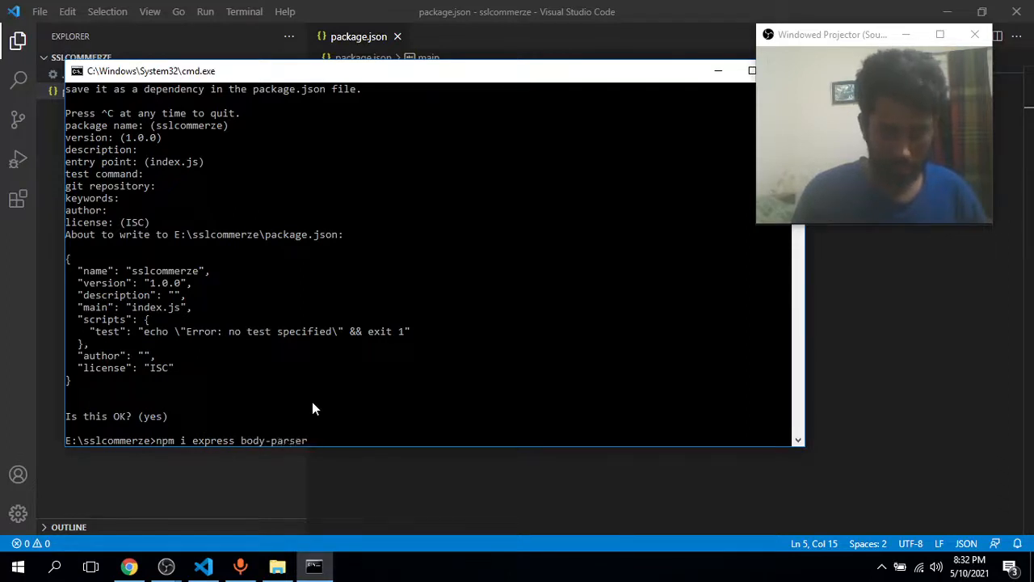
type("dot")
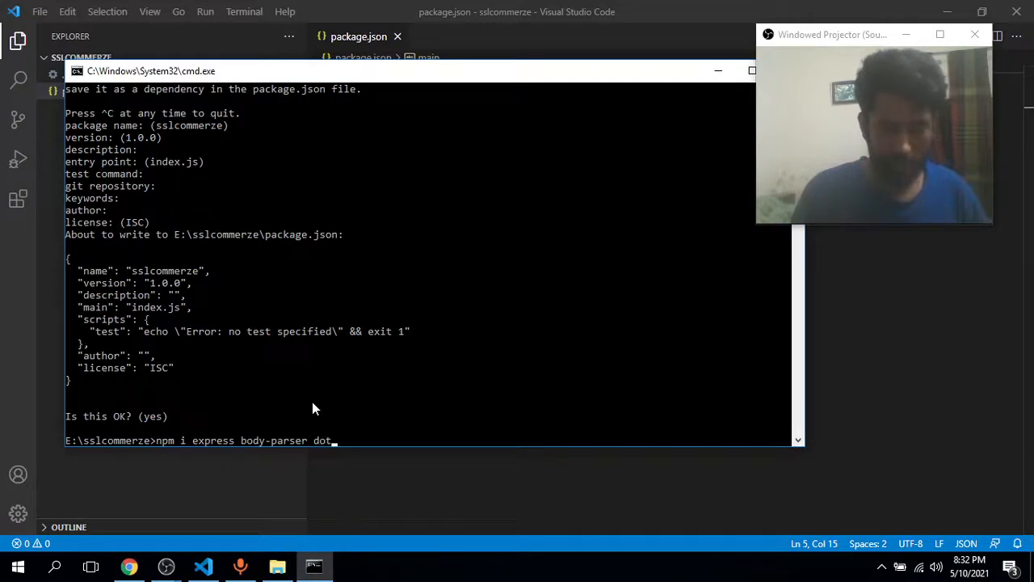
type("e")
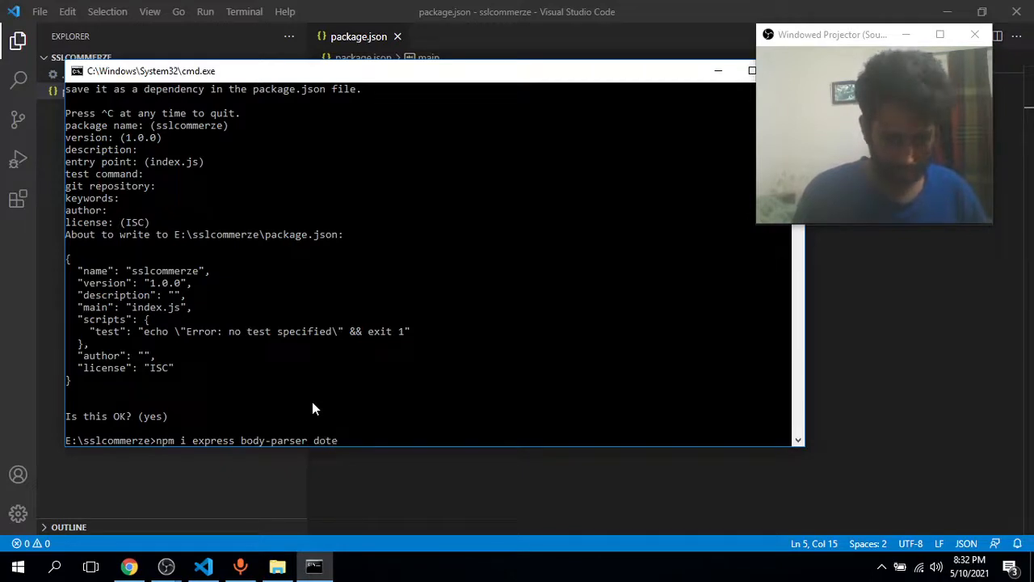
type("nv")
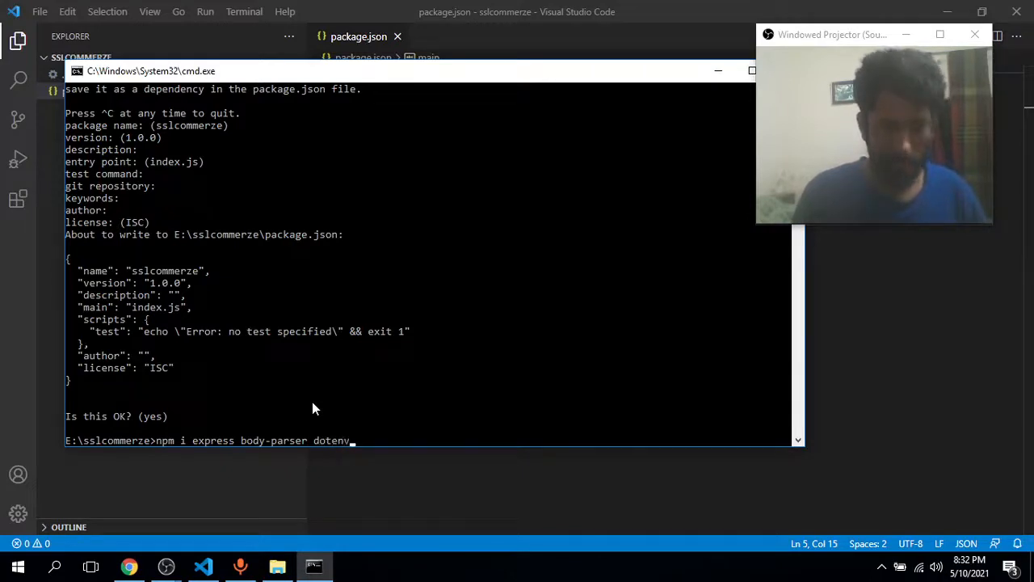
Copy the sslcommerz package name from npm and add it to complete the install command.
left_click(129, 565)
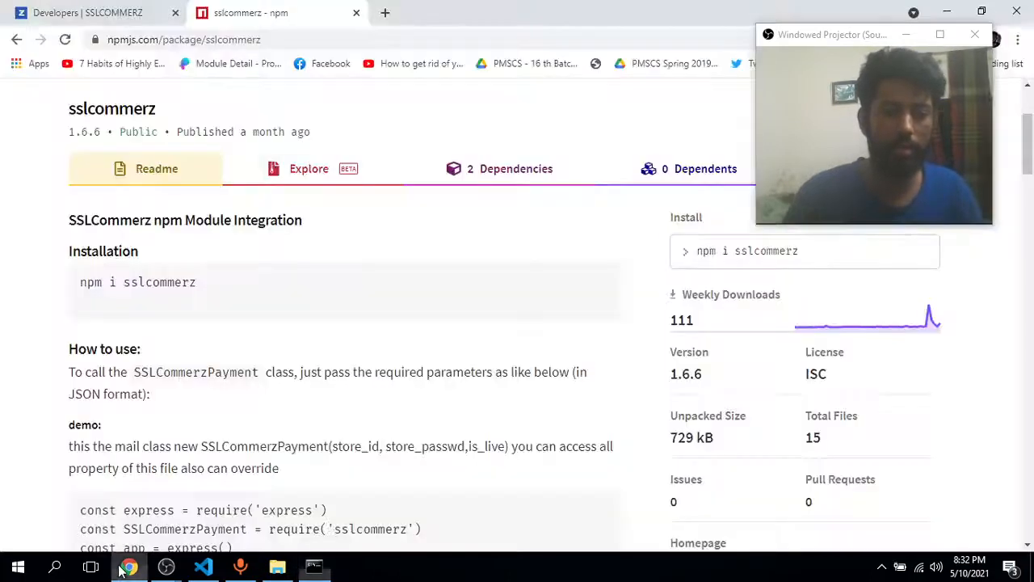
double_click(170, 281)
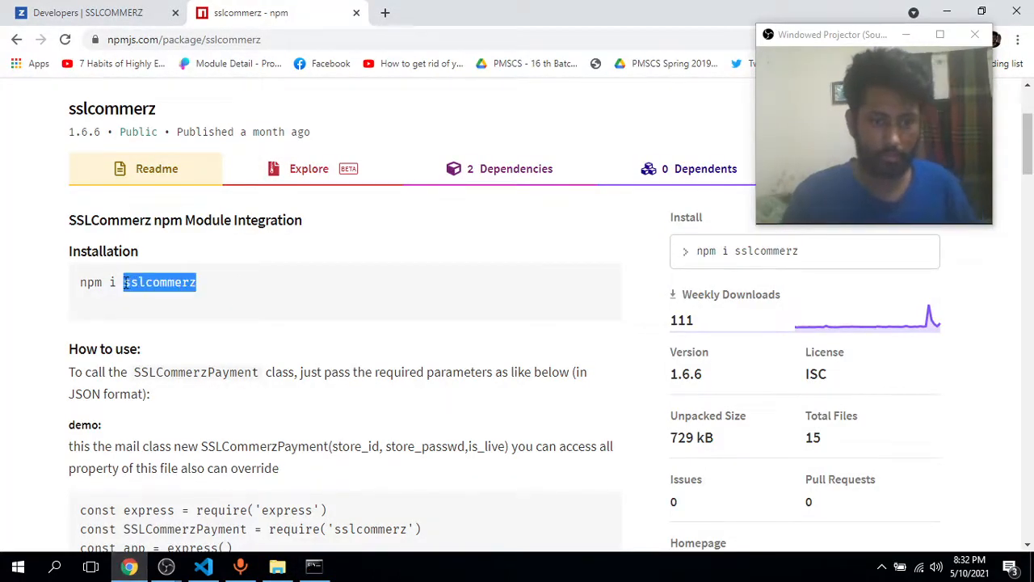
left_click(313, 566)
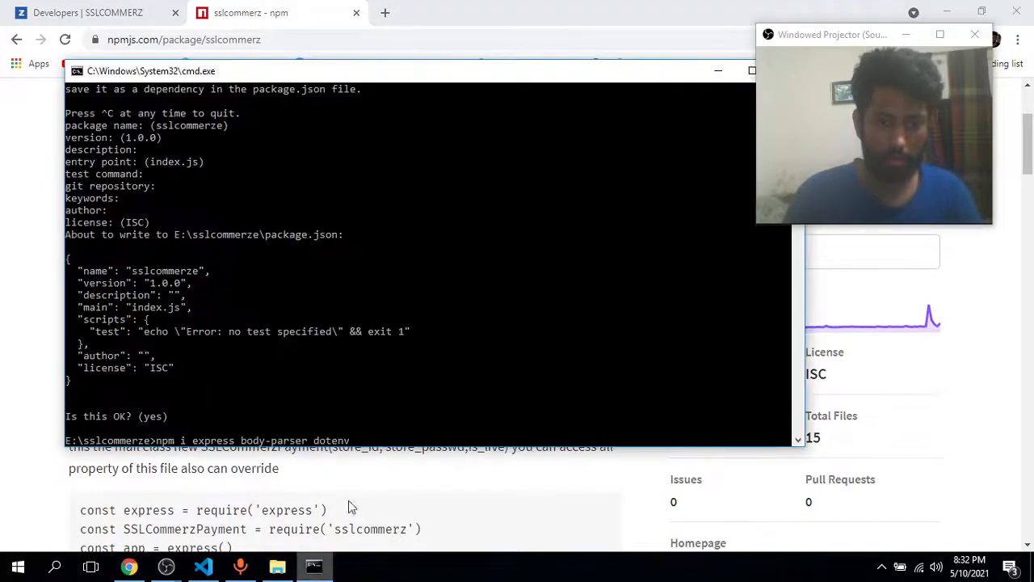
type("sslcommerz")
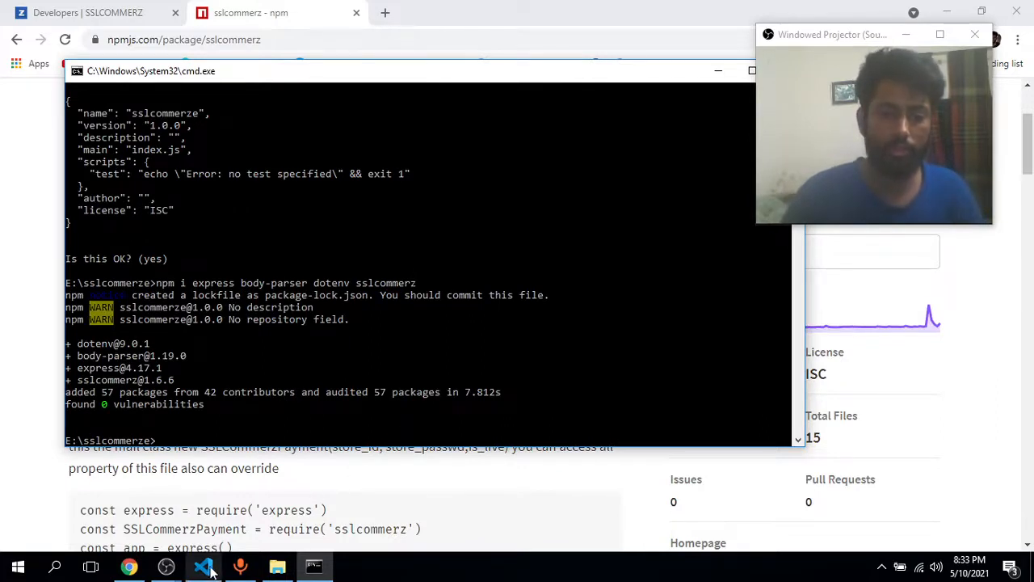
Create a new untitled file and write const express = require("express").
left_click(204, 565)
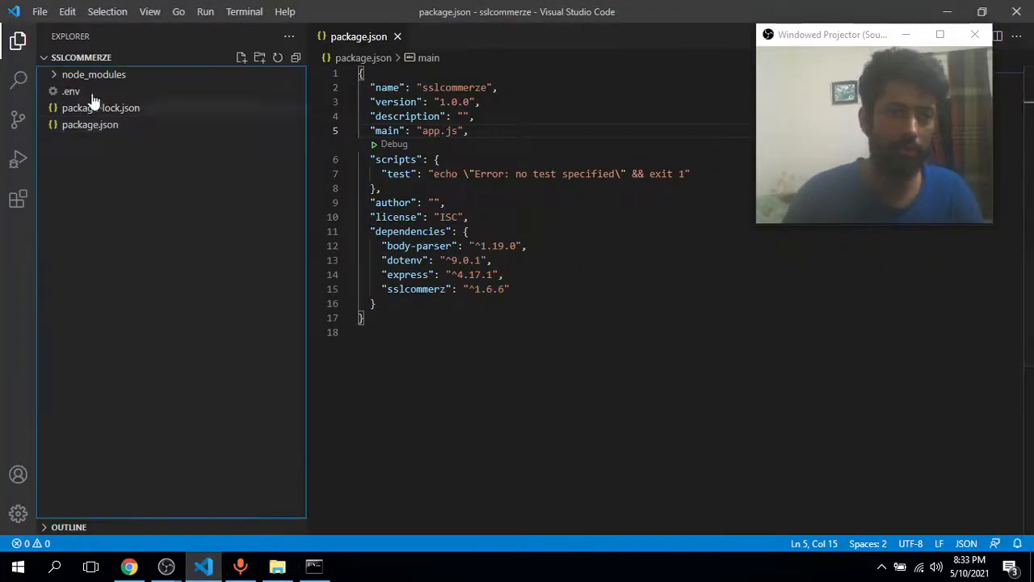
left_click(38, 11)
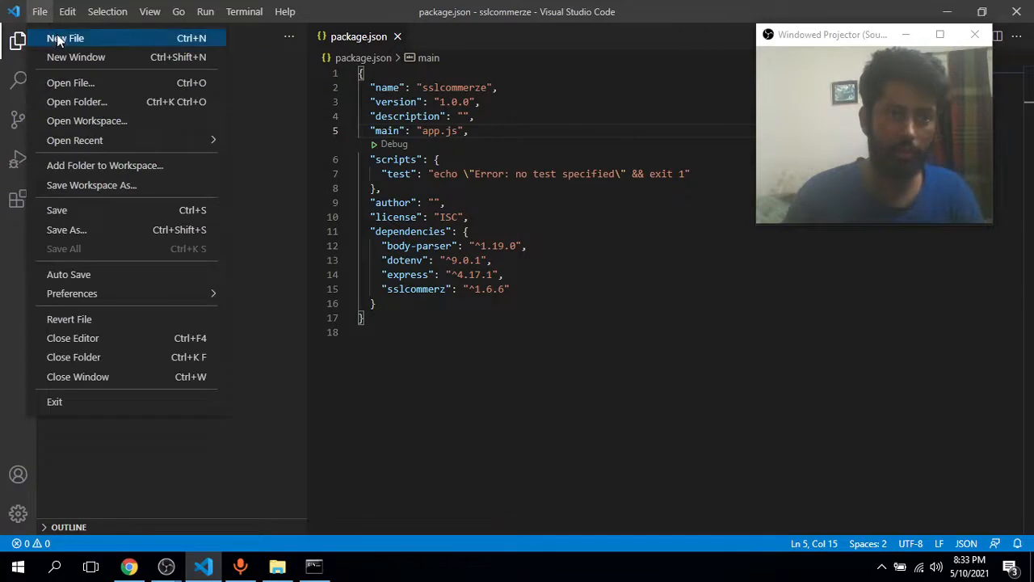
left_click(65, 38)
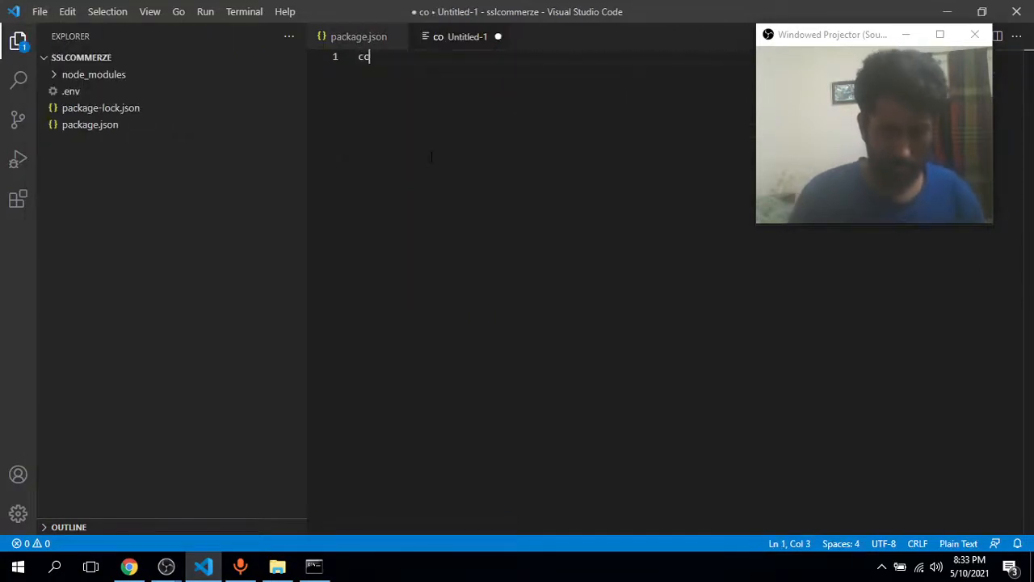
type("nst expre")
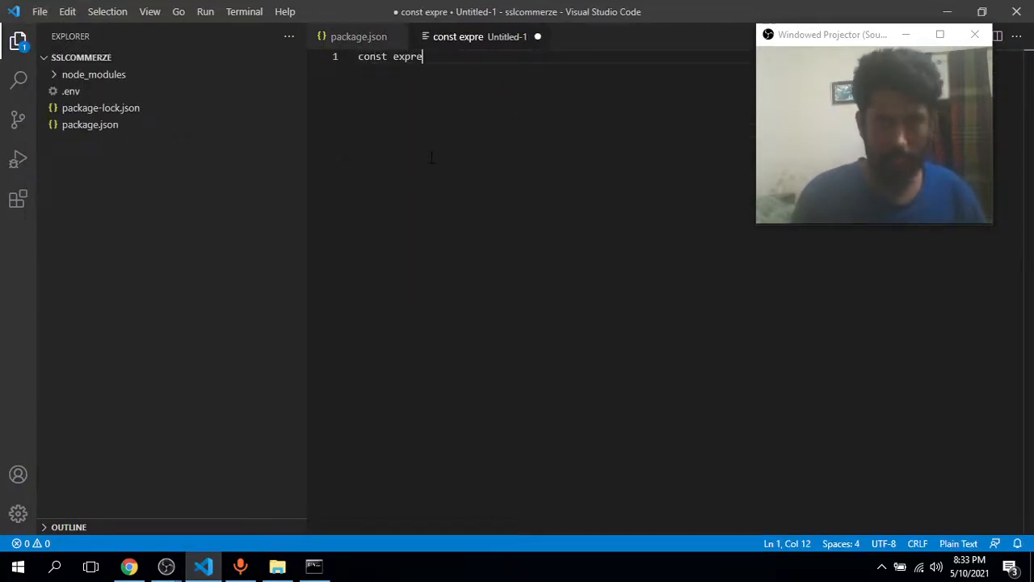
type("ss")
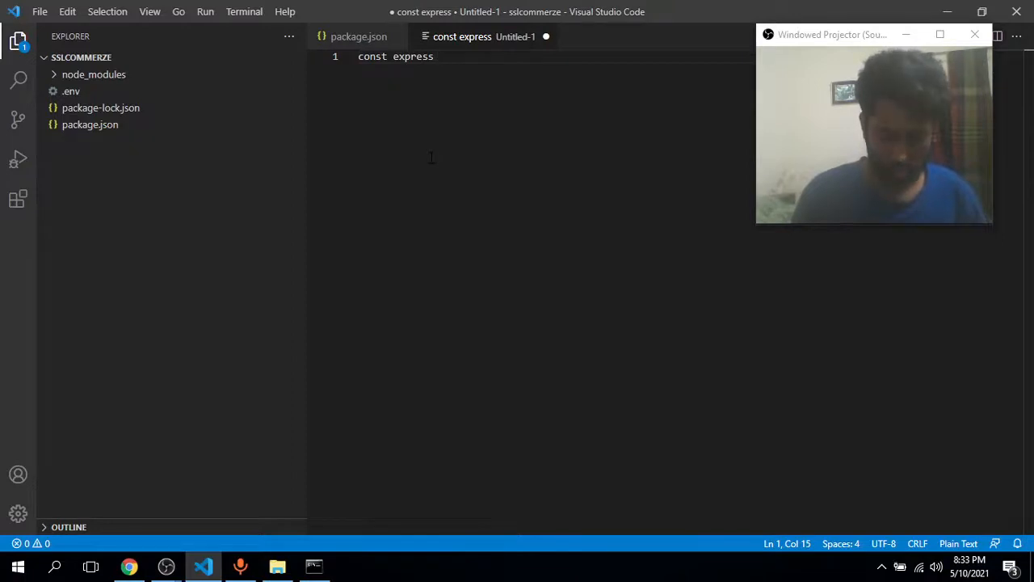
type("= requir")
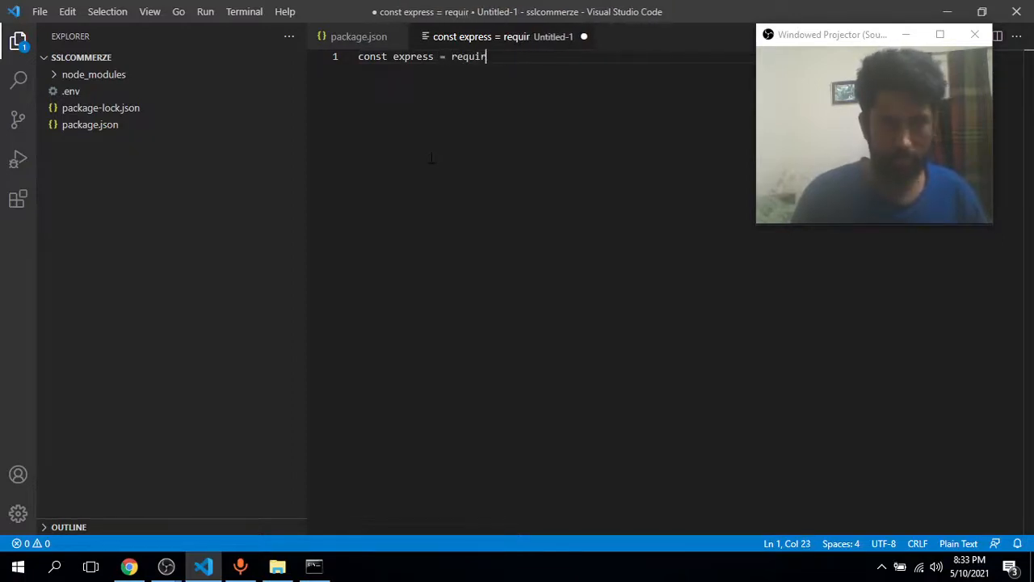
type("()")
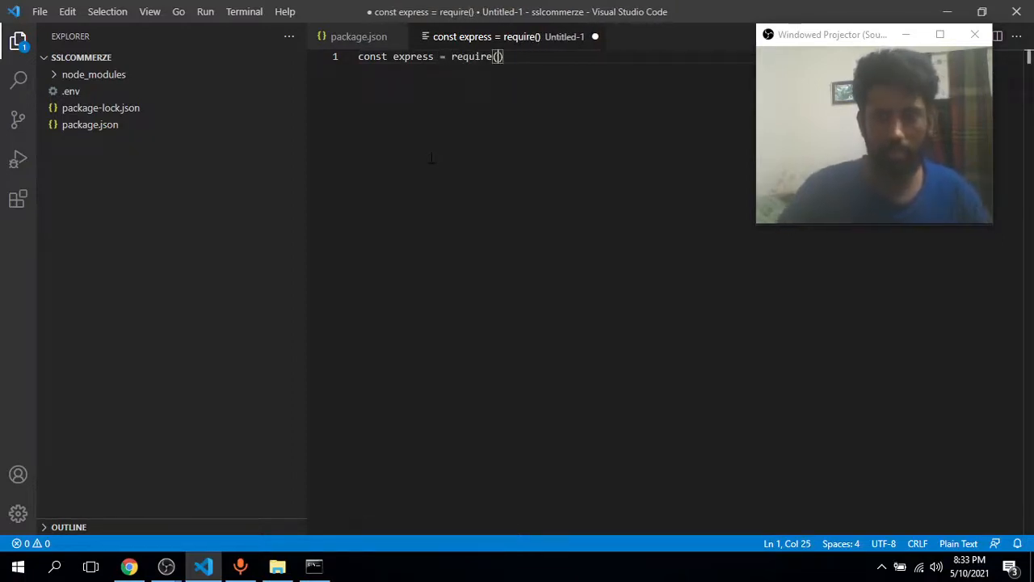
type("\"exp")
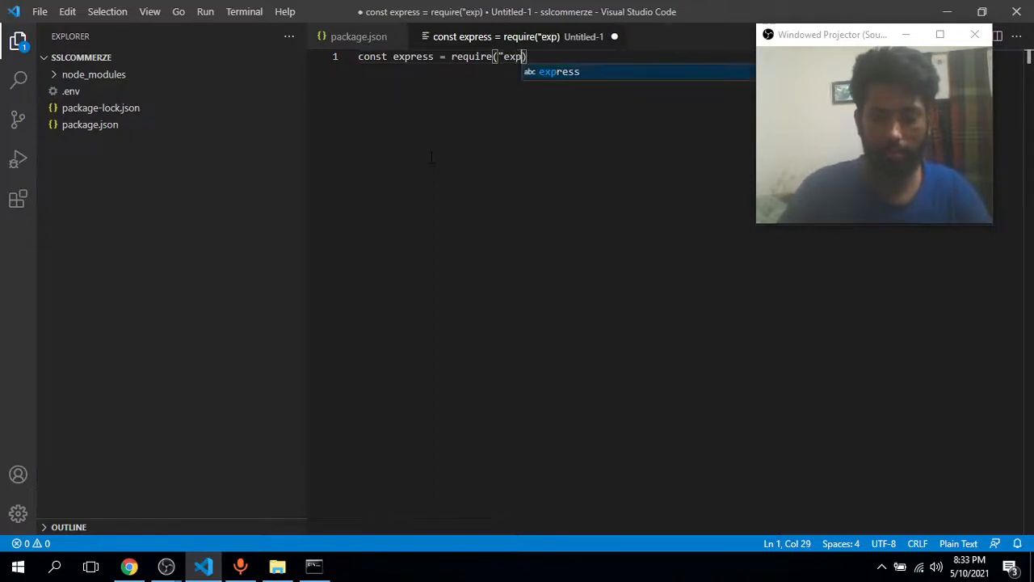
Finish the express require and save the file as app.js in the sslcommerze folder.
type("ress")
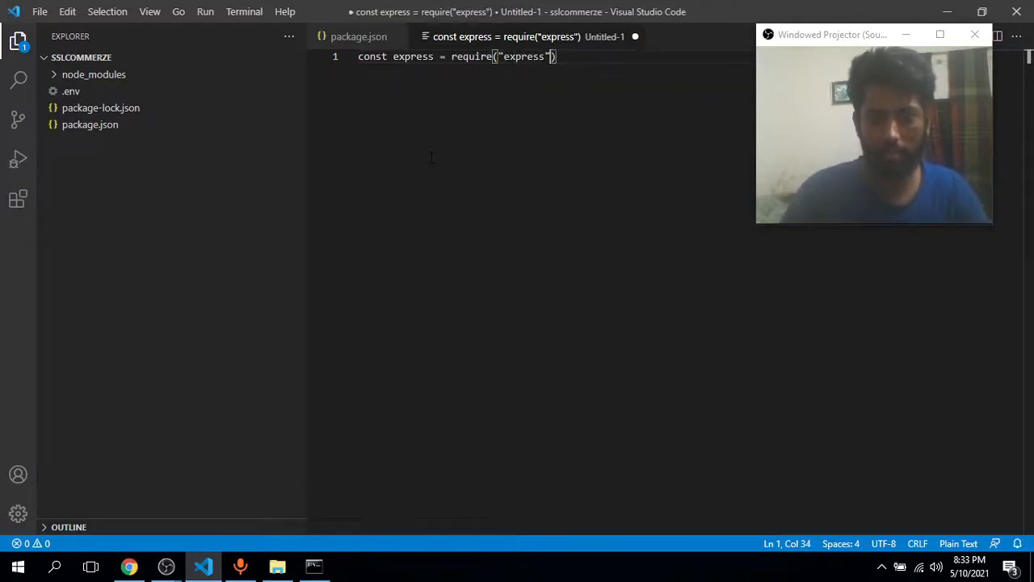
key("ctrl+s")
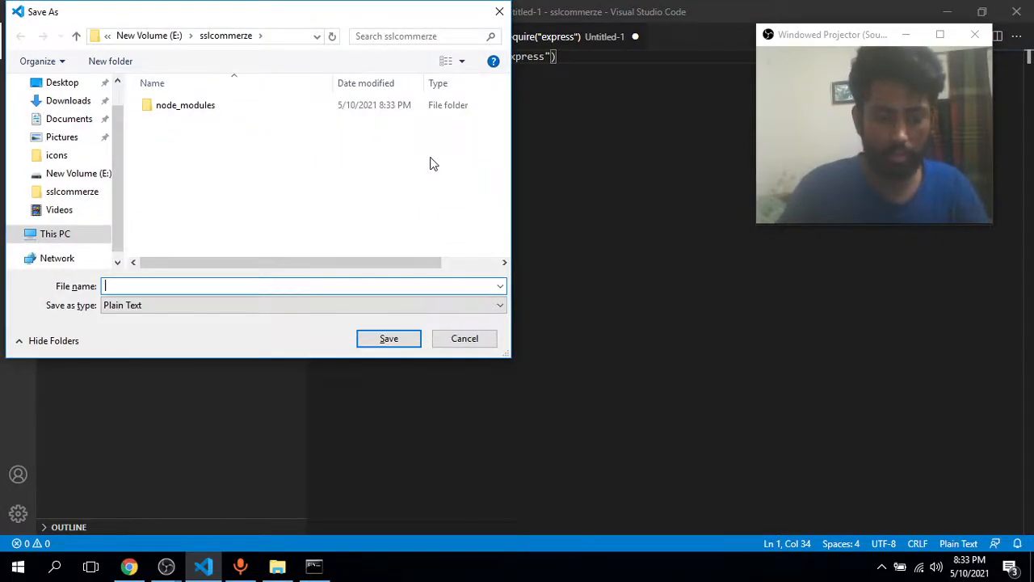
type("app")
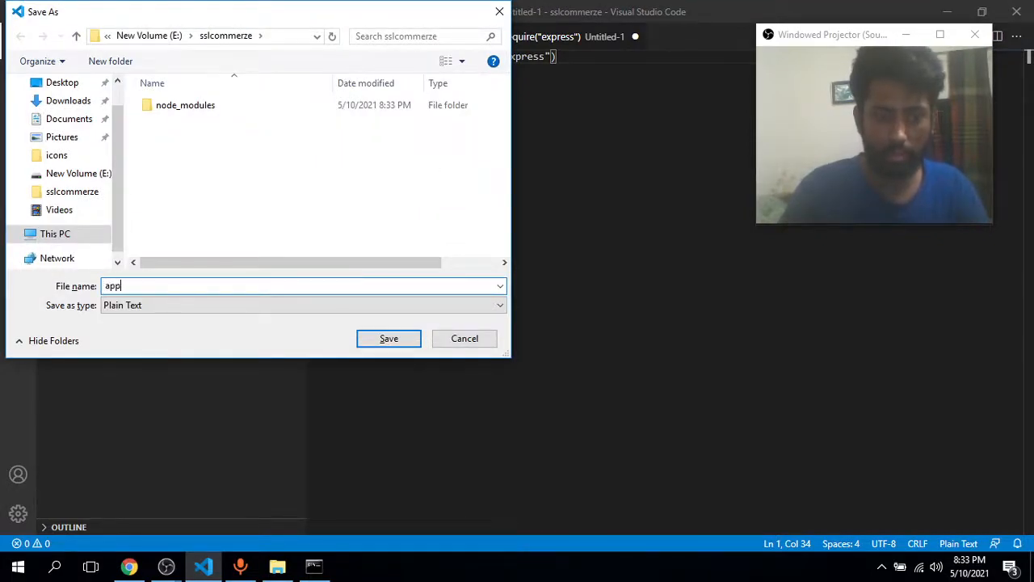
type(".js")
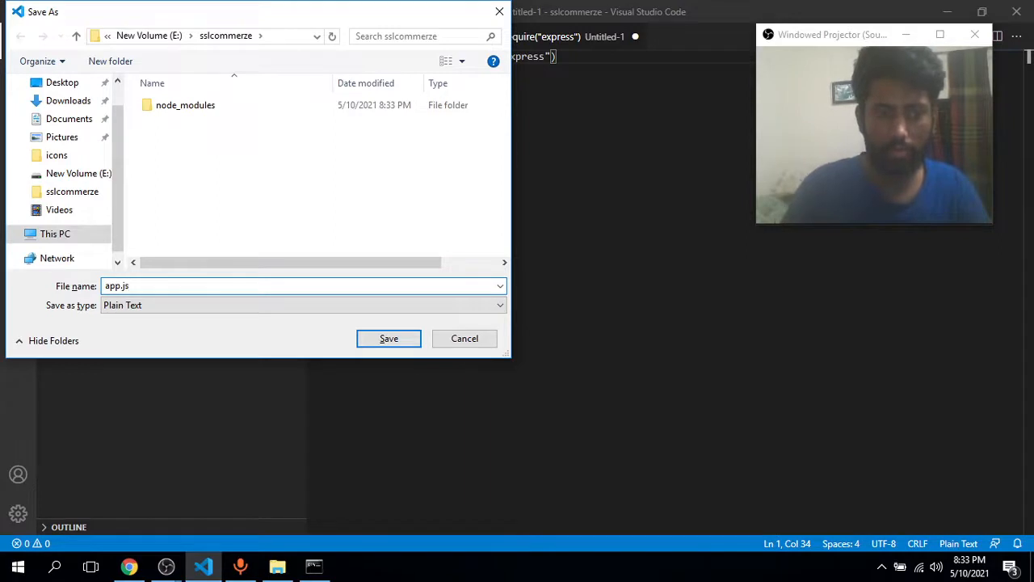
left_click(388, 338)
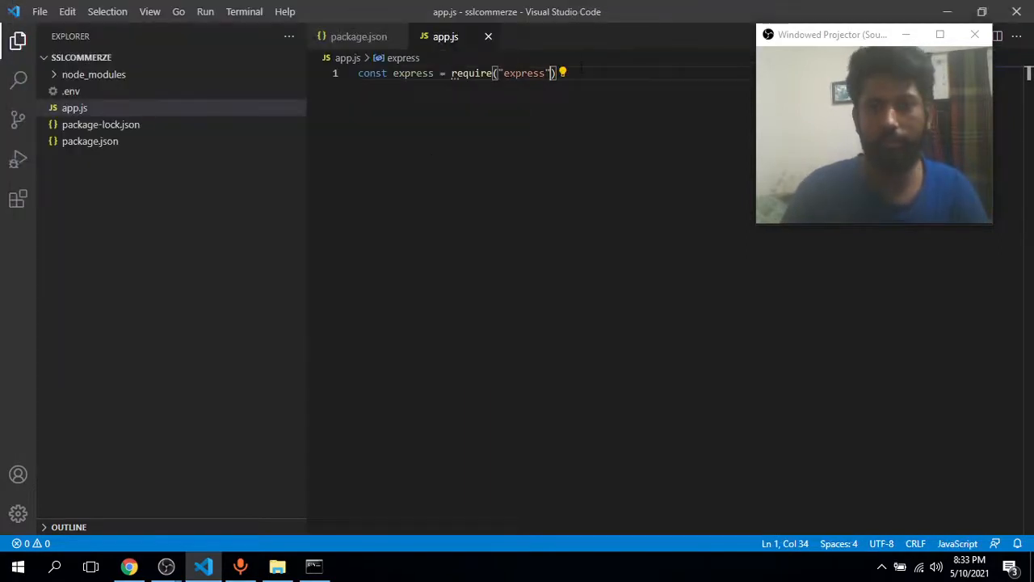
Add const bodyParser = require("body-parser"); below the express import.
type(";")
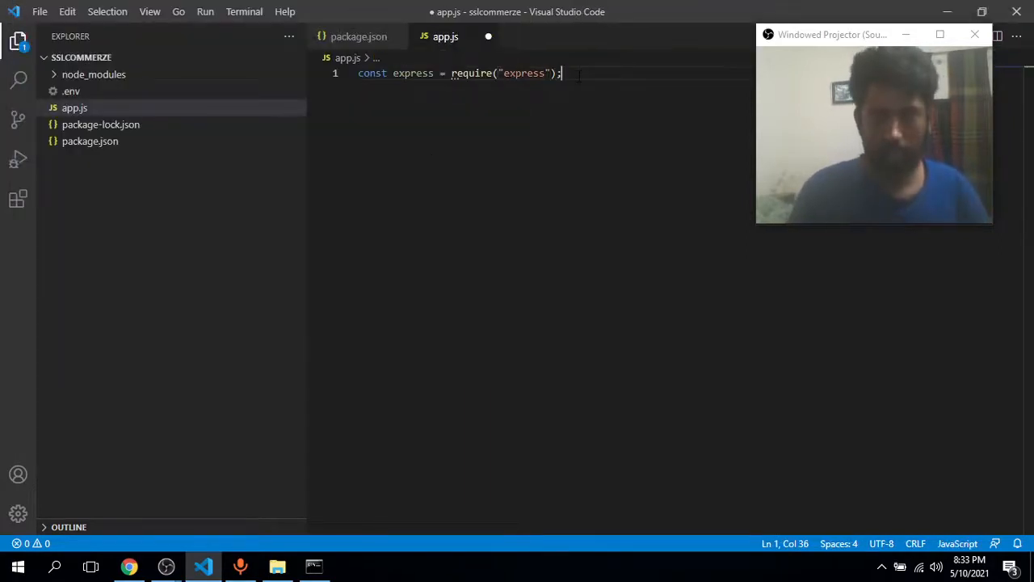
type("const body")
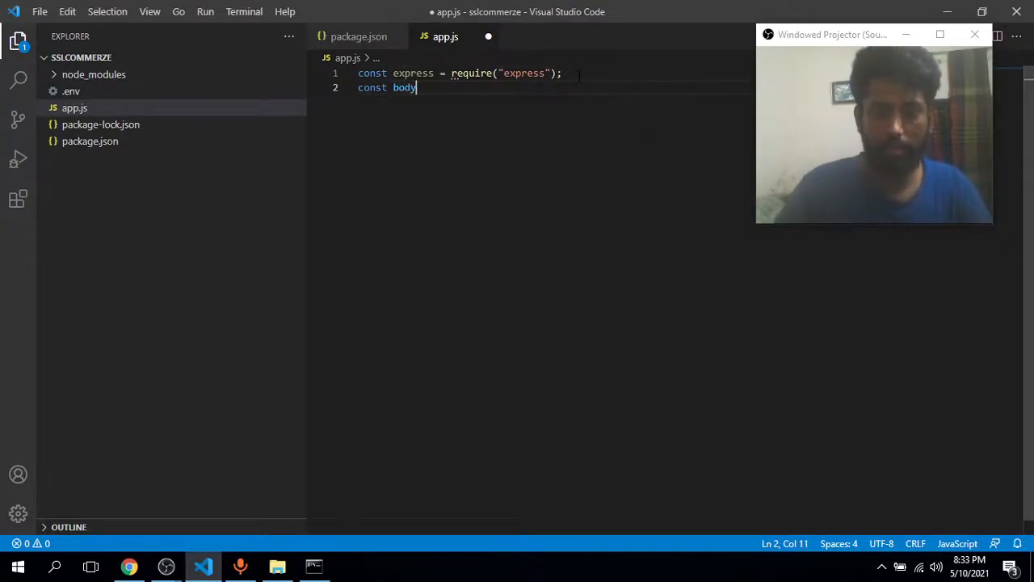
type("Parser")
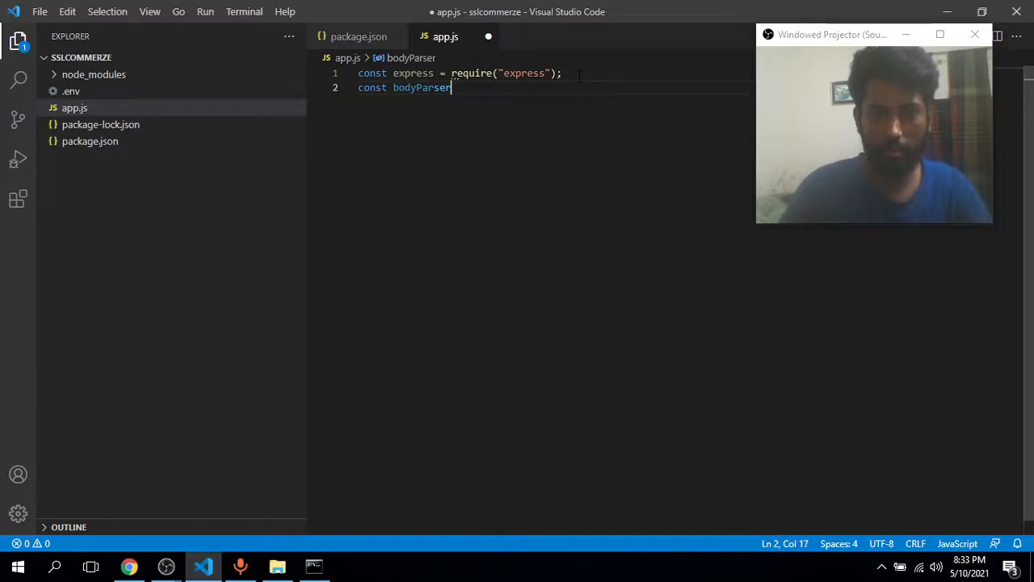
type("= re")
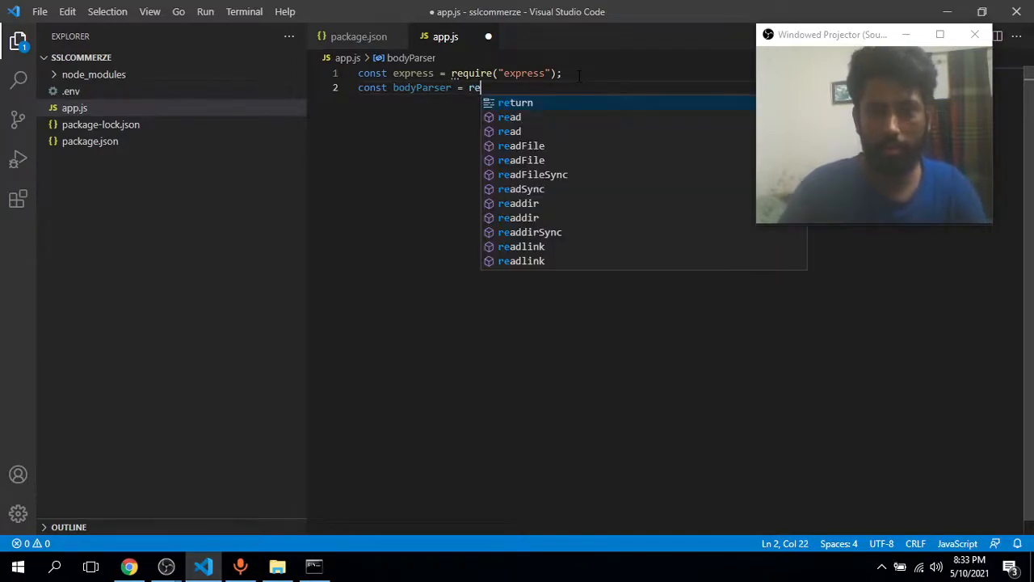
type("quire")
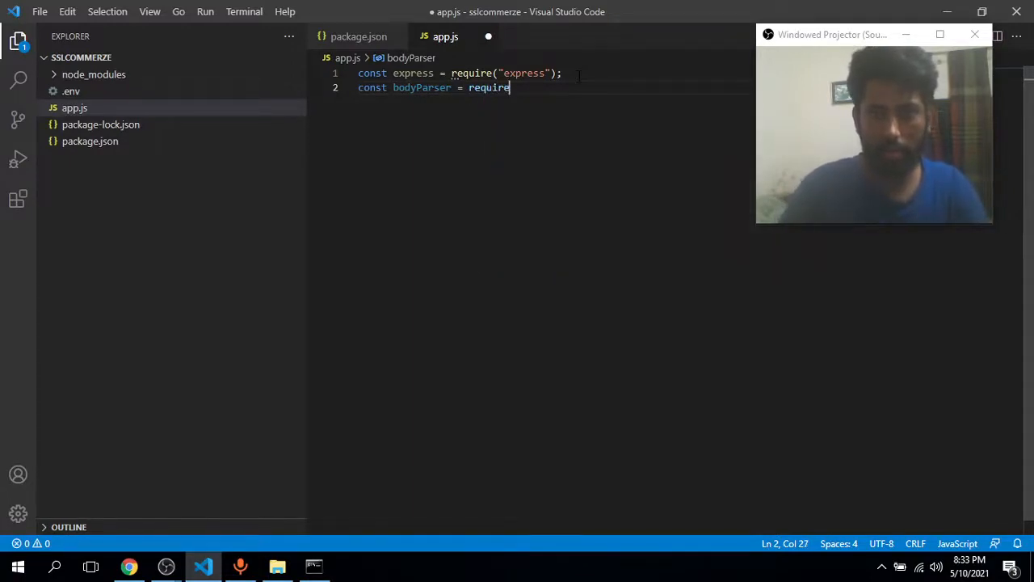
type("(\"")
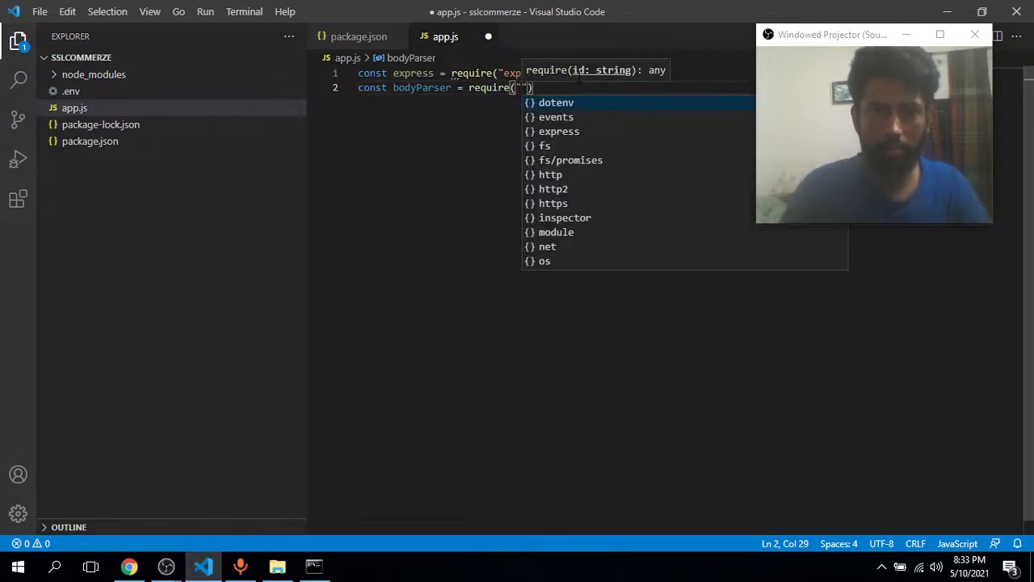
type("body-parser")
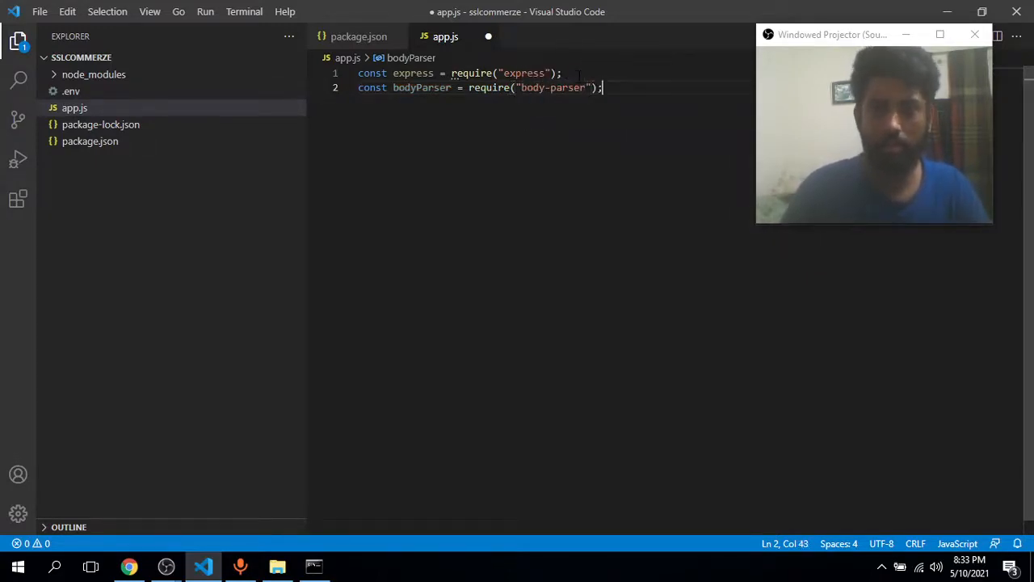
Create the Express app instance with const app = express();.
type("co")
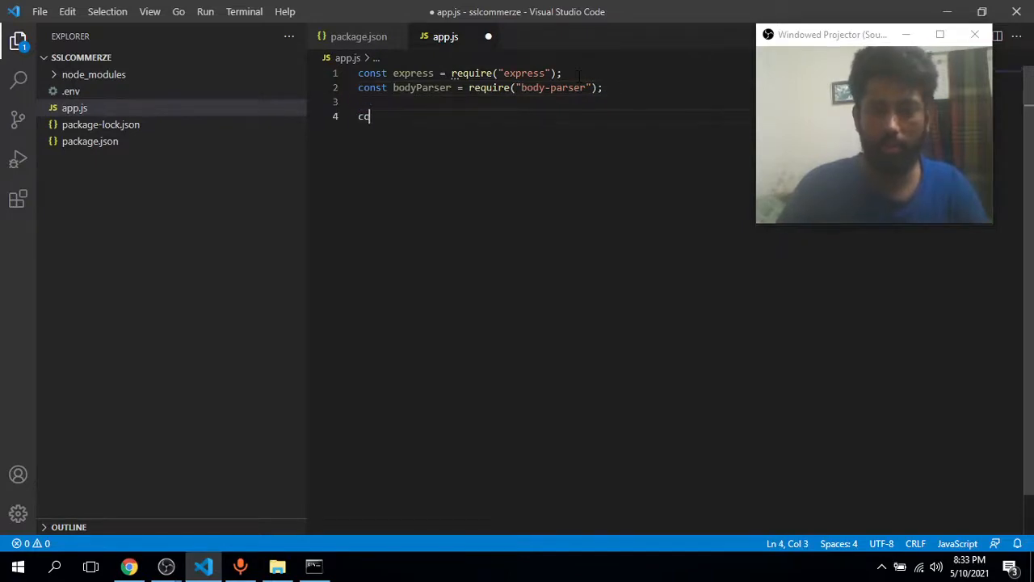
type("s")
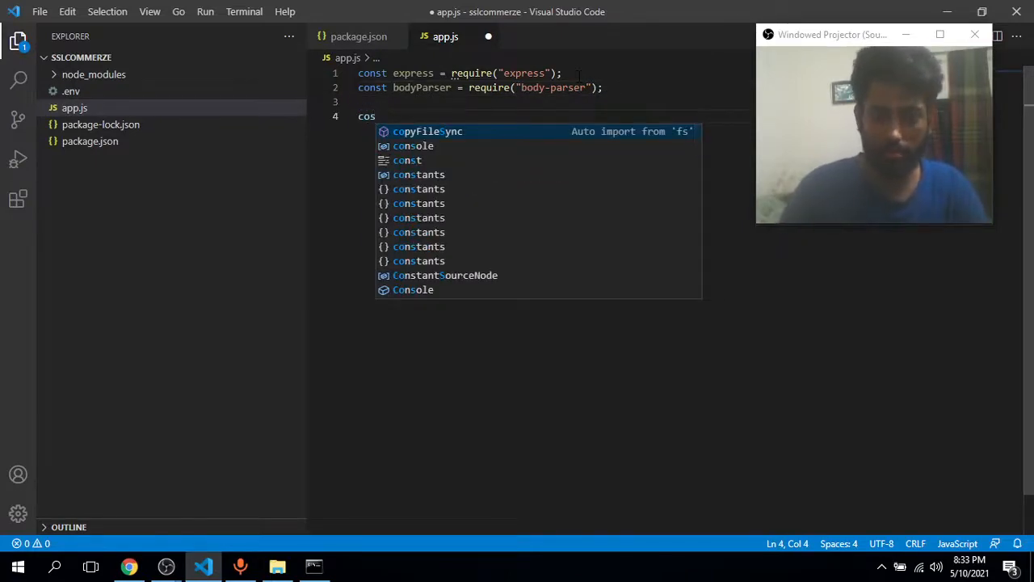
type("nst app")
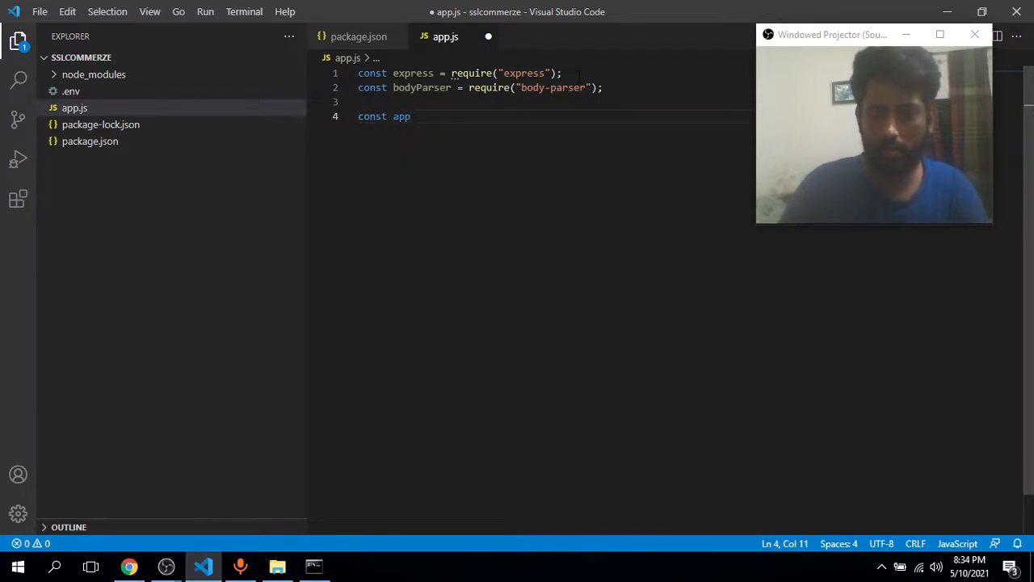
type("=")
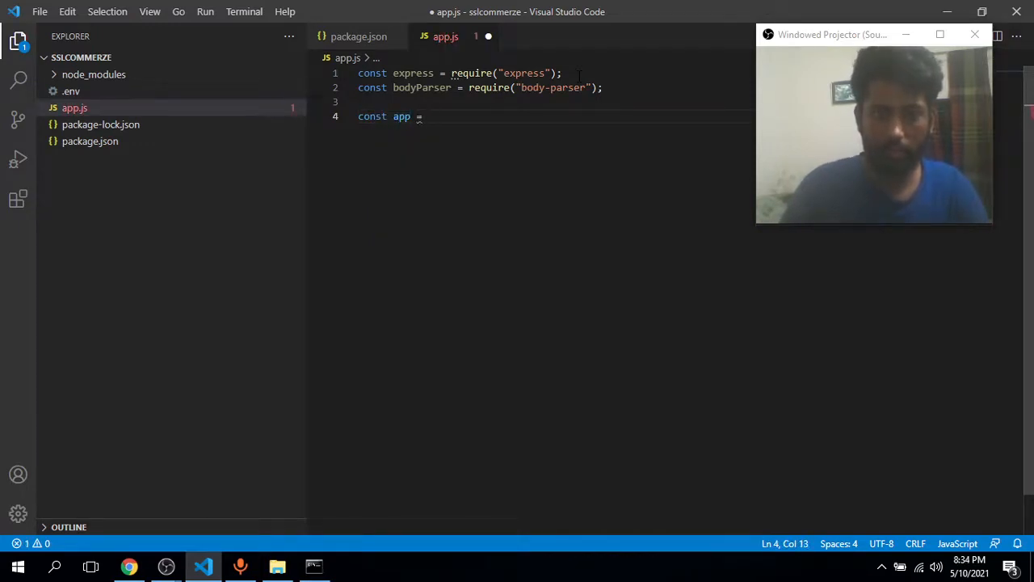
type("express();")
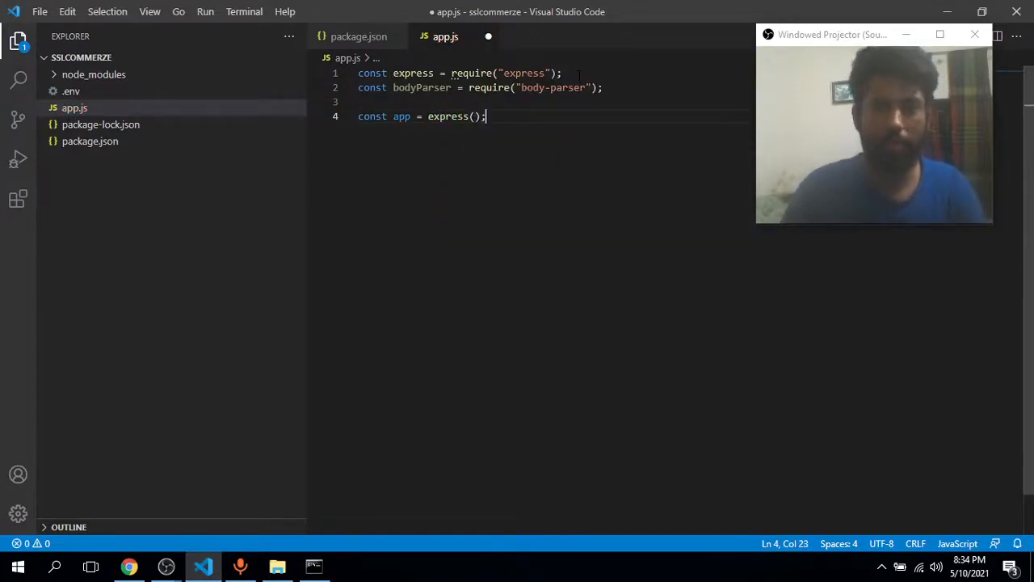
key("Enter")
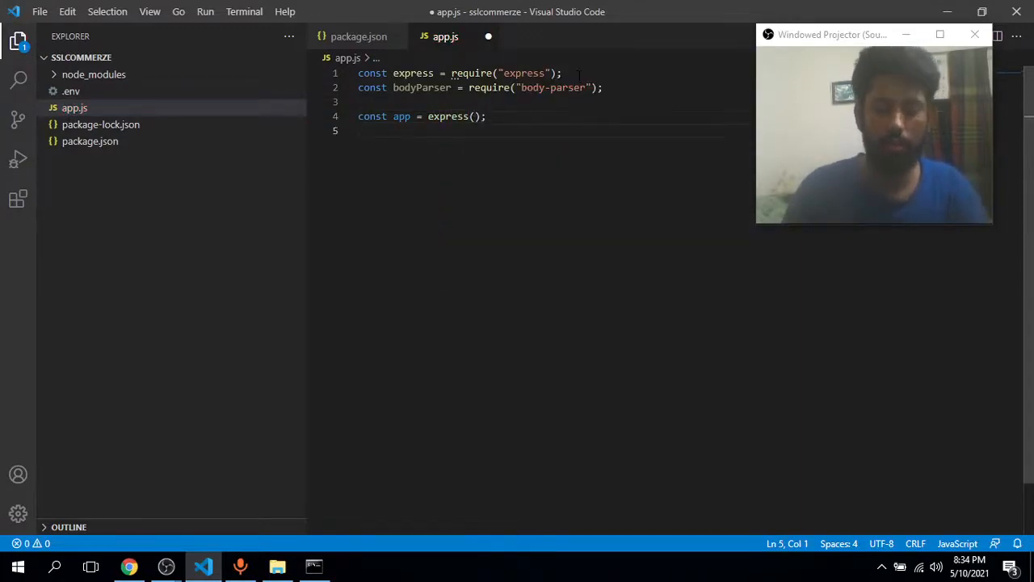
Load environment variables with require("dotenv").config(); on its own line.
type("require(\"dotenv")
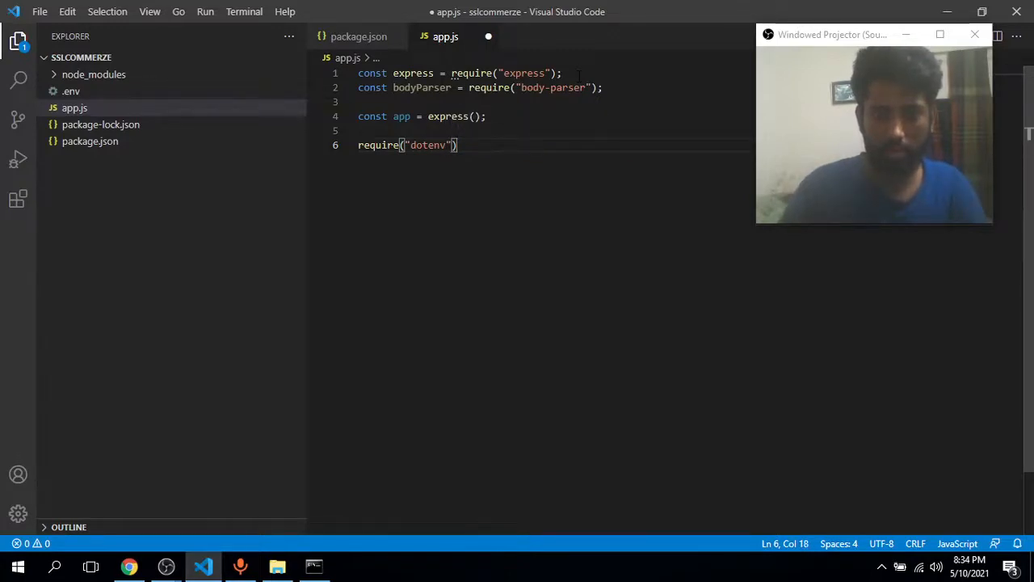
type(".config")
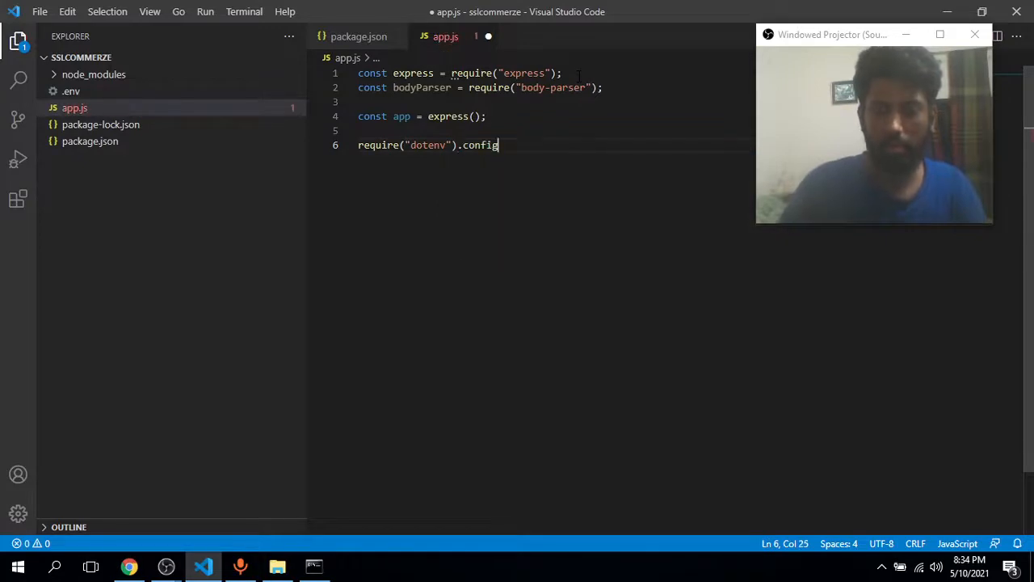
type("()")
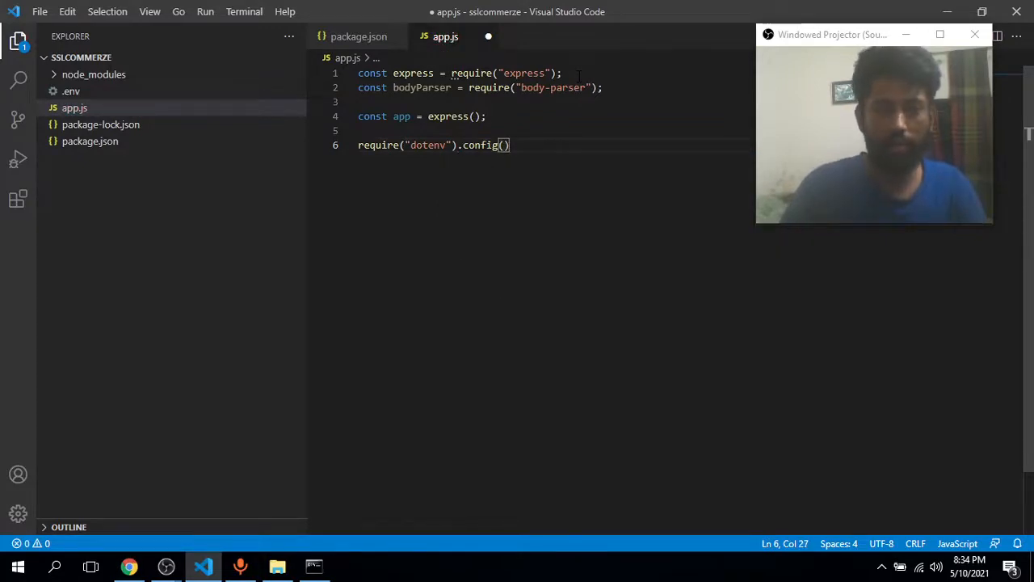
type(";")
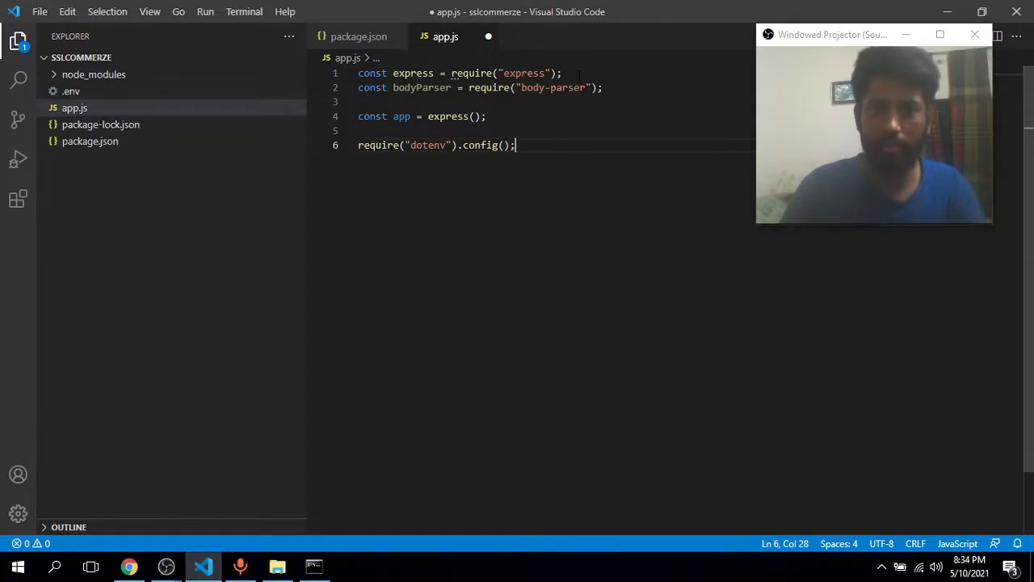
key("enter")
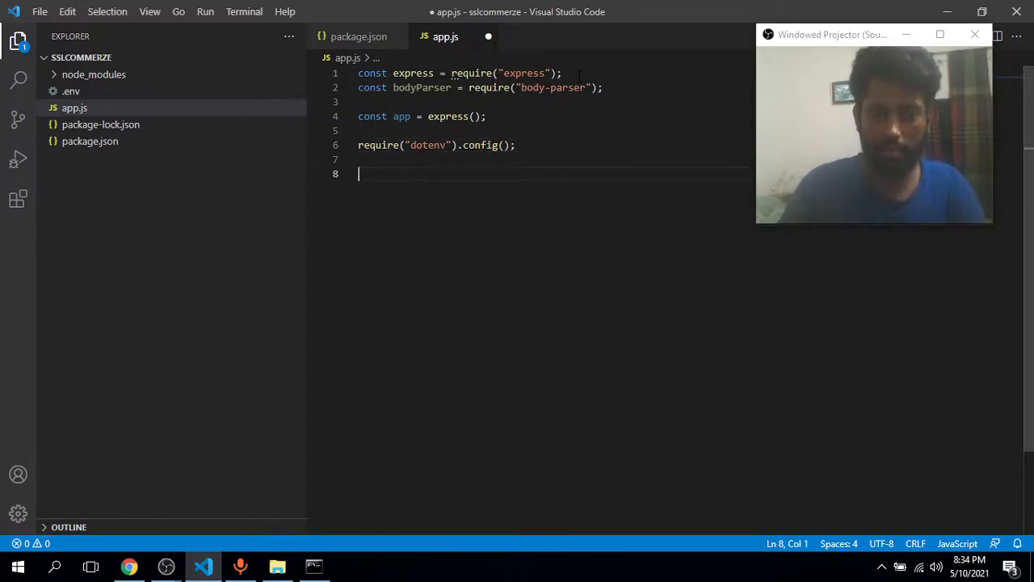
Register bodyParser.urlencoded({ extended: false }) middleware on the Express app.
type("app.")
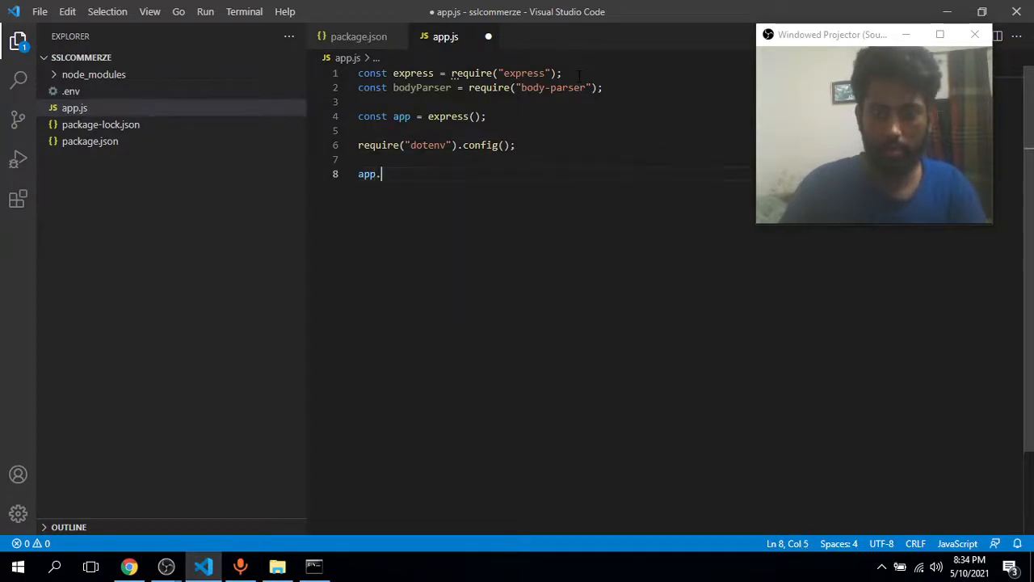
type("use")
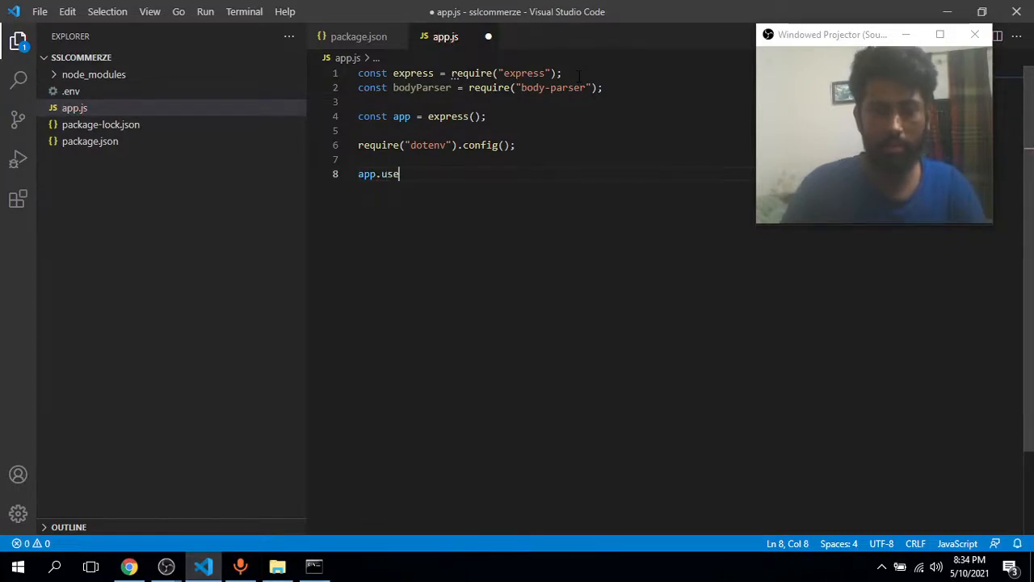
type("(")
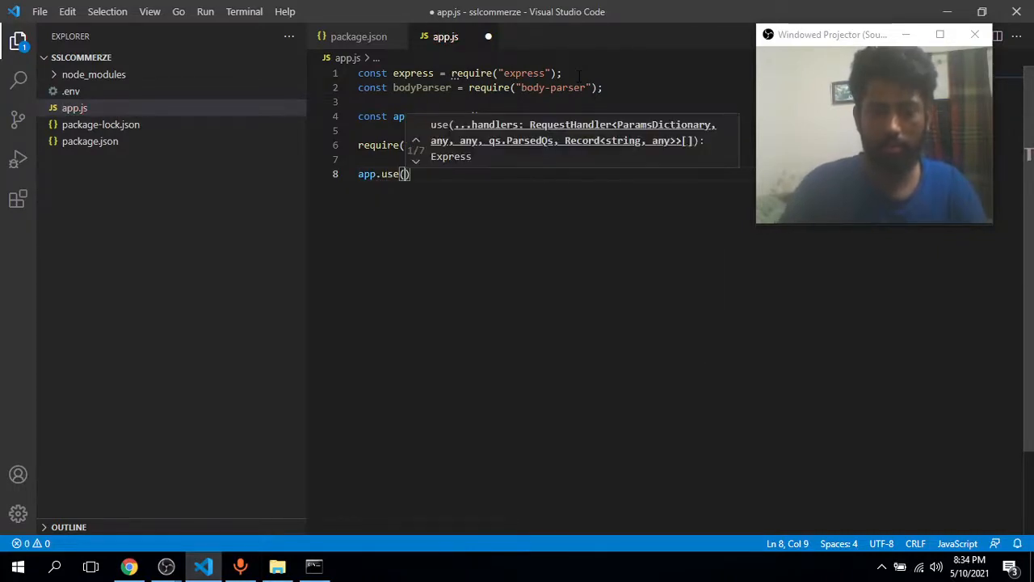
type("bodyParser.u")
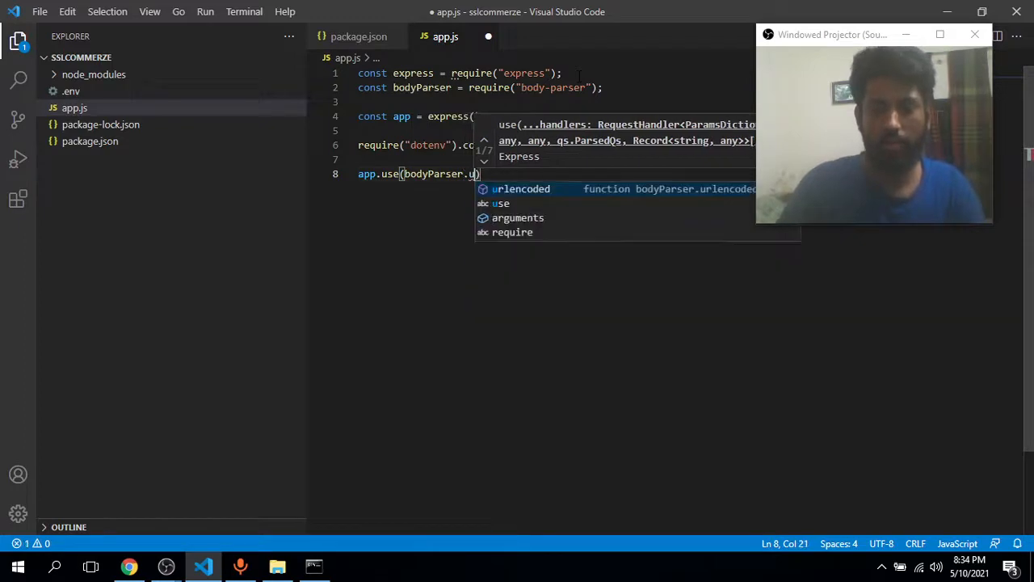
key("Tab")
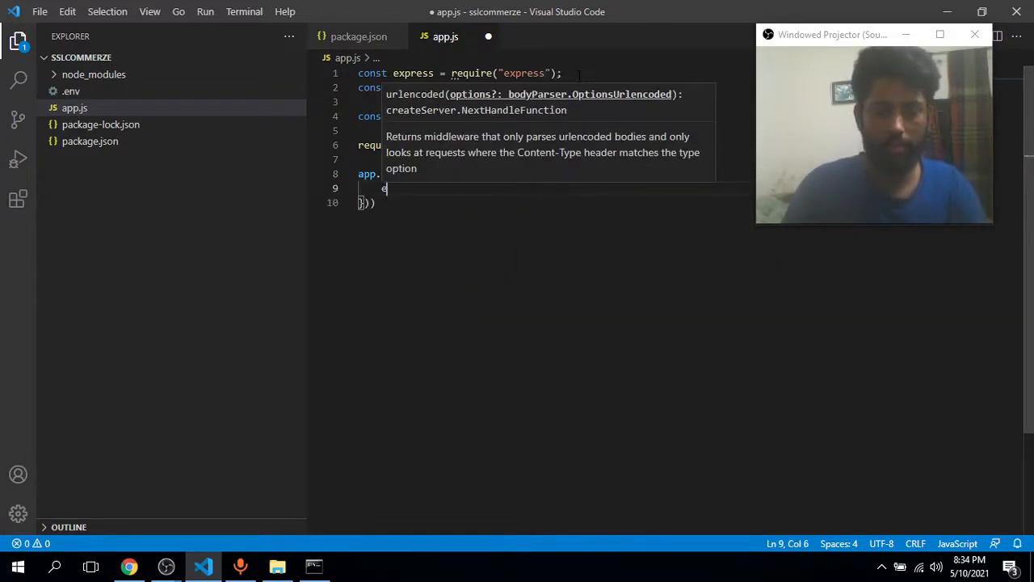
type("xtended:")
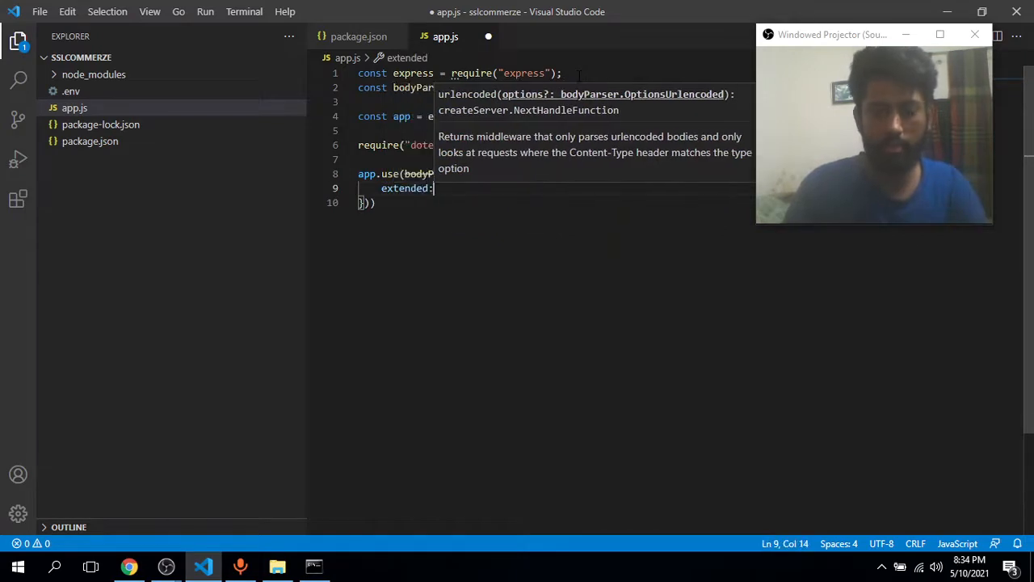
type("false")
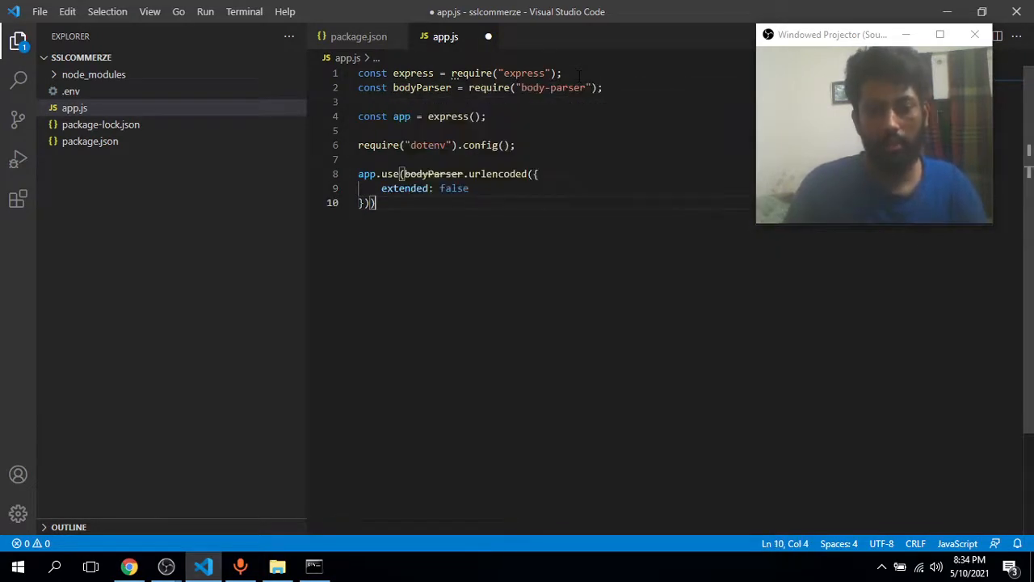
Register bodyParser.json() middleware on the app as well.
type("ap")
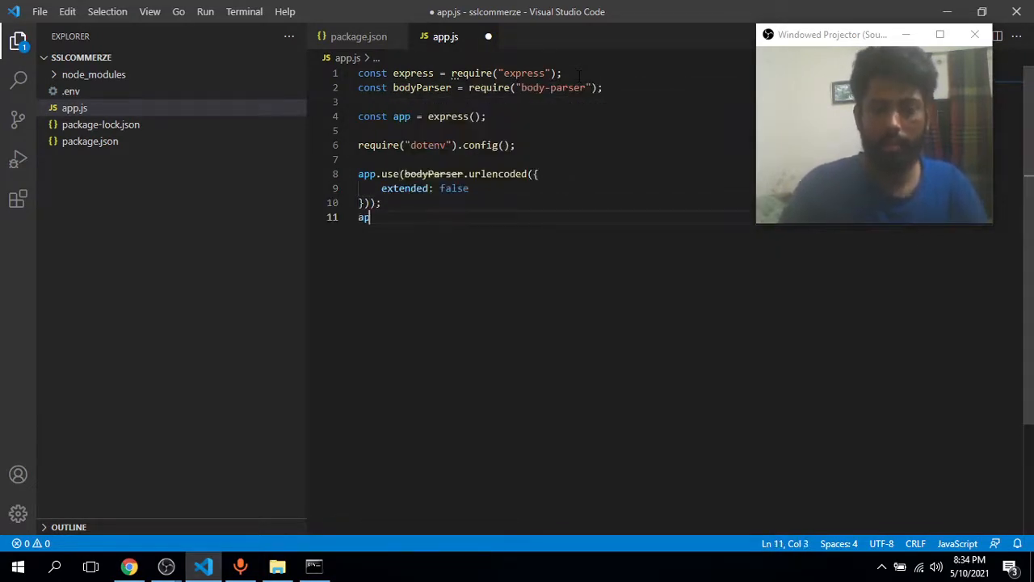
type("p.")
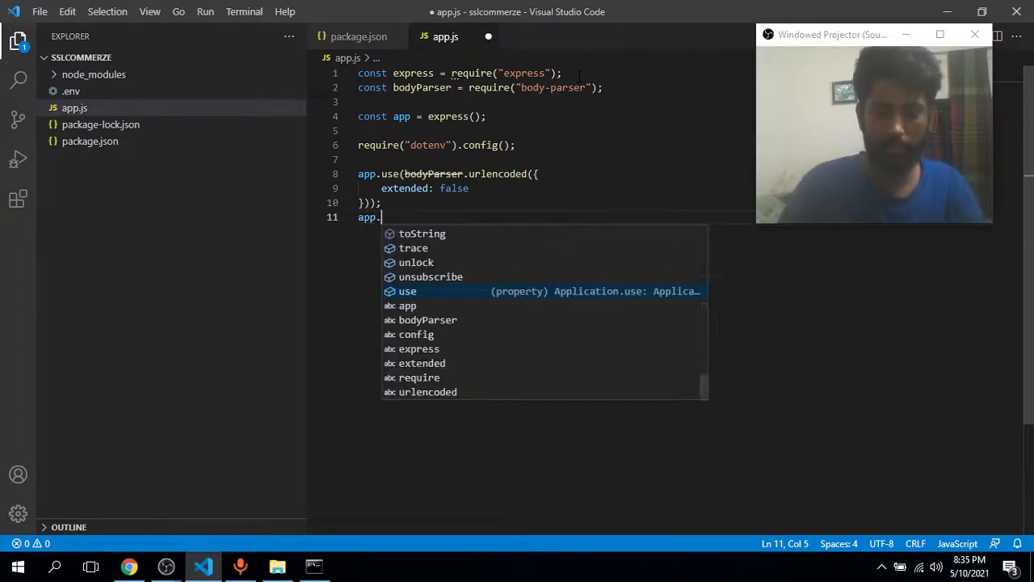
type("use(")
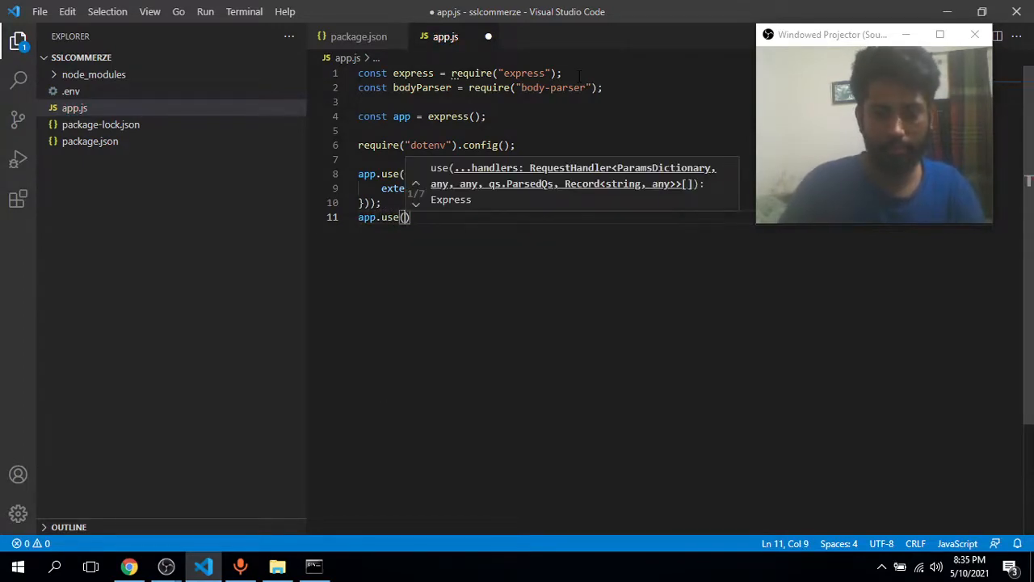
type("bodyParser")
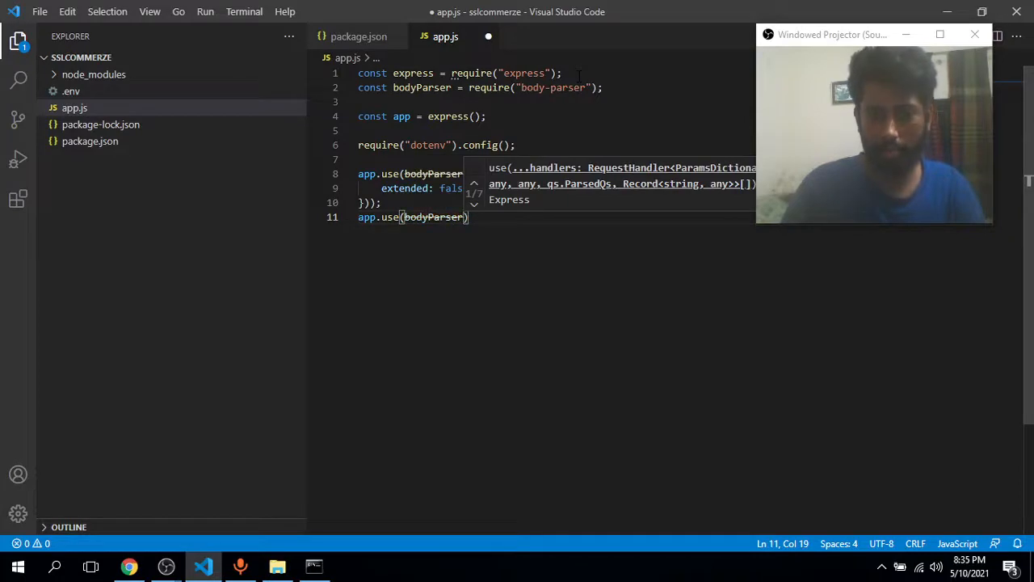
type("json")
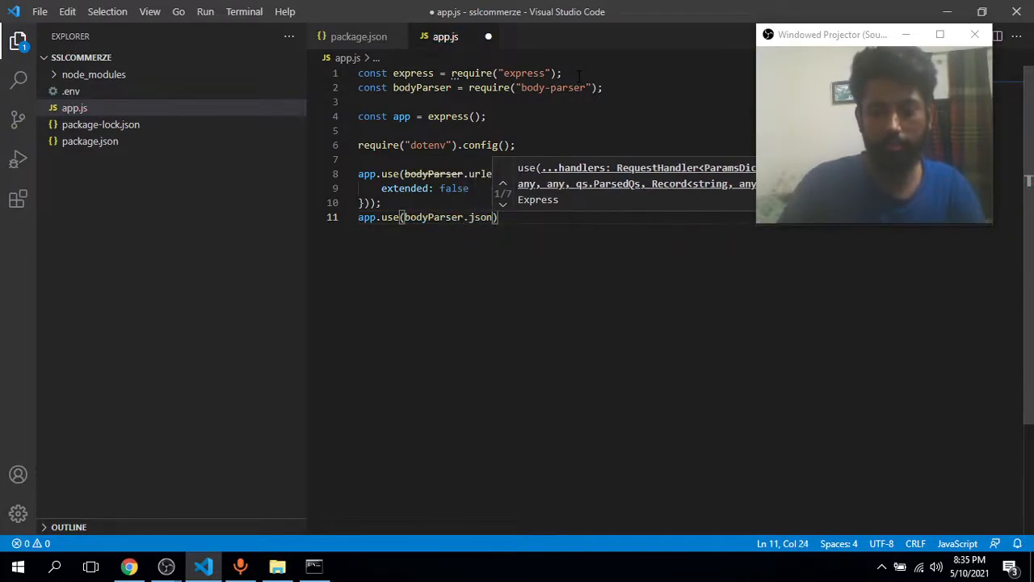
type("());")
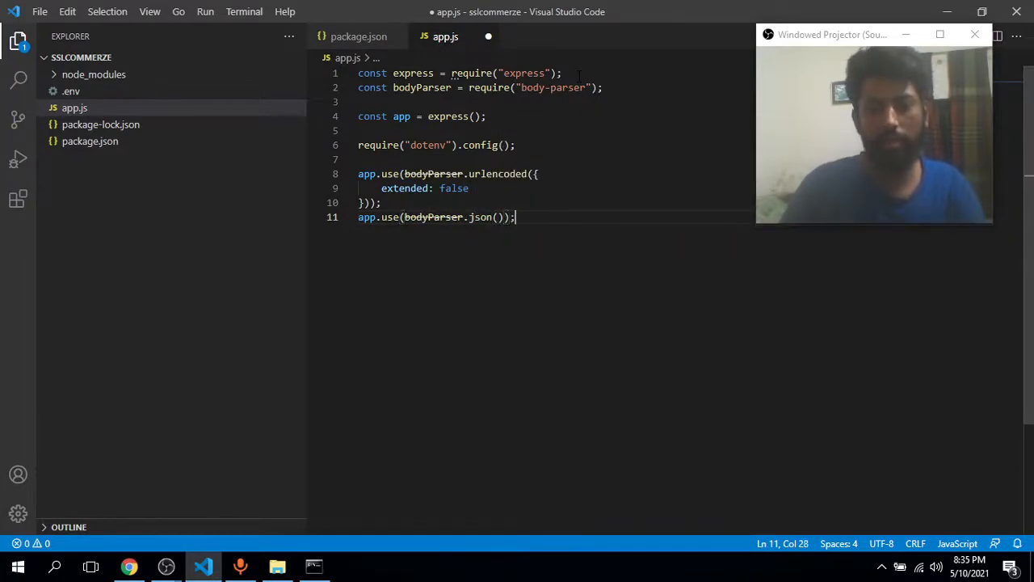
key("Enter")
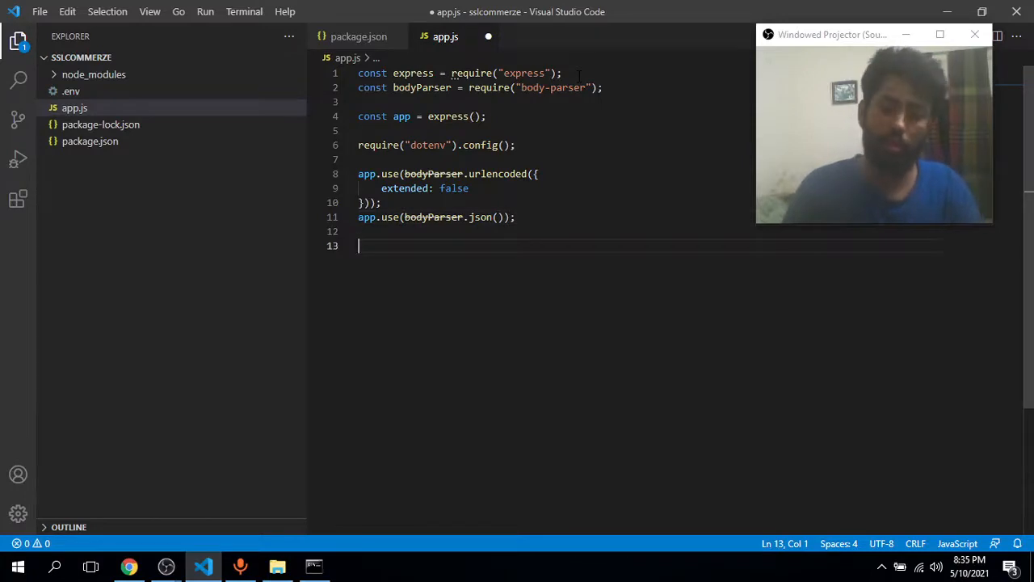
Mount an empty async (req, res, next) => { } handler at "/ssl-request" with app.use.
type("a")
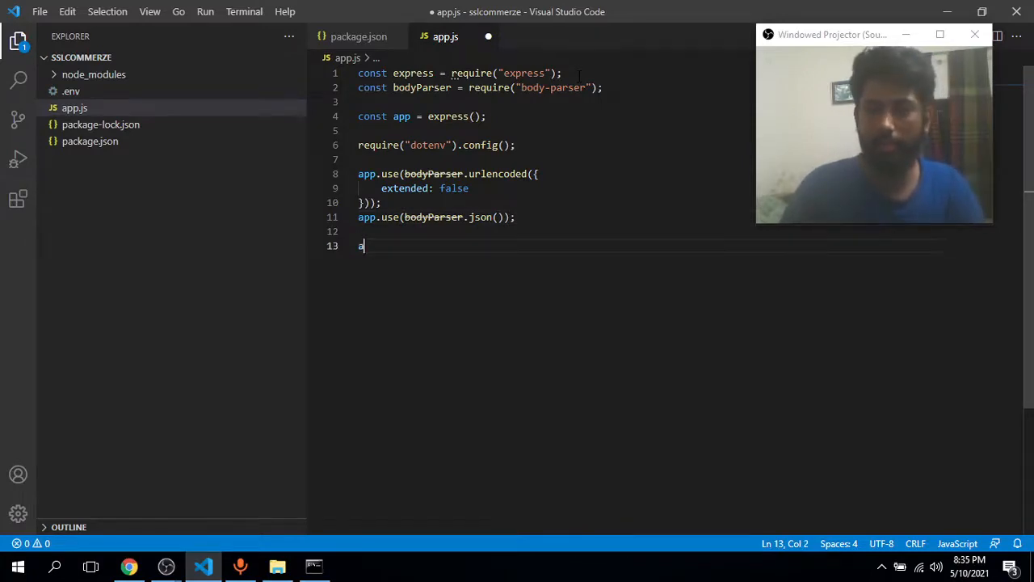
type("pp.u")
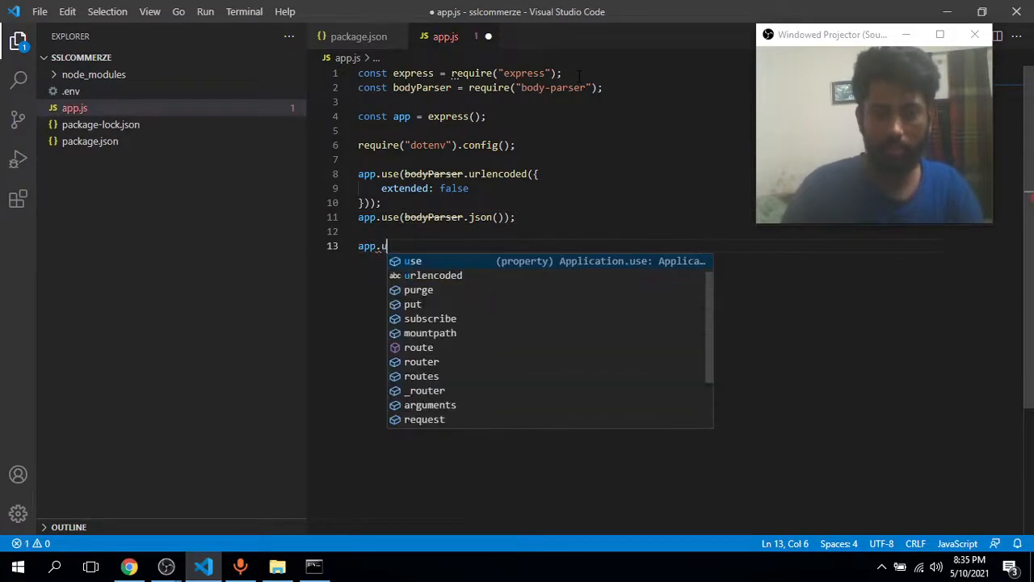
type("se(\"\")")
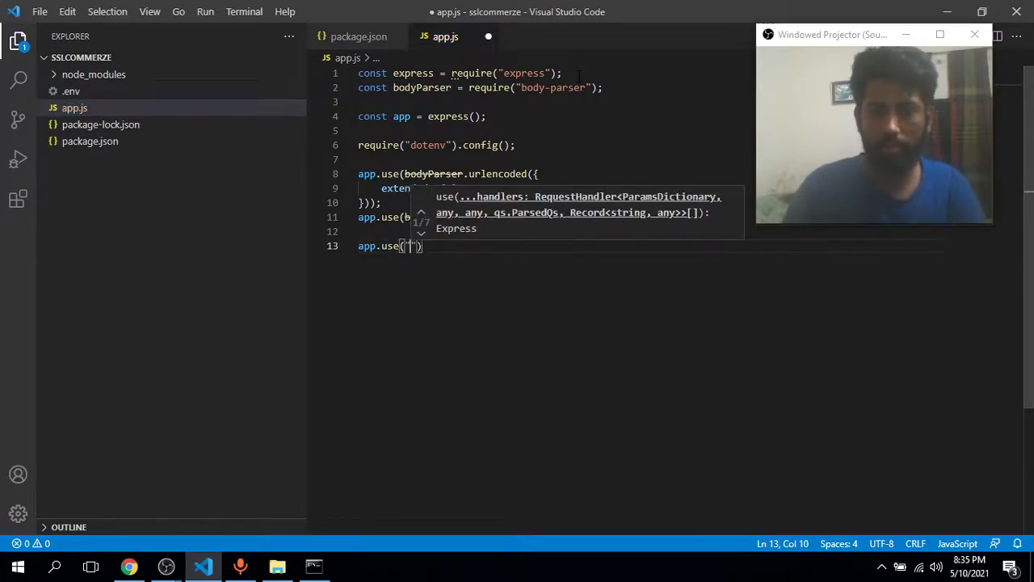
type("/")
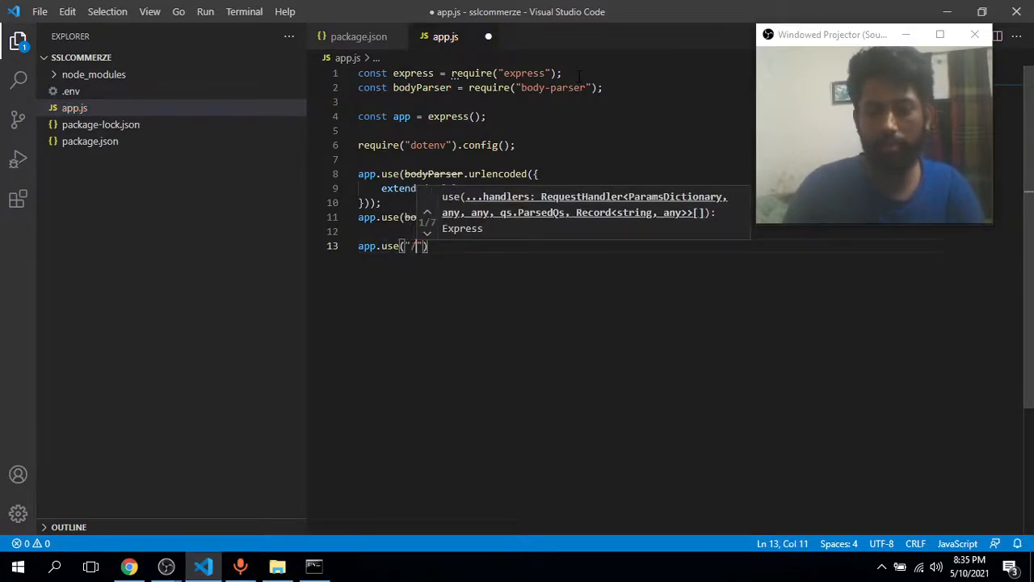
type("s")
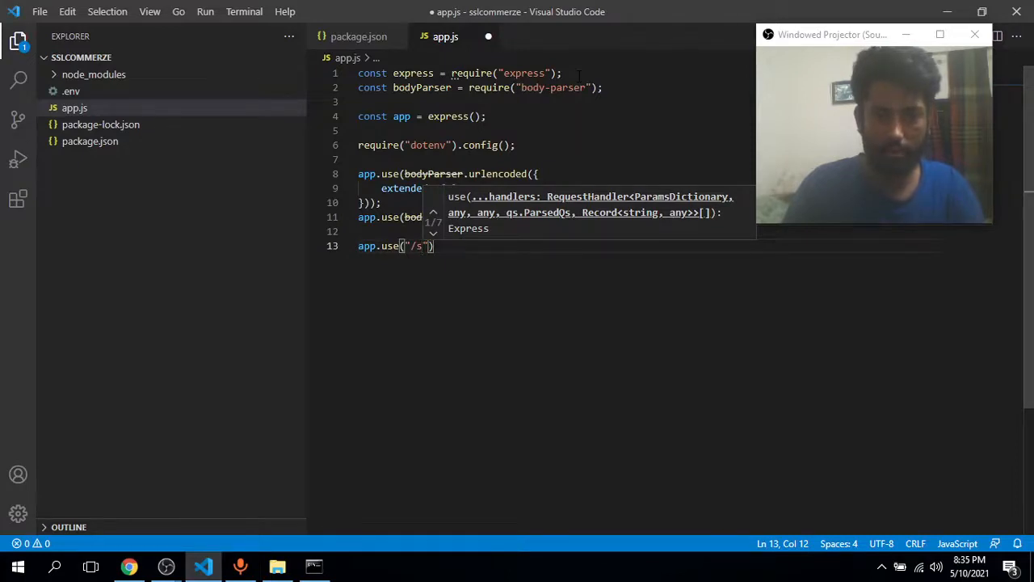
type("sl-request")
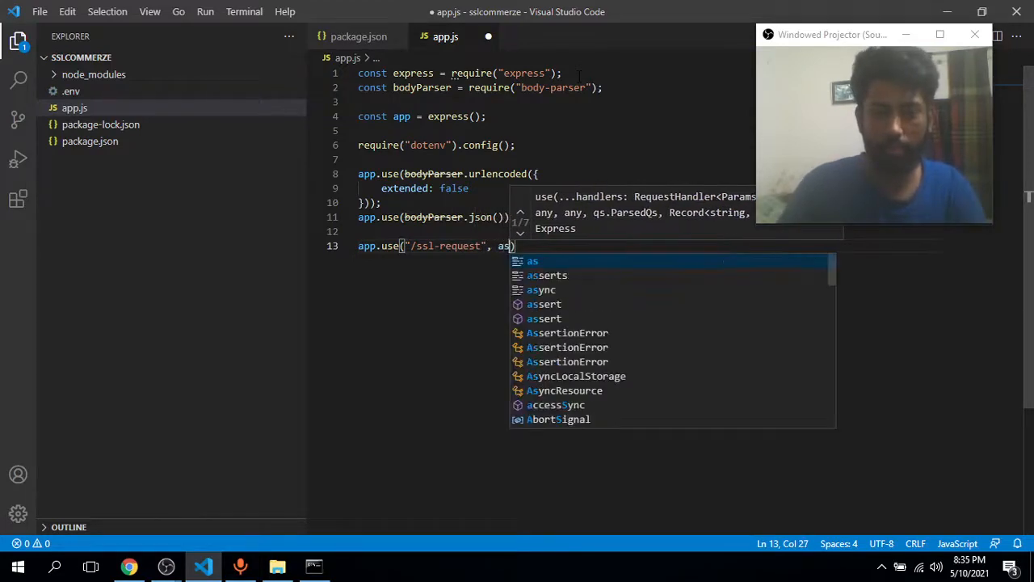
type("ync")
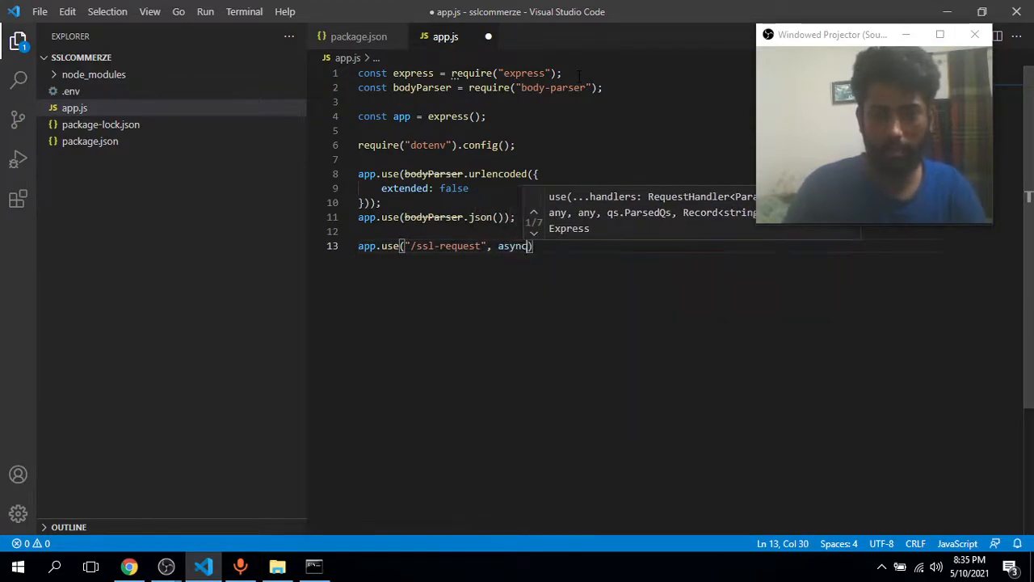
type("(req, res, next")
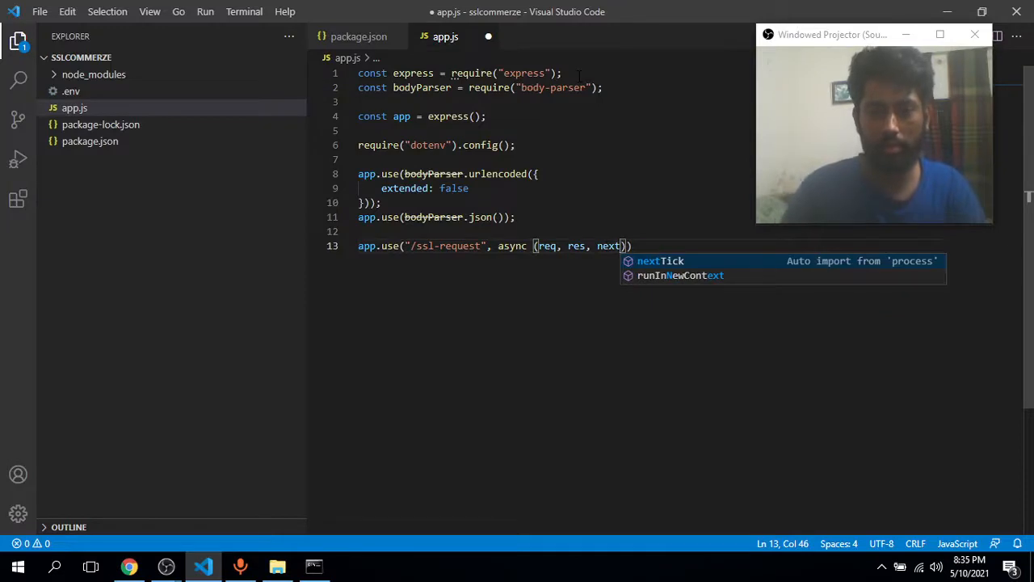
type("=> {")
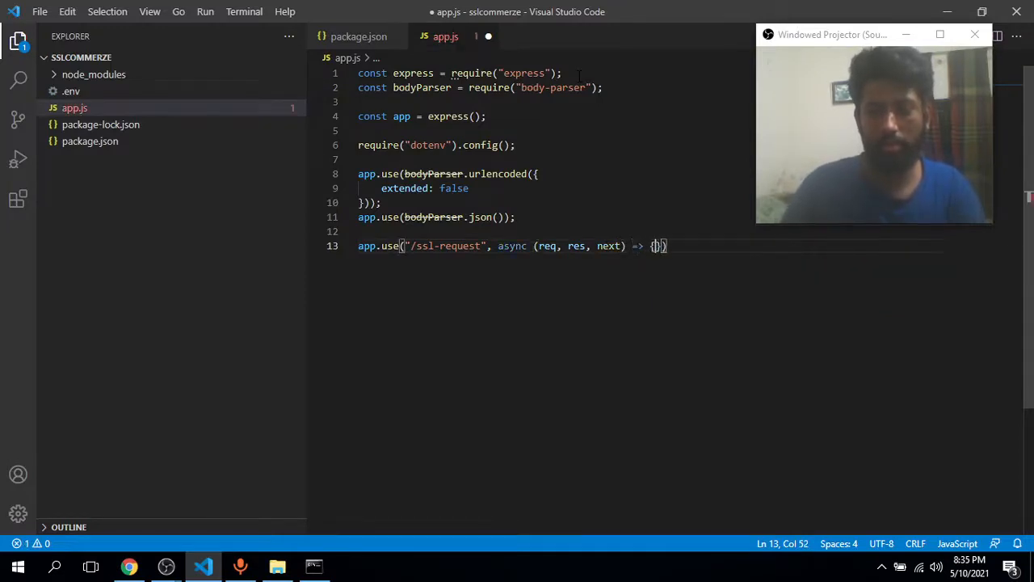
key("Enter")
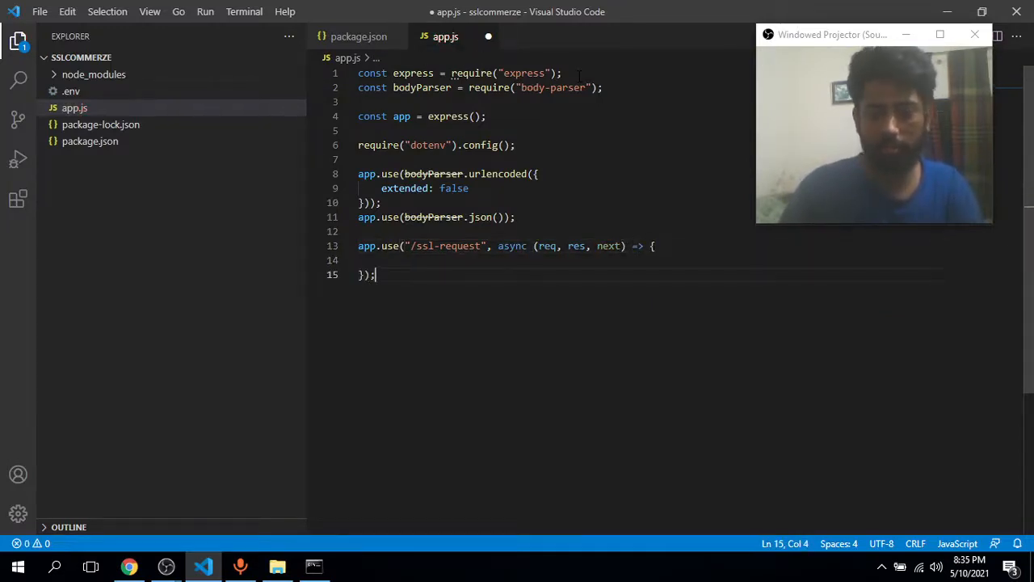
left_click(601, 87)
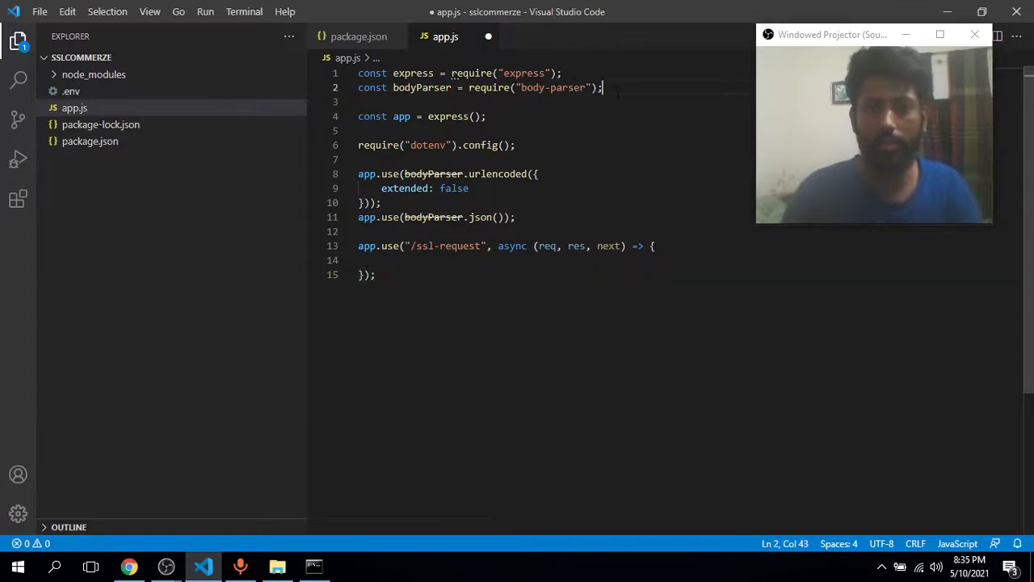
Browse the sslcommerz README example from const data through the sslcommer.init block for copying.
left_click(129, 566)
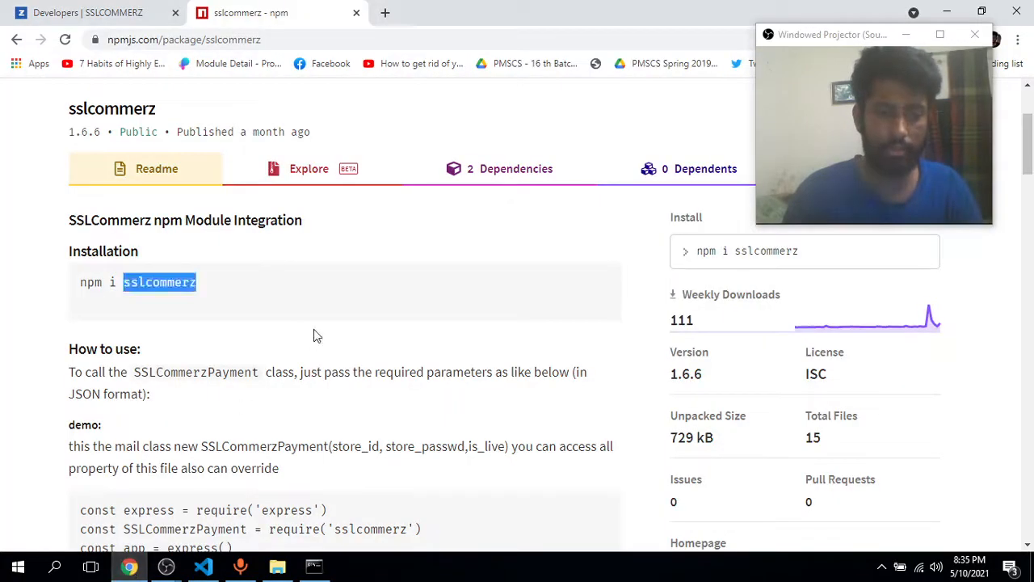
scroll("down", 3)
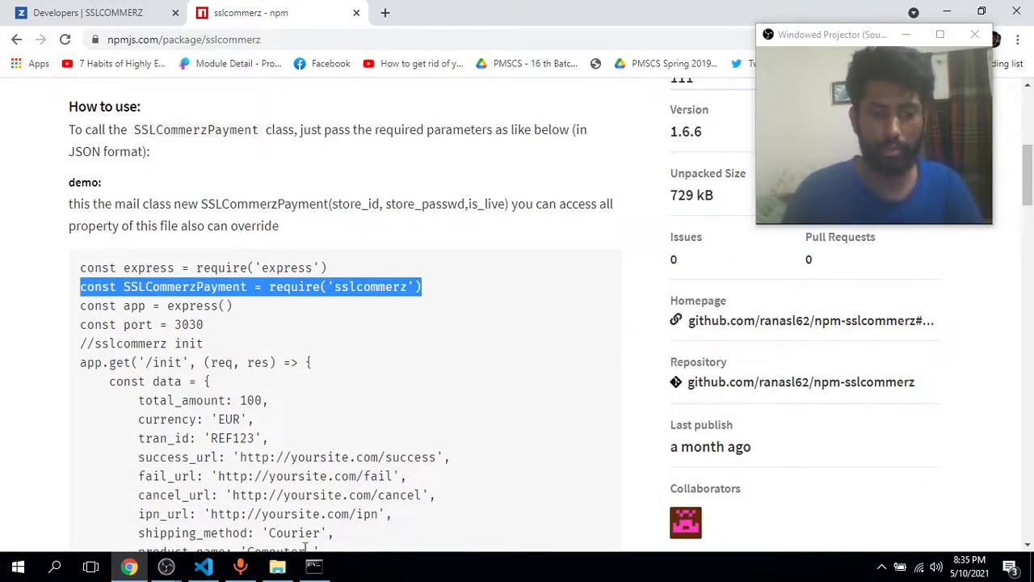
left_click(203, 565)
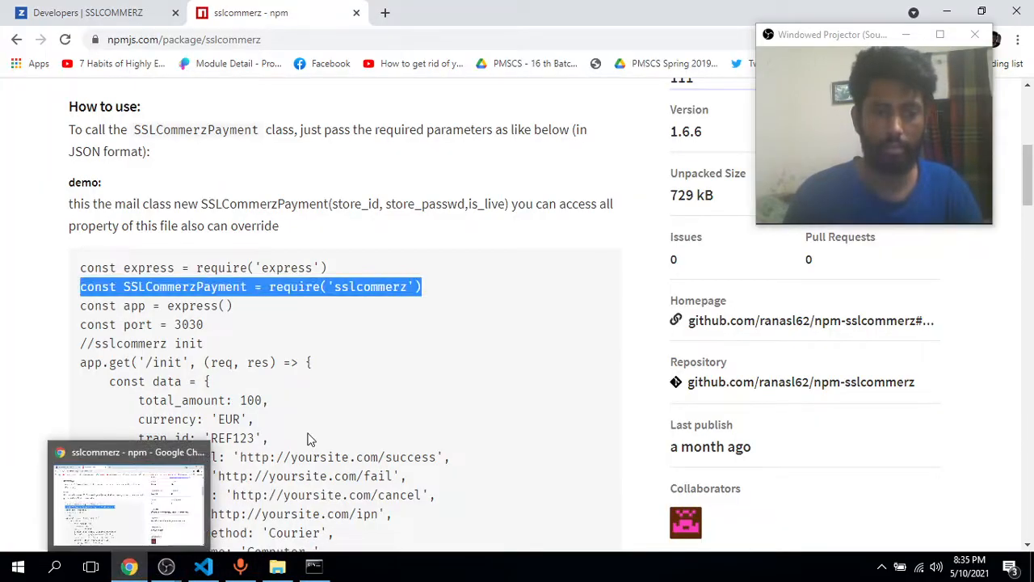
scroll("down", 3)
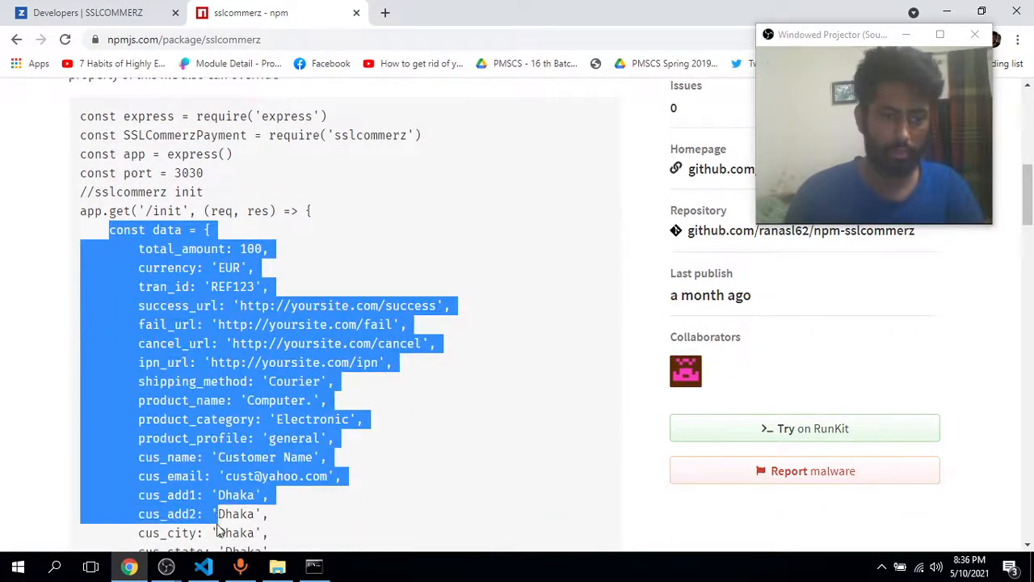
scroll("down", 3)
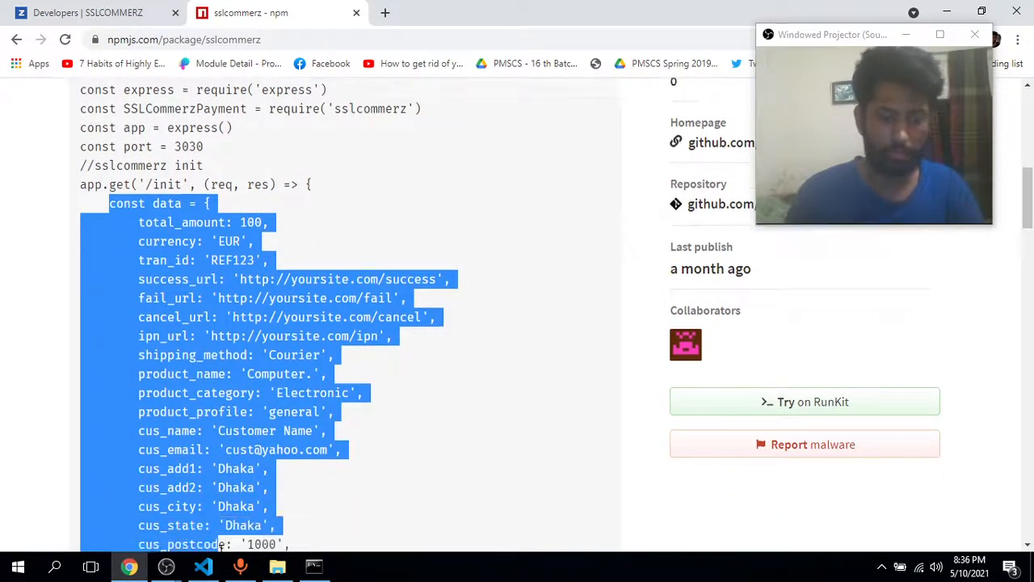
scroll("down", 3)
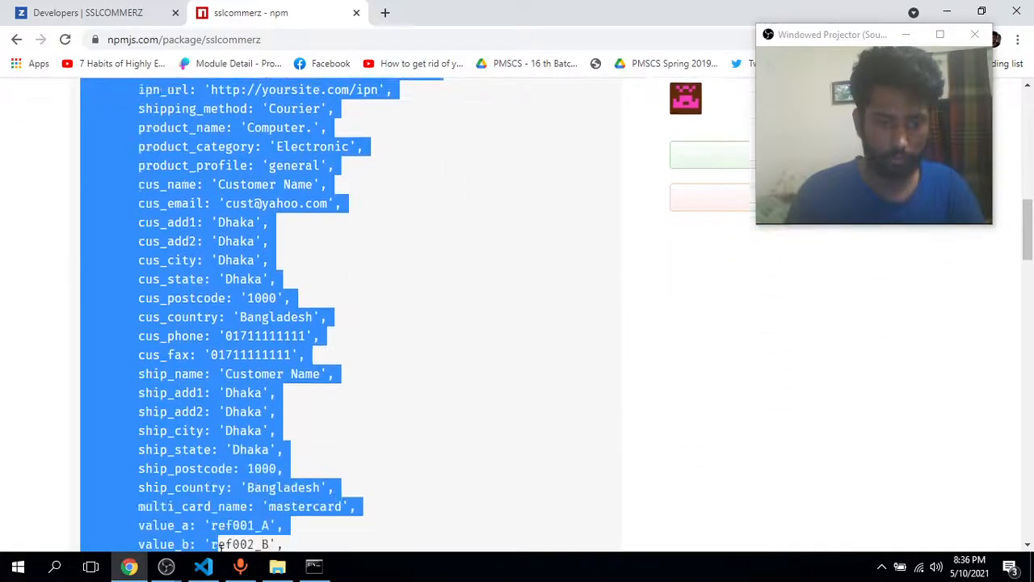
scroll("down", 3)
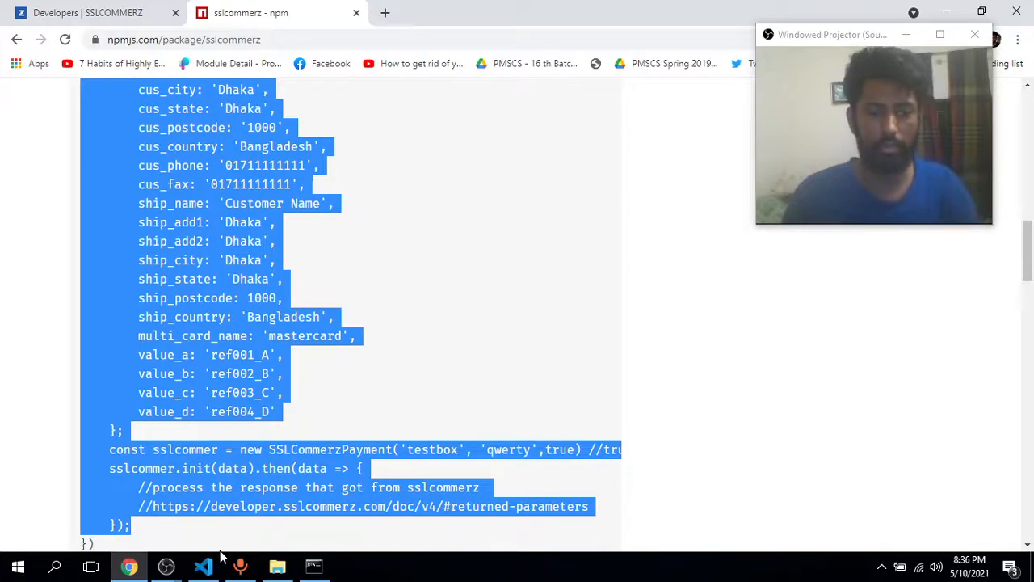
Paste the SSLCommerzPayment require, transaction data object and init call into the /ssl-request handler.
left_click(204, 566)
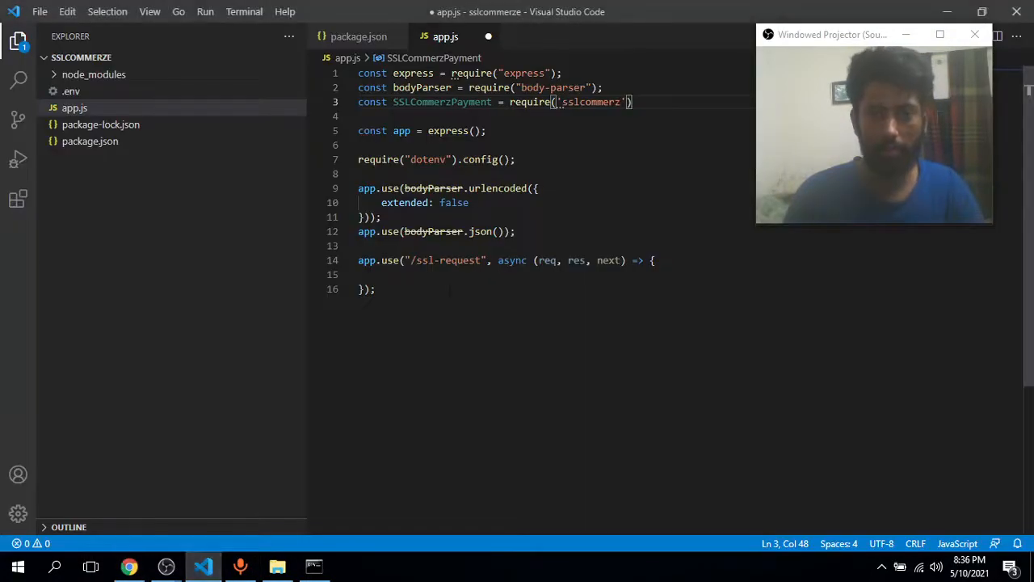
scroll("down", 3)
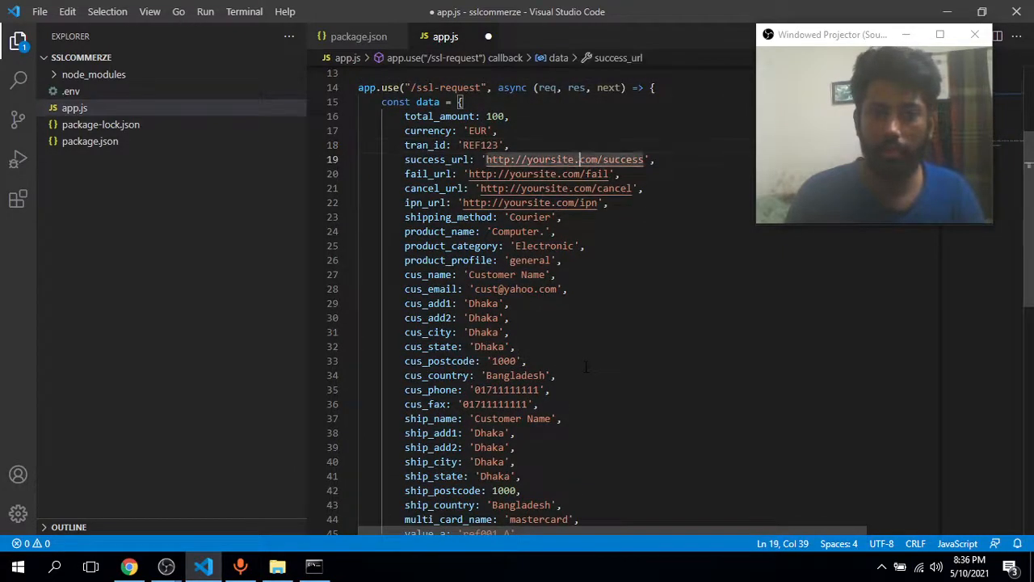
scroll("down", 3)
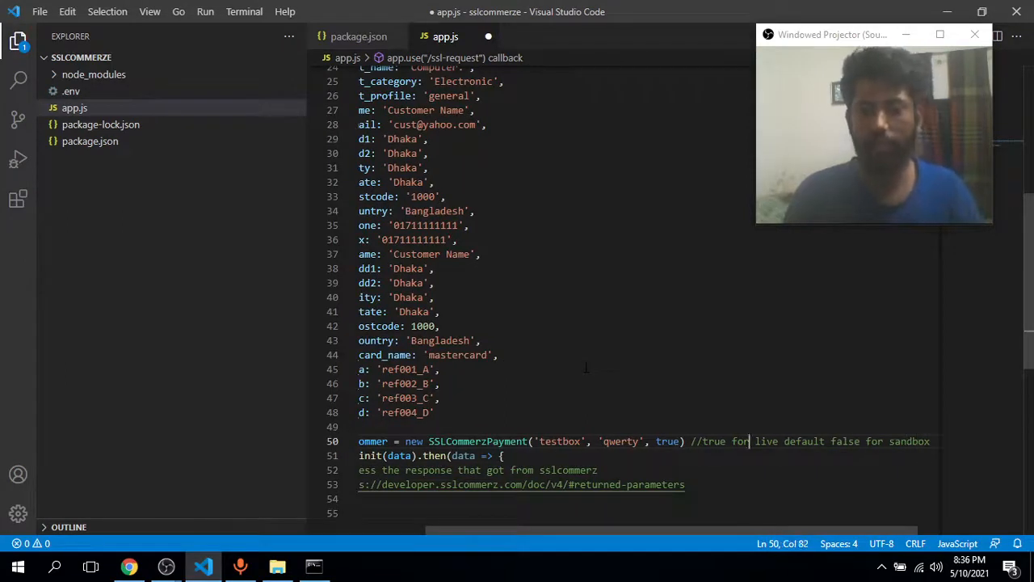
Set live mode to false and replace 'testbox' with process.env.STORE_ID.
double_click(665, 441)
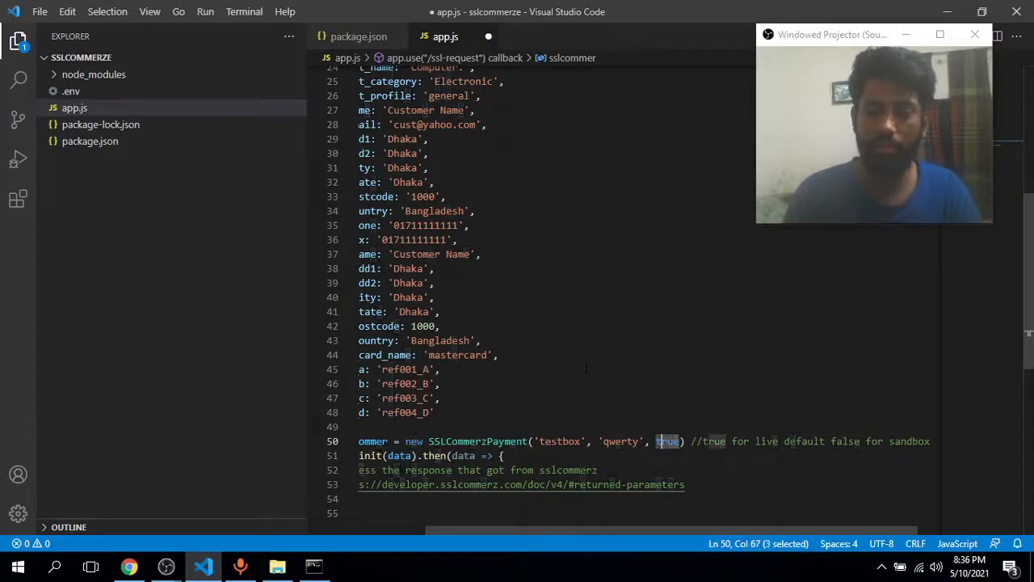
type("false")
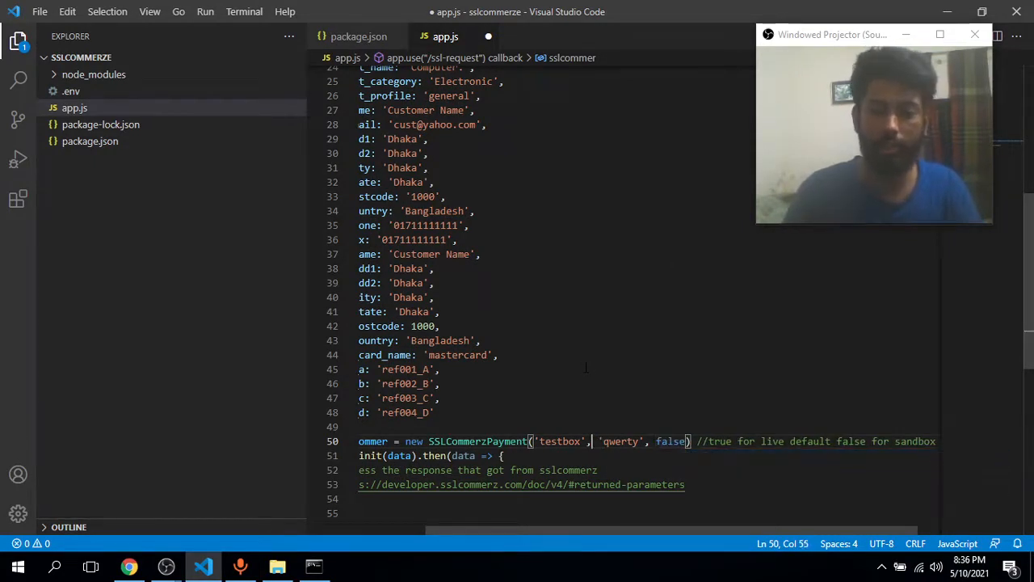
double_click(561, 439)
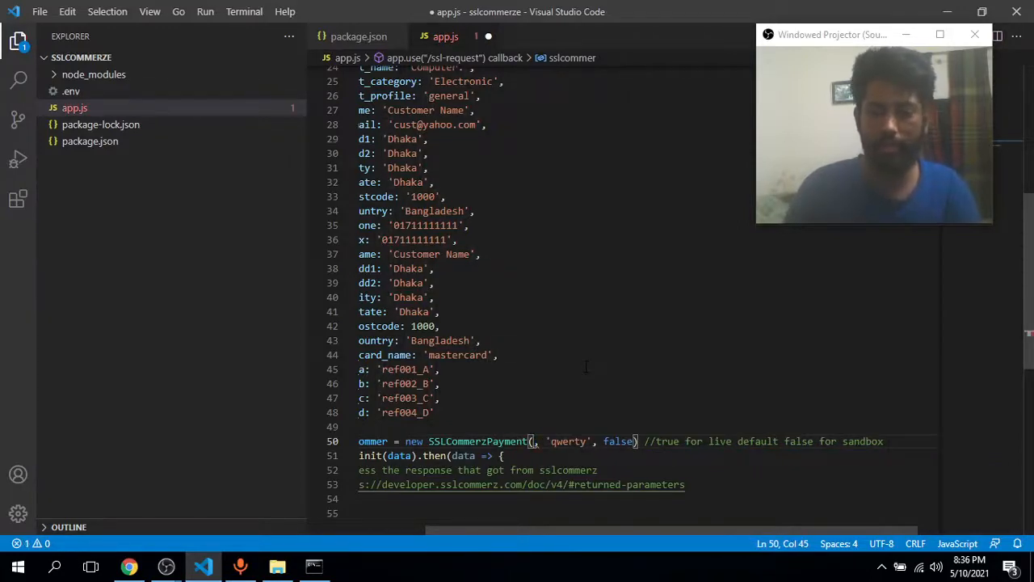
type("process.env.")
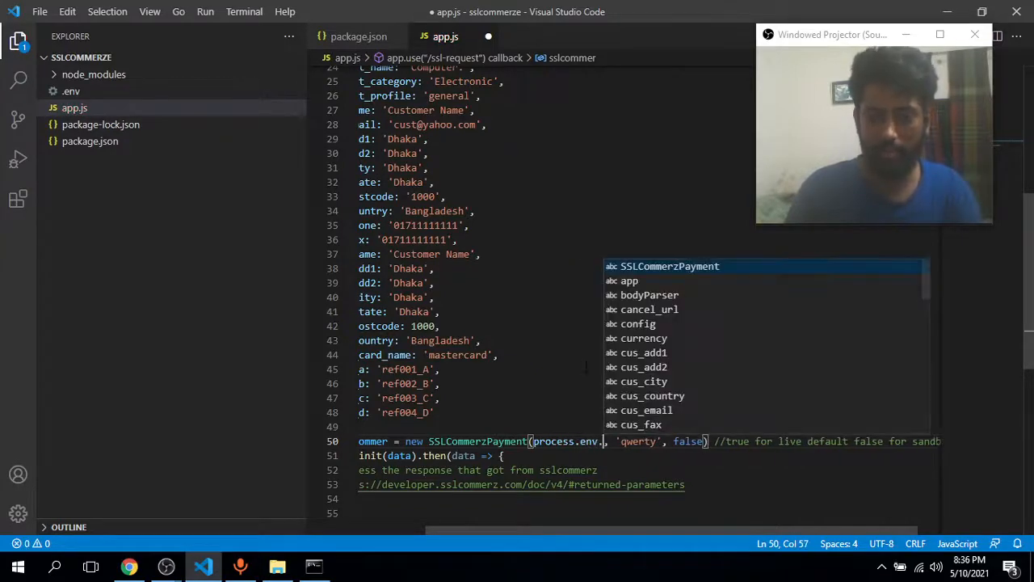
type("St")
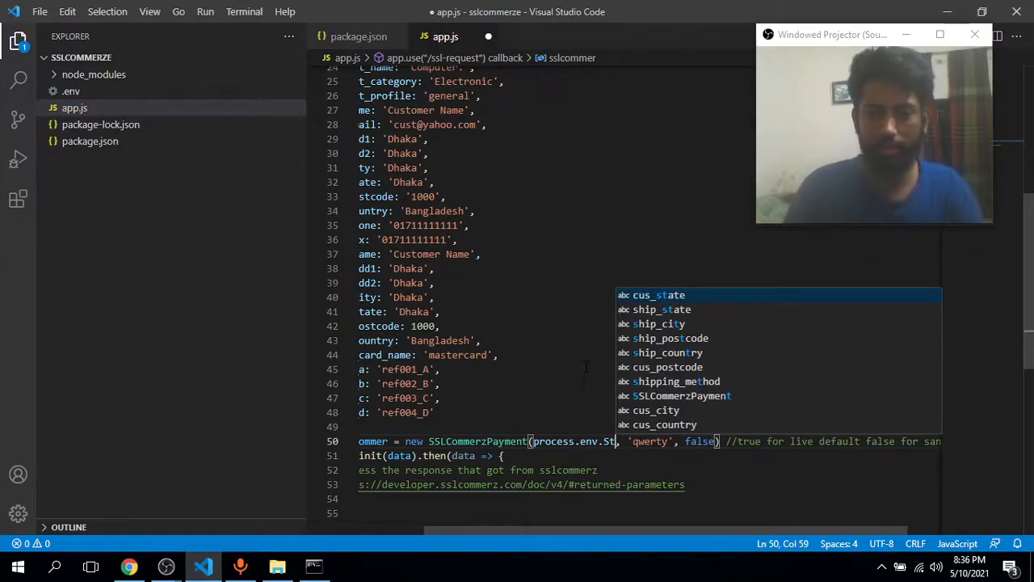
type("ORE_ID")
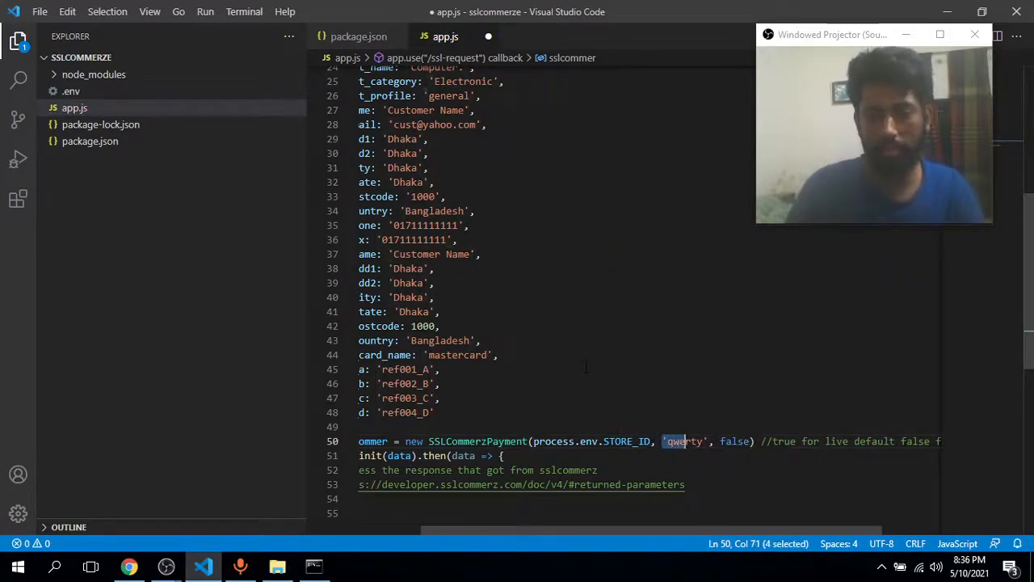
Replace the 'qwerty' store password with process.env.PASSWORD.
type("process")
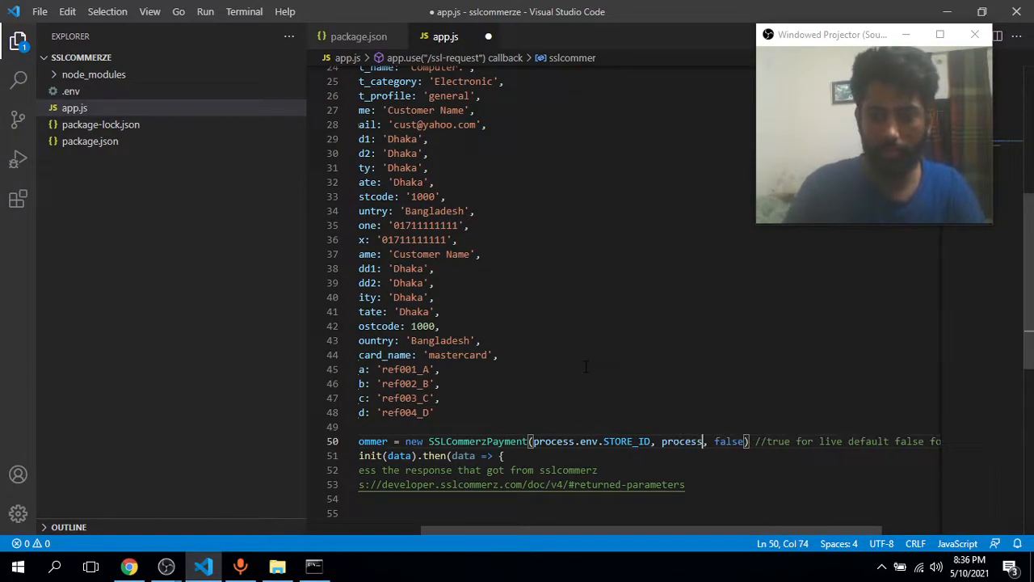
type(".env")
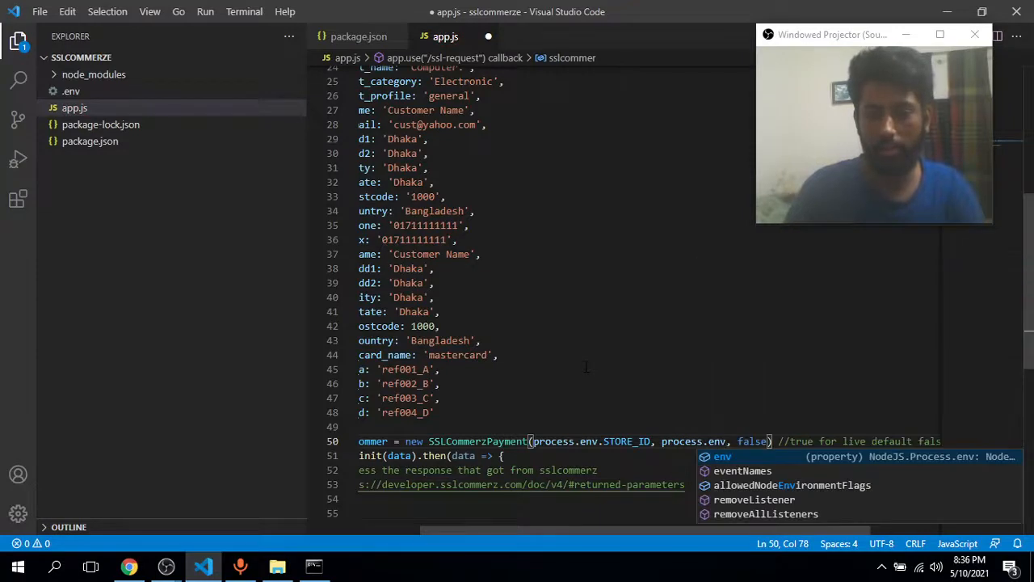
type(".")
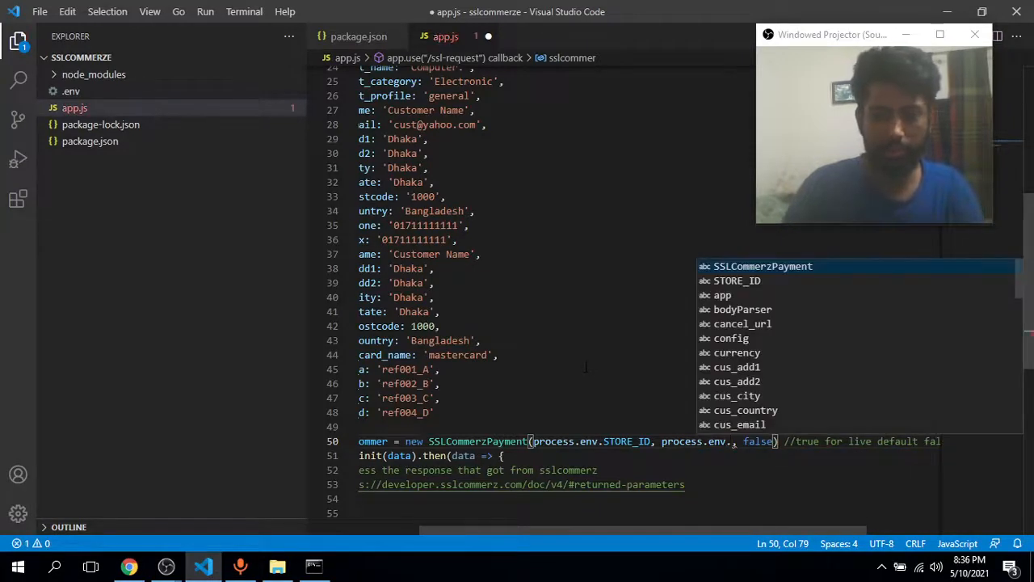
type("PASSWORD")
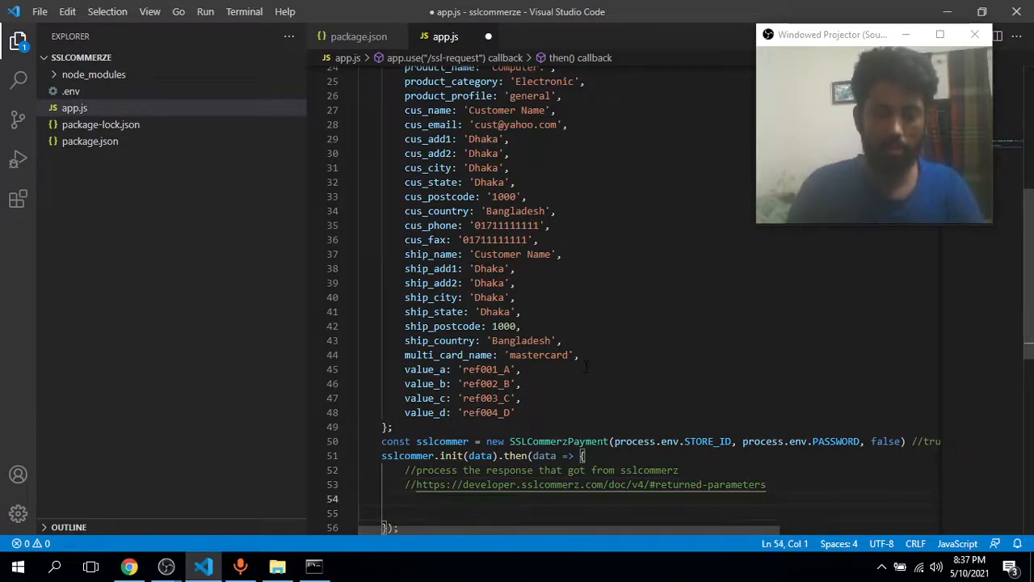
Add return res.status(200).redirect() inside the init then callback.
key("enter")
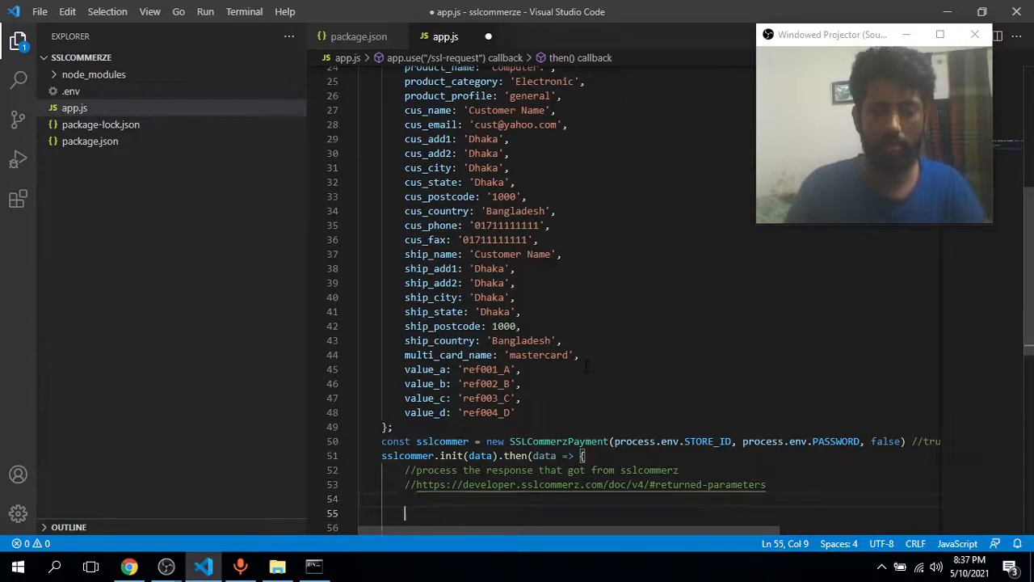
type("return")
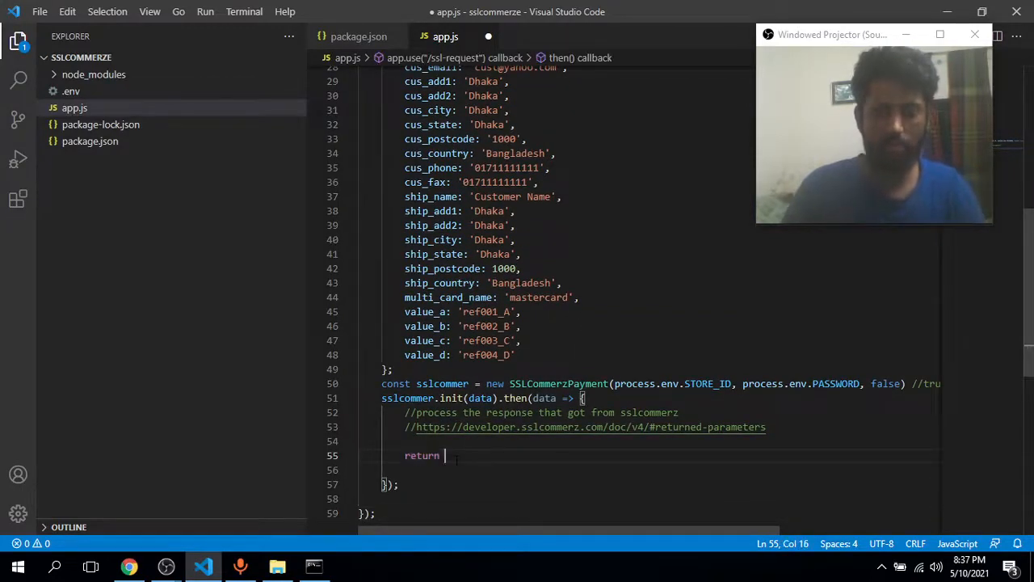
type("res.")
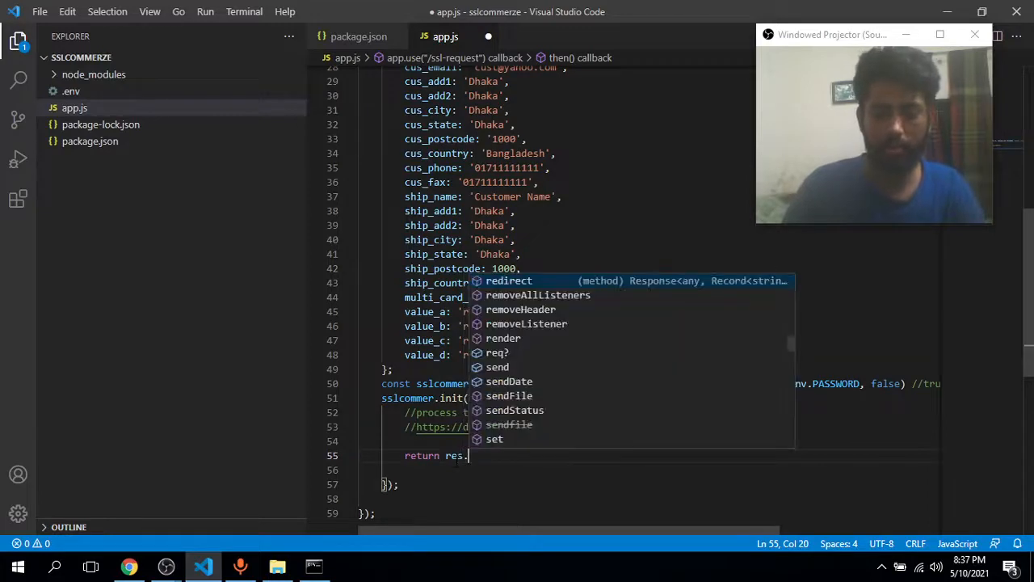
type("status(")
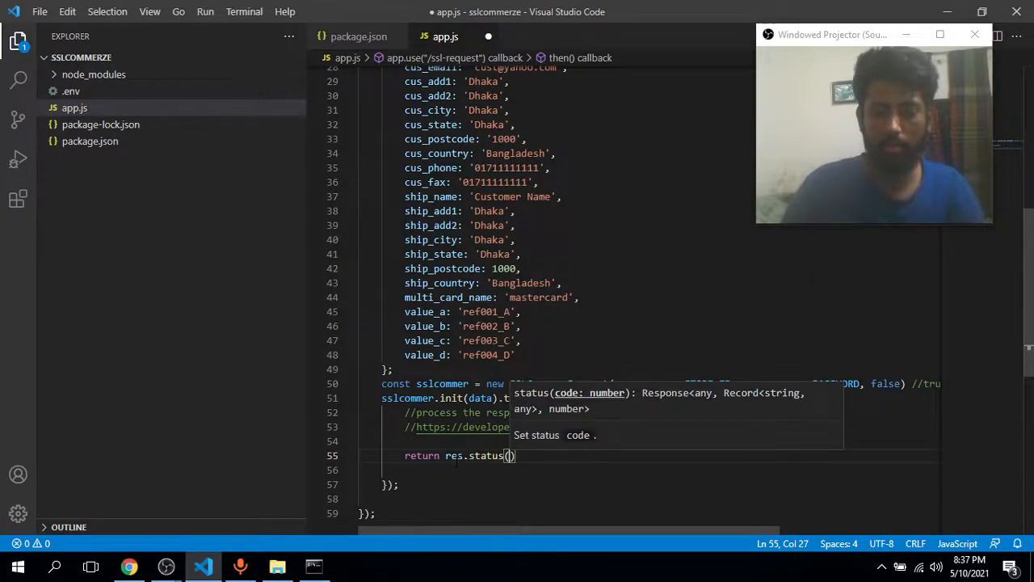
type("200")
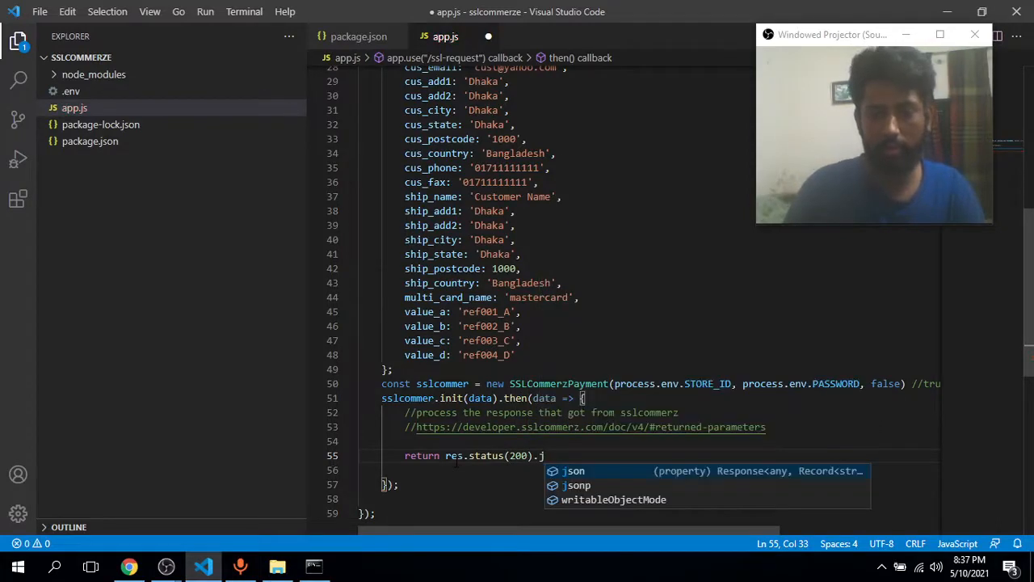
key("Backspace")
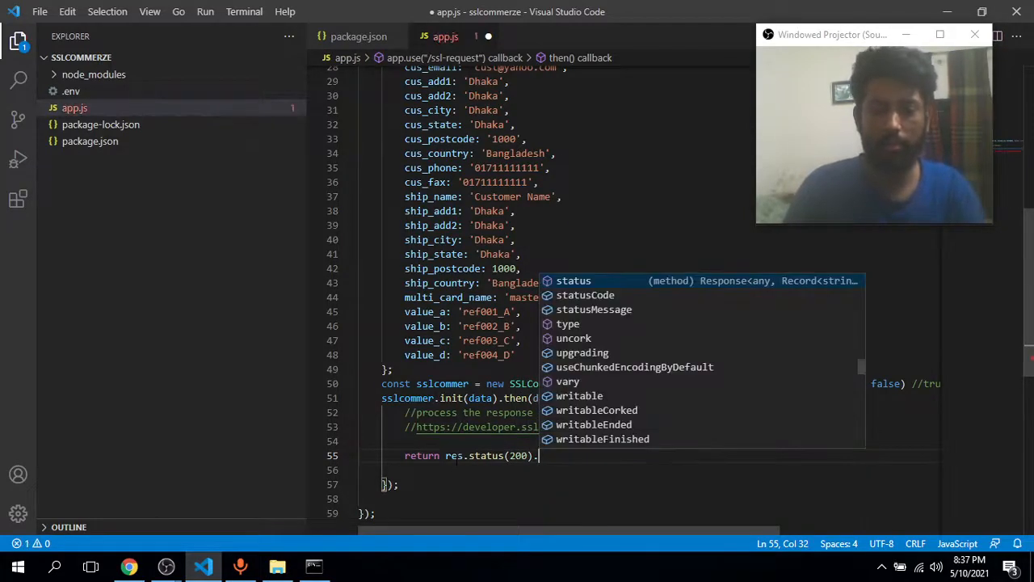
type("redirect(")
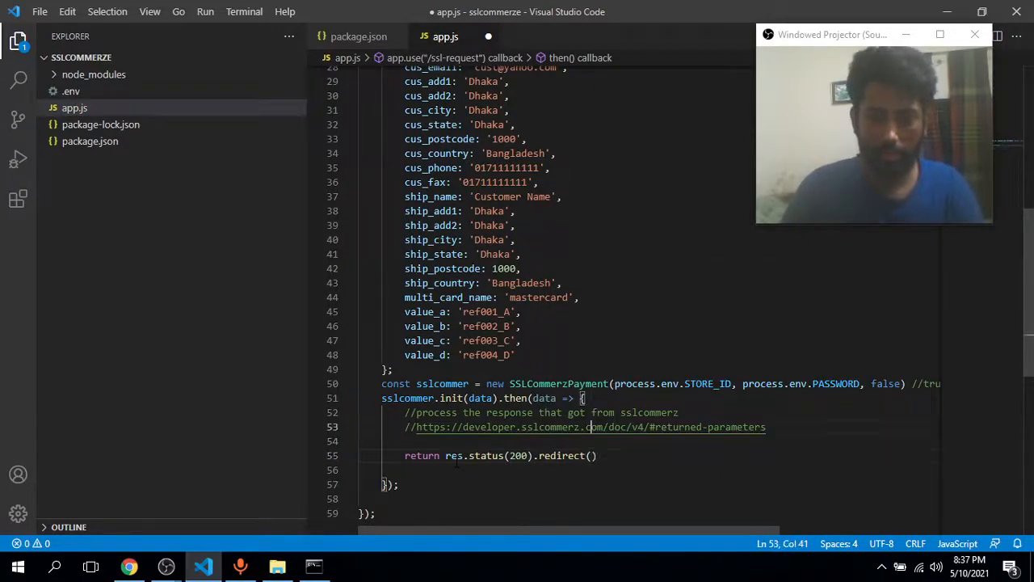
Check the SSLCommerz developer integration docs in the browser and return to app.js.
left_click(530, 397)
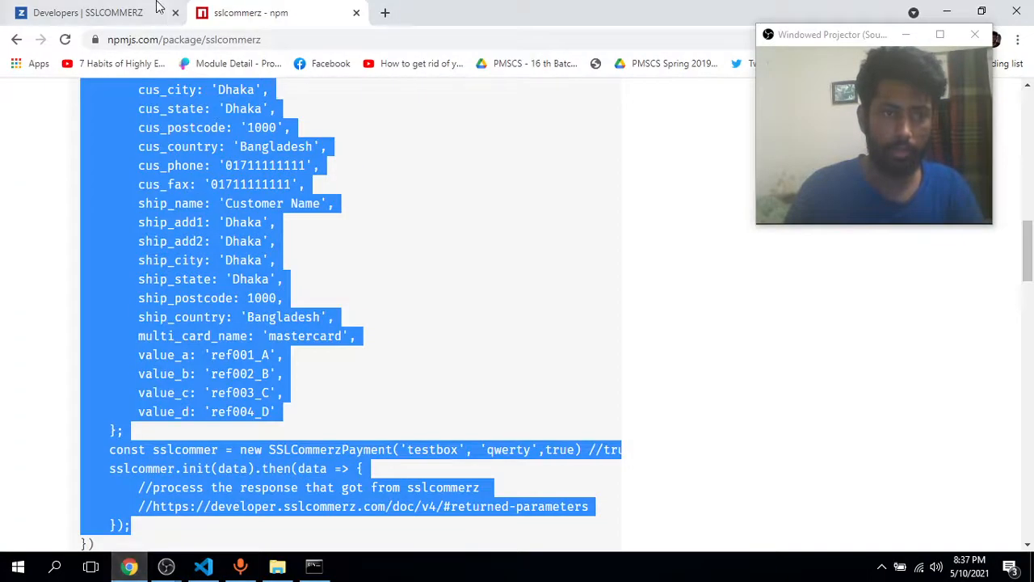
left_click(87, 13)
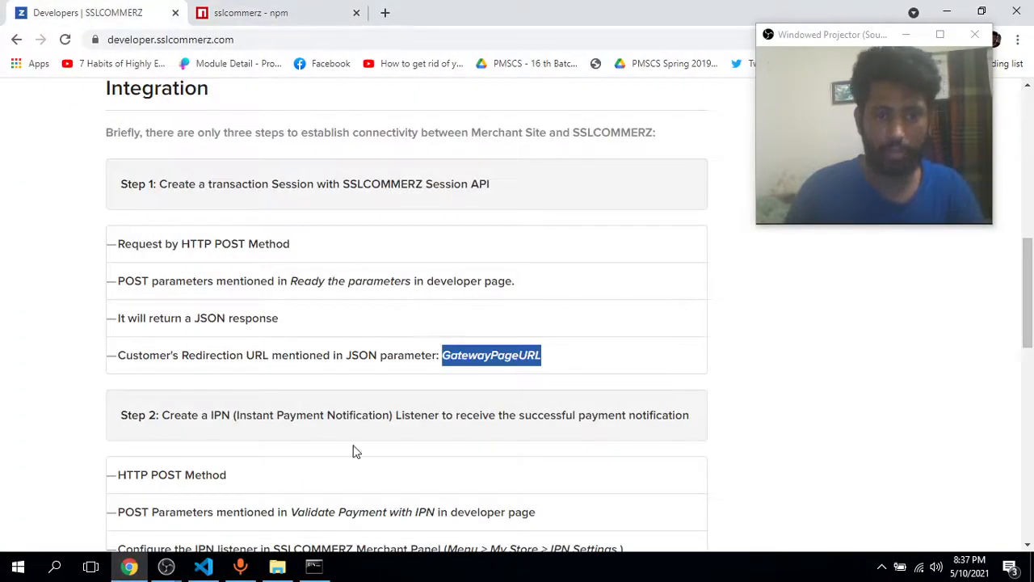
left_click(204, 566)
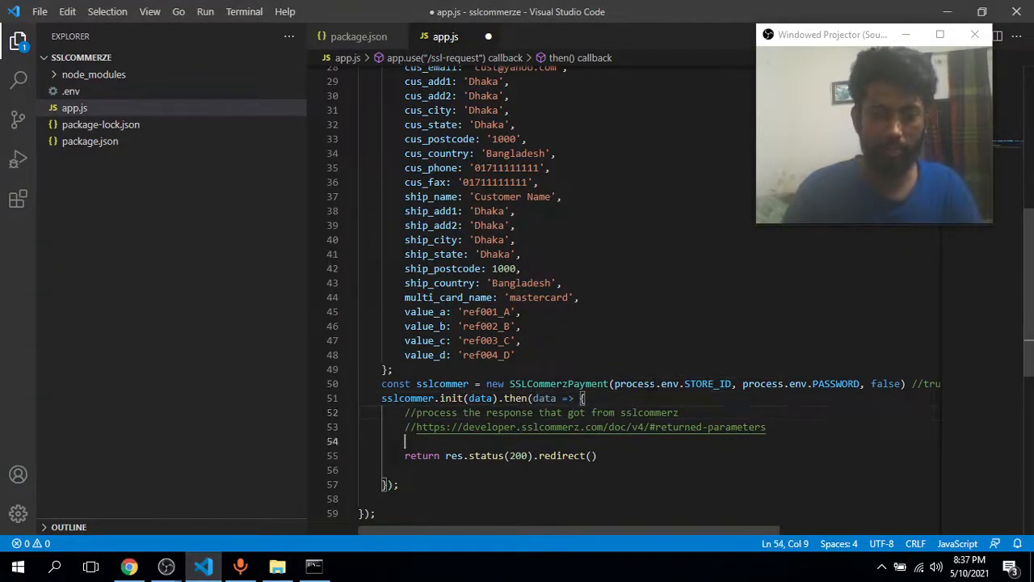
Start an if(data?.) { } block above the redirect return, glancing at GatewayPageURL in the docs.
type("if()")
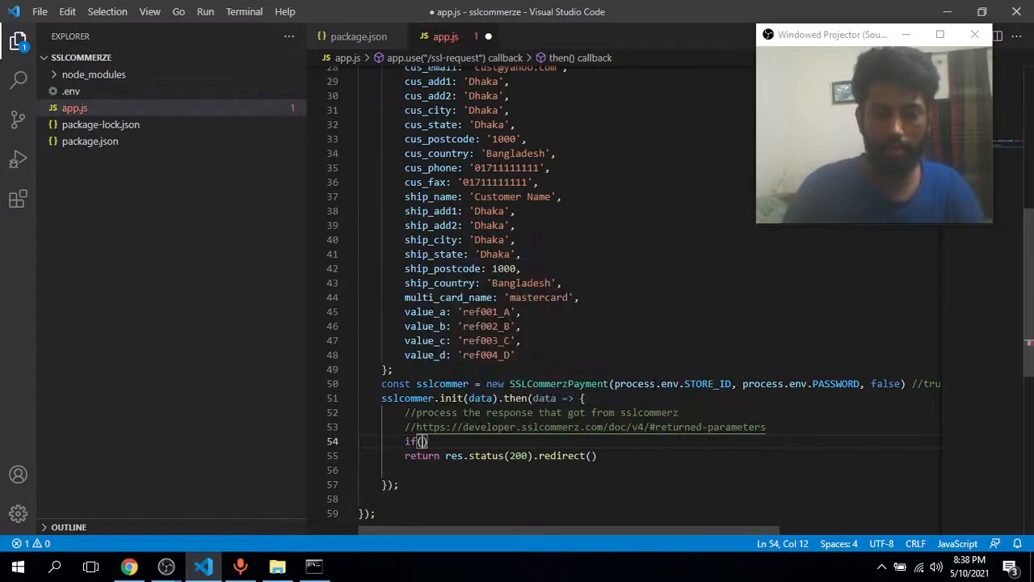
type("data")
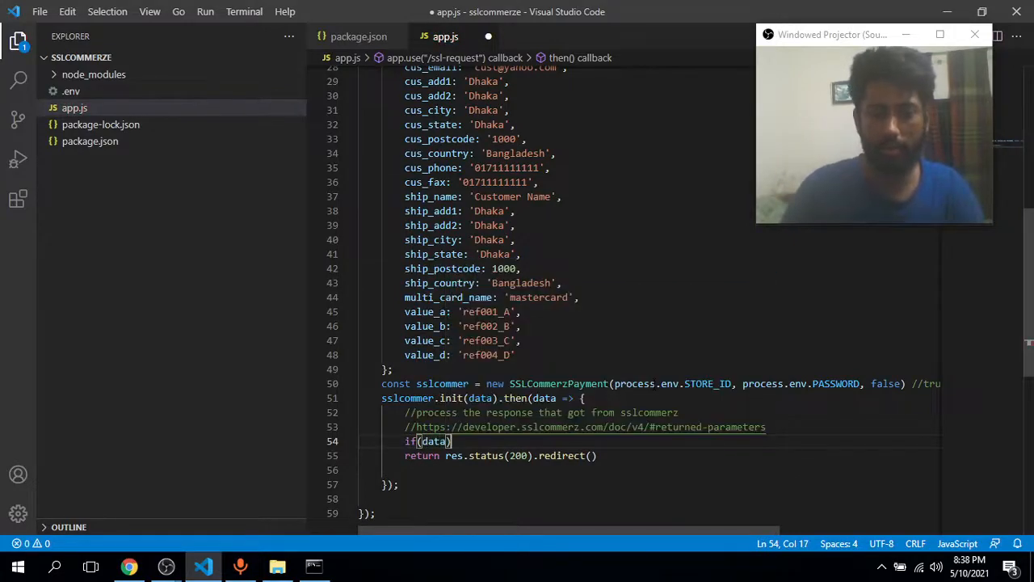
type("{")
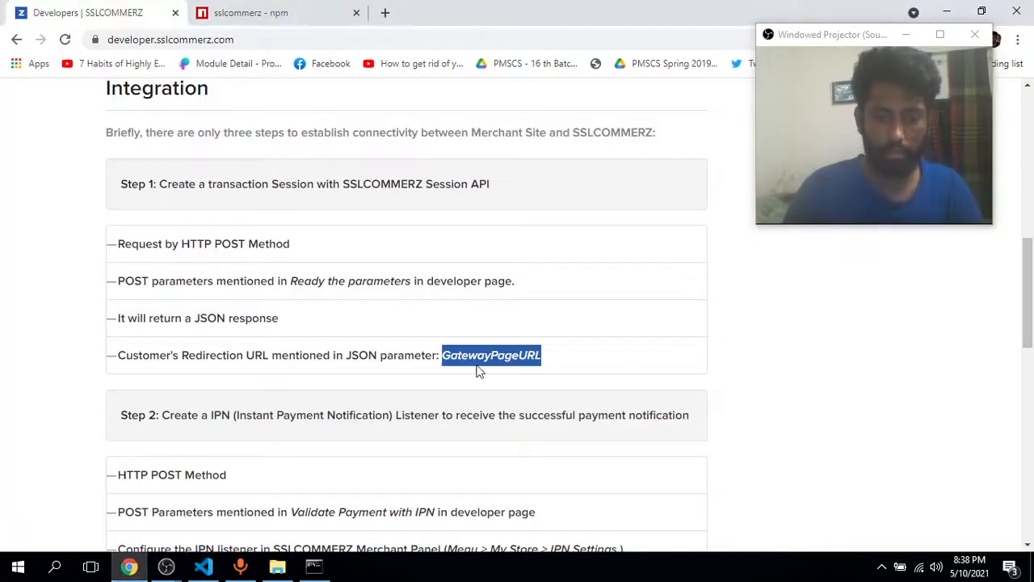
left_click(204, 565)
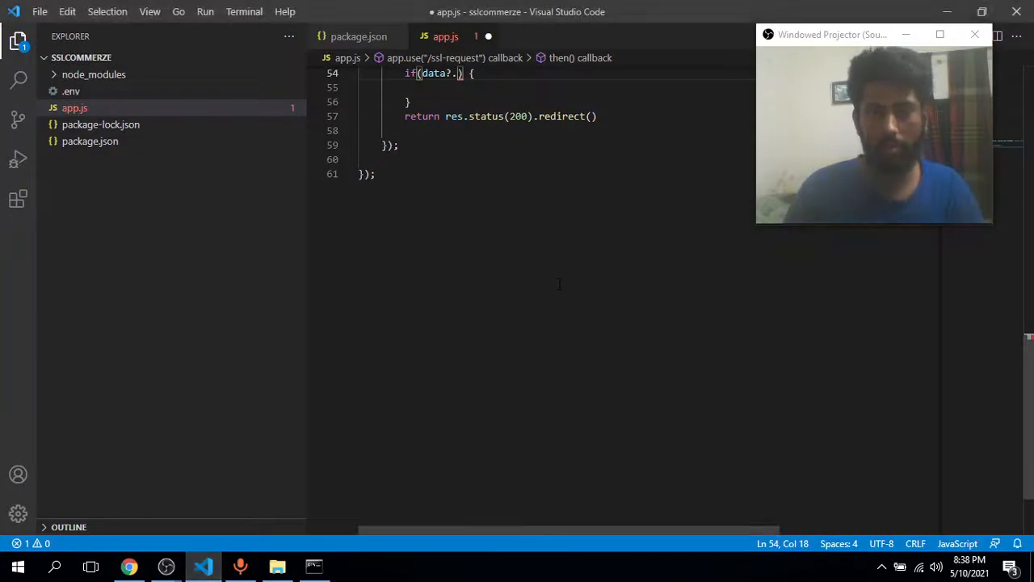
Complete the if(data?.GatewayPageURL) block returning res.status(200).redirect(data?.GatewayPageURL).
type("GatewayPageURL")
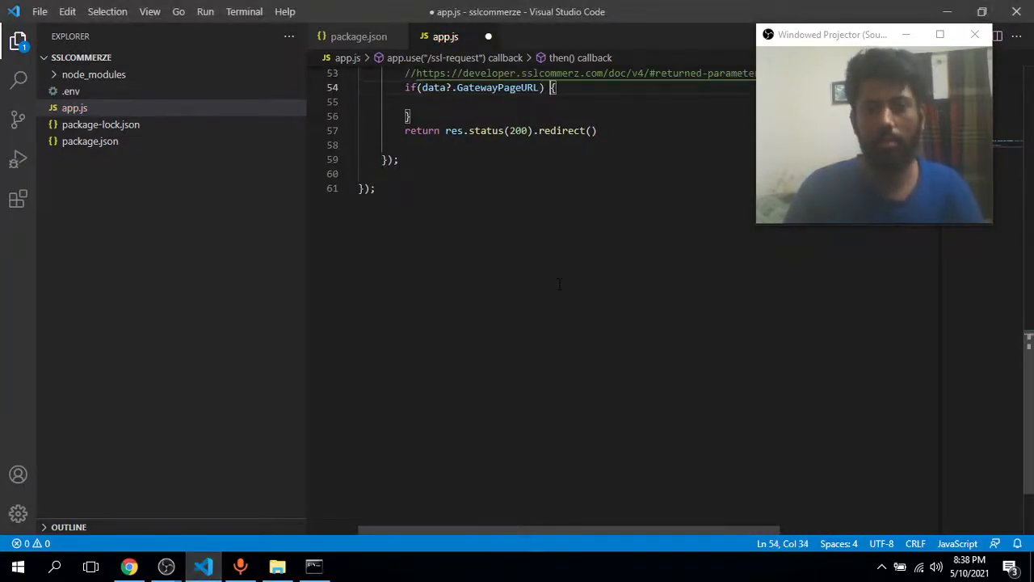
left_click(556, 130)
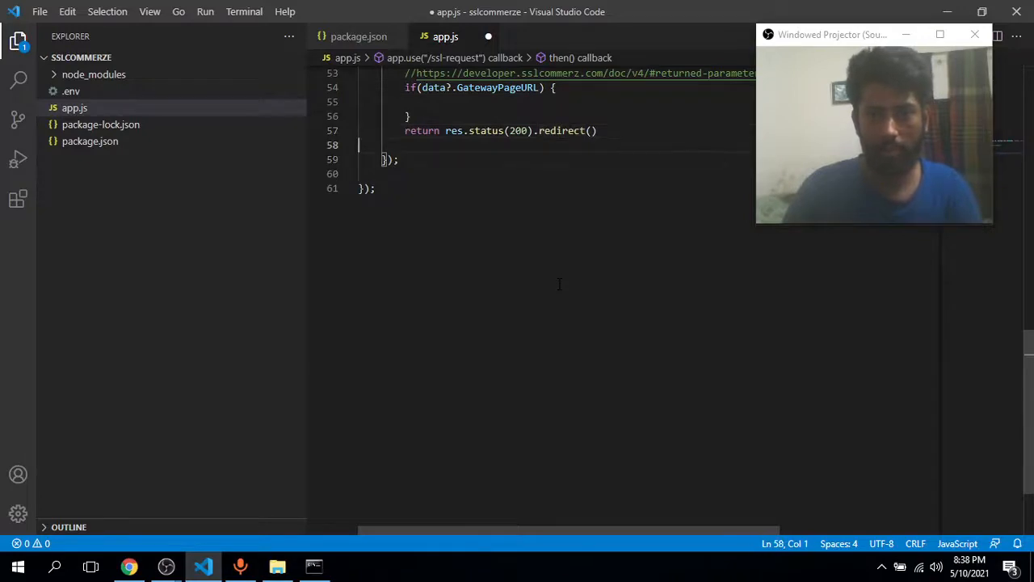
key("Backspace")
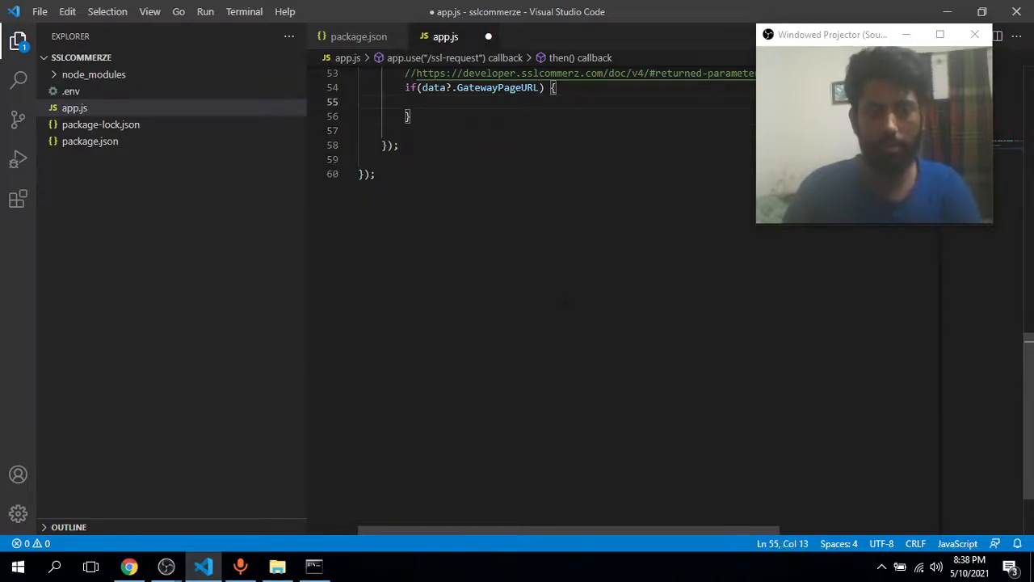
type("return res.status(200).redirect()")
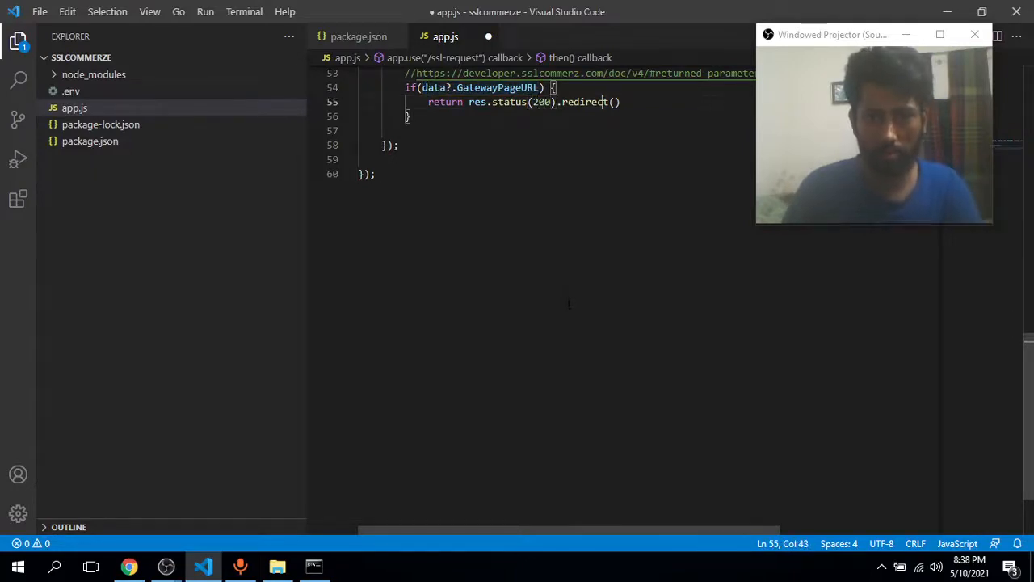
type("data?.GatewayPageURL")
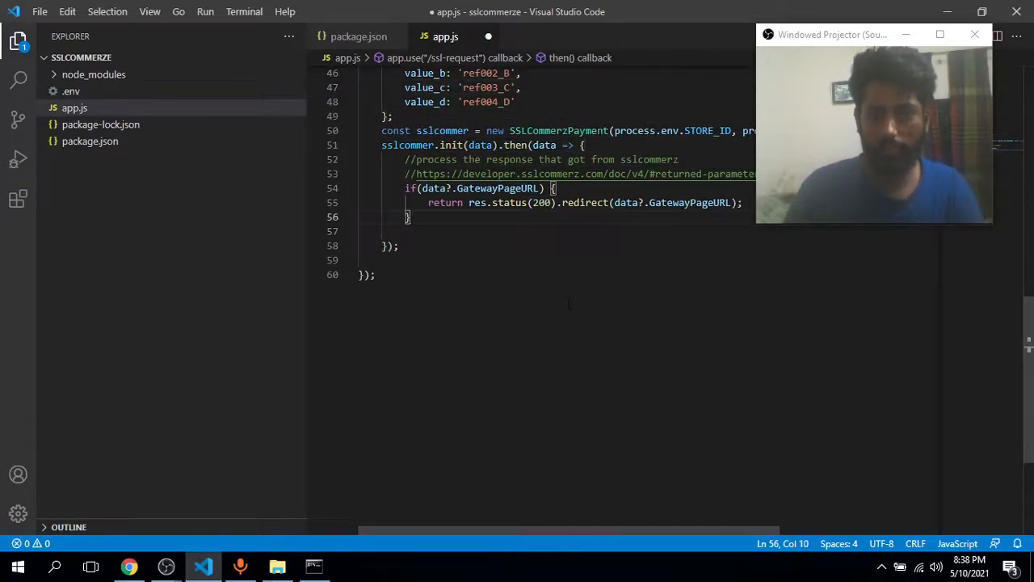
Add an else branch returning res.status(400).json({message: 'Ssl session was not succesful'}).
type("es")
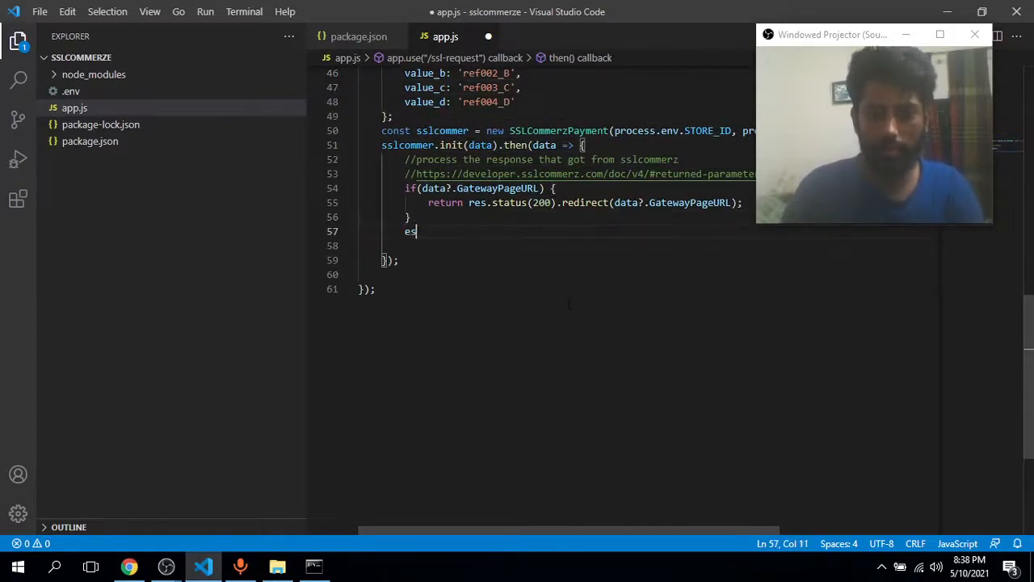
type("lse {")
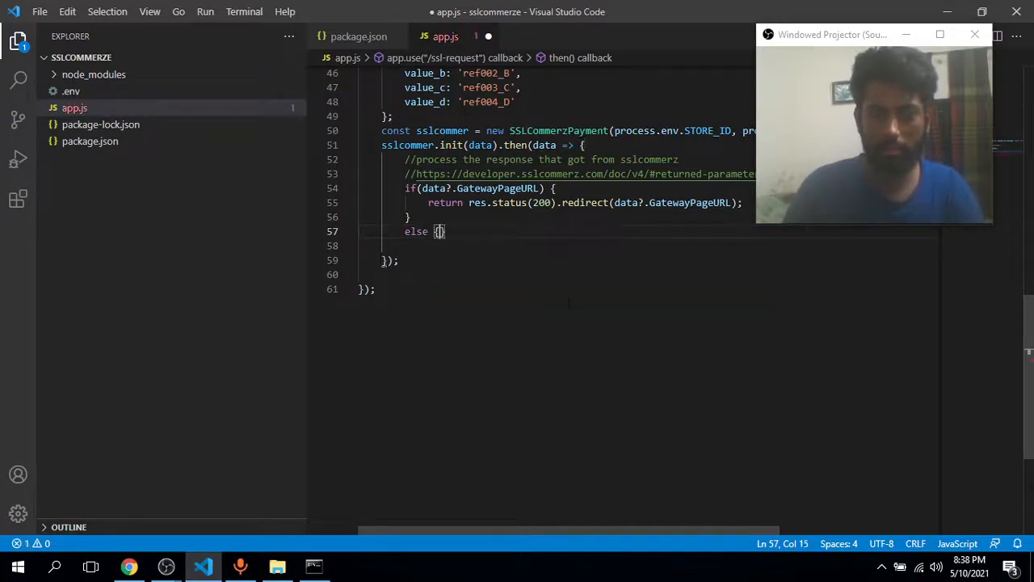
type("et")
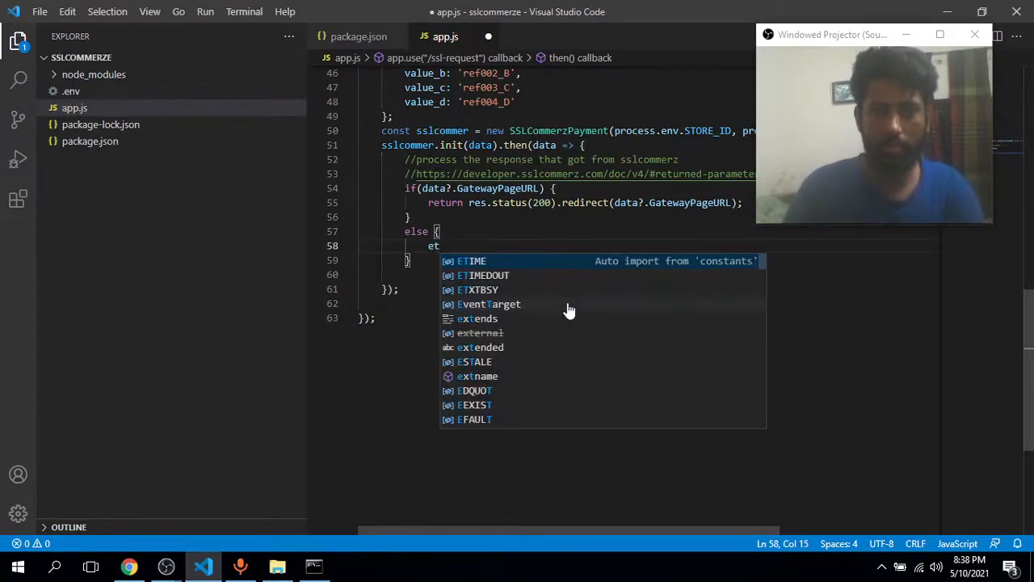
type("r")
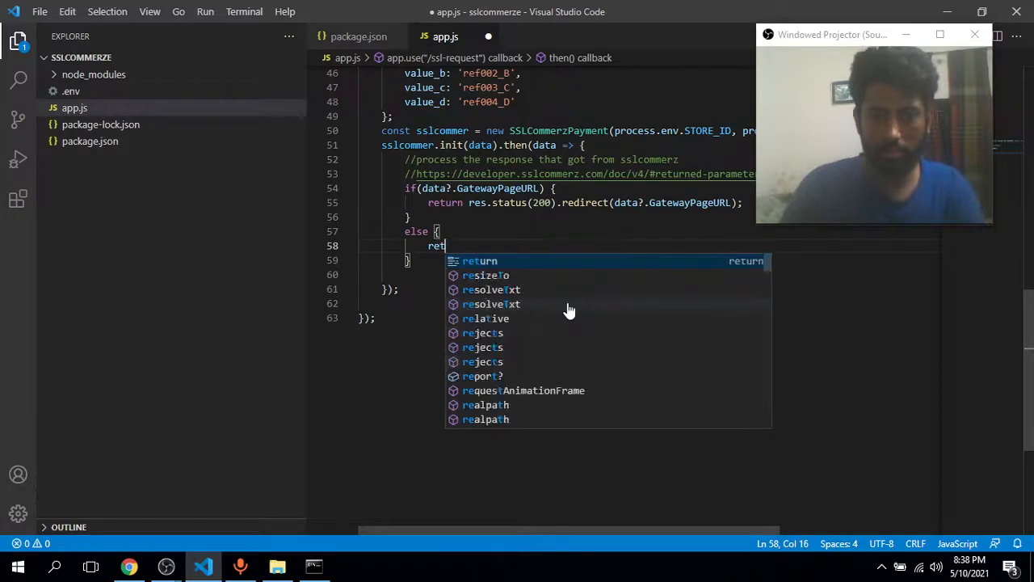
type("urn res")
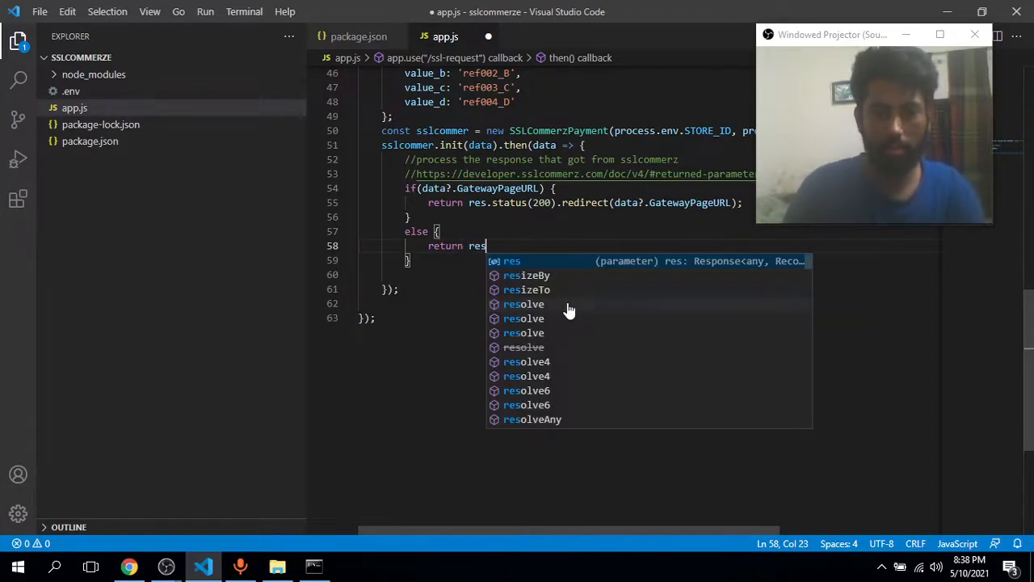
type(".status")
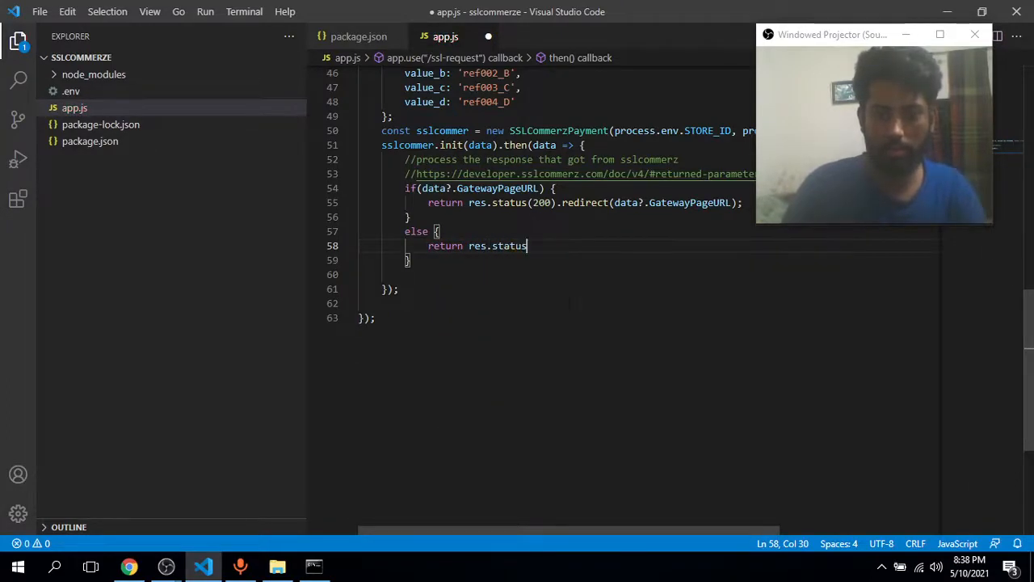
type("(400)")
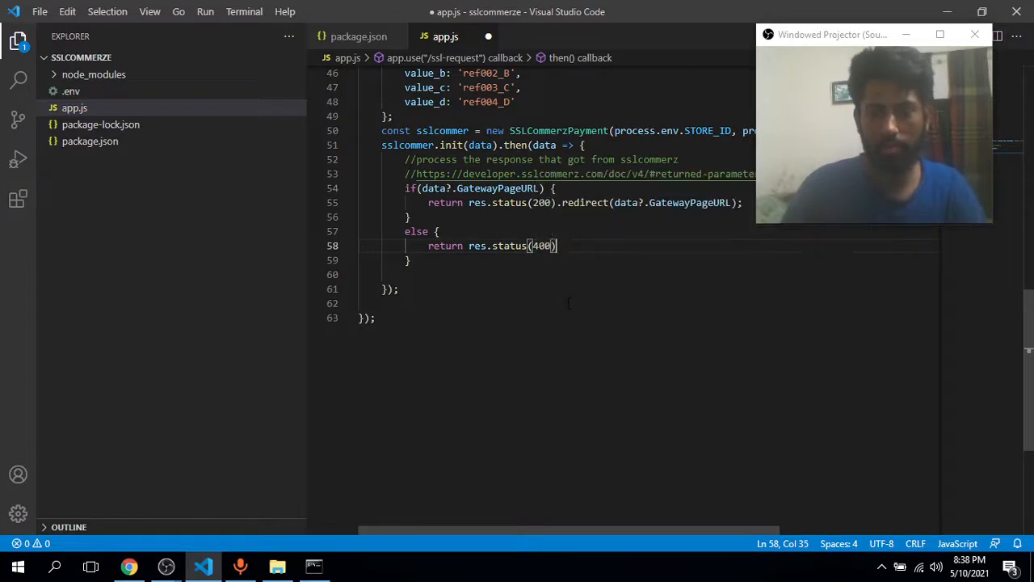
type(".json({")
type("message: \"Ssl session was not s")
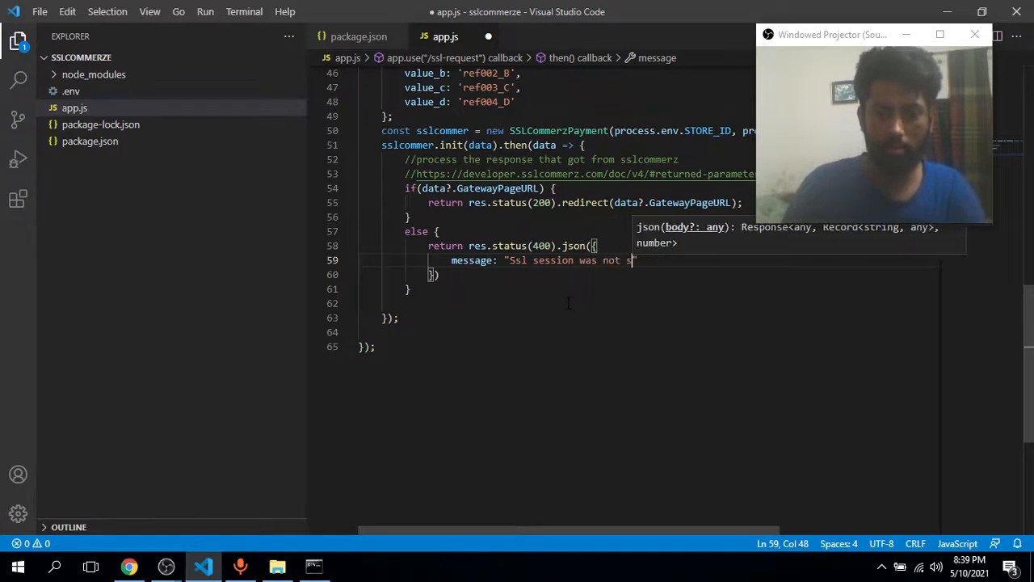
type("uccesf")
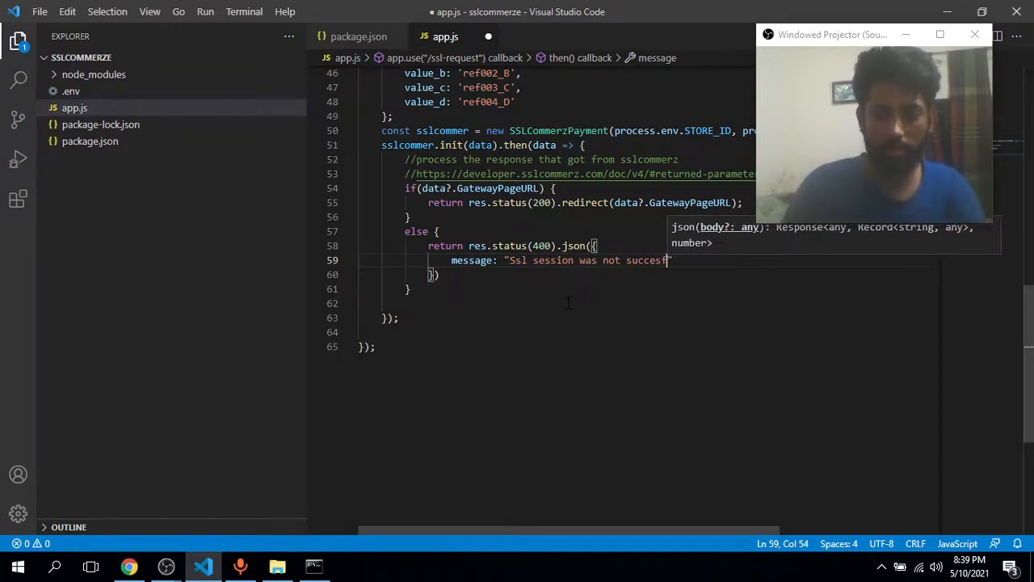
type("ul")
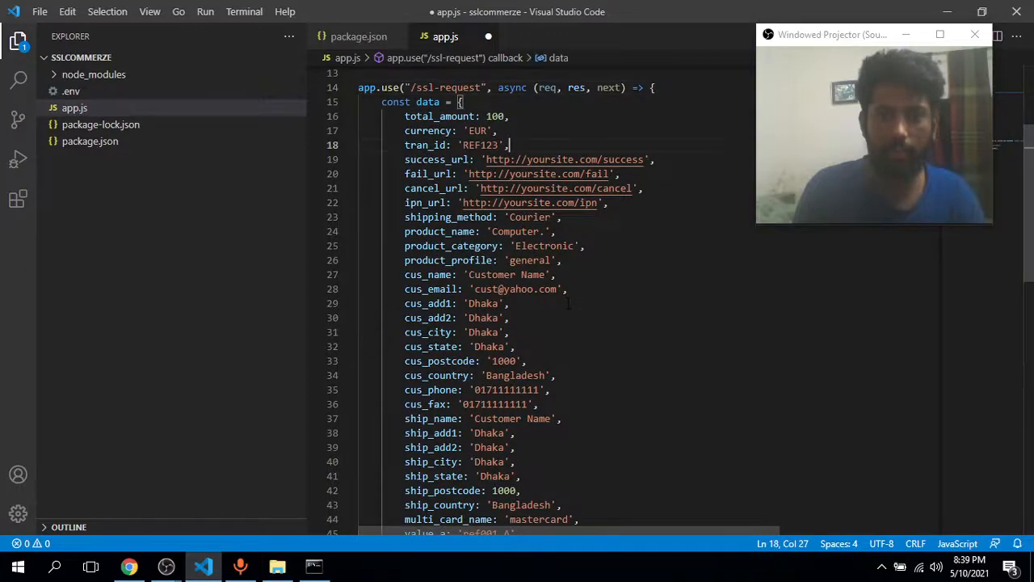
Declare app.post('/ssl-payment-succuss', async (req, res, next) => { at the end of app.js.
double_click(449, 217)
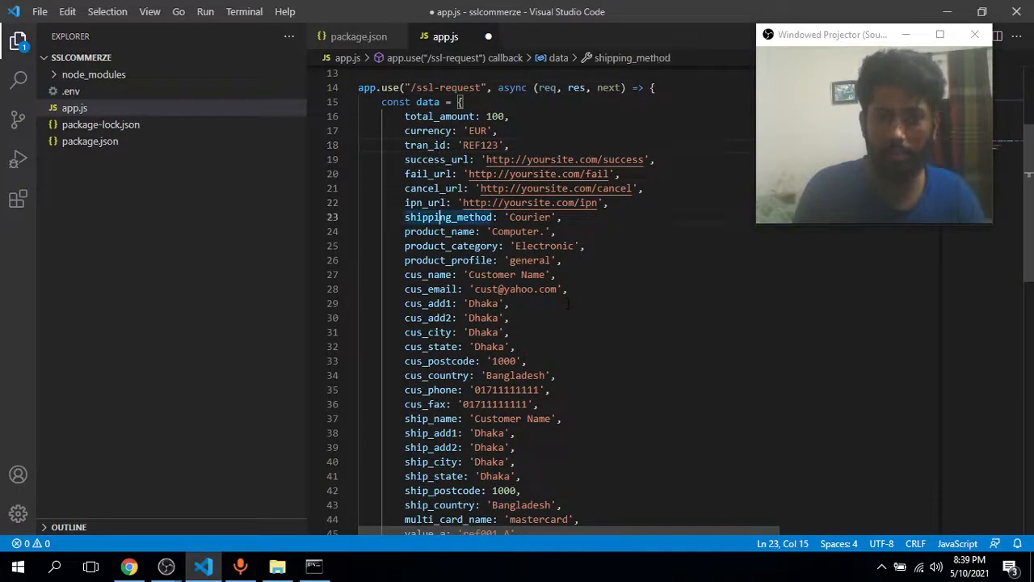
scroll("down", 3)
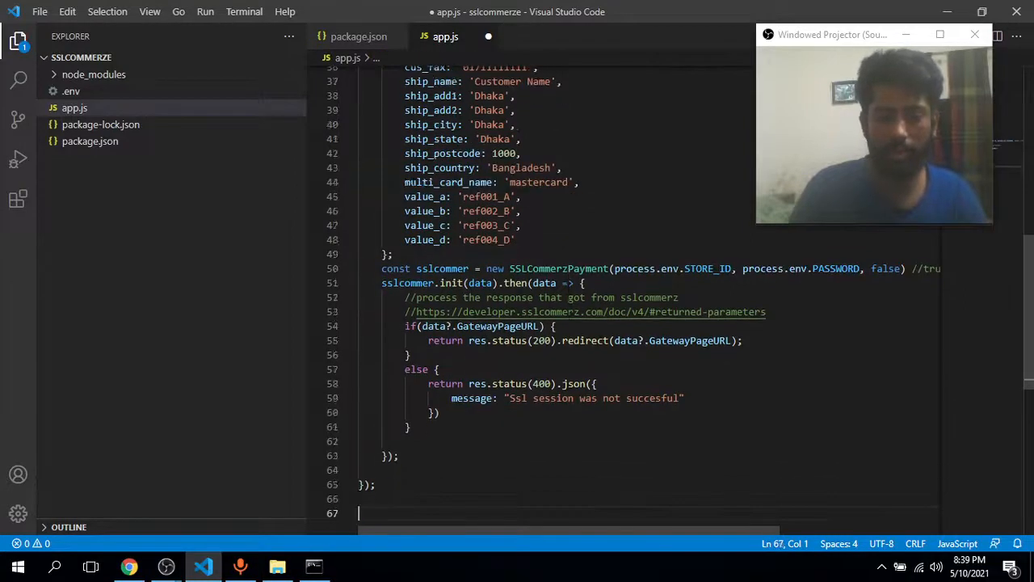
type("app")
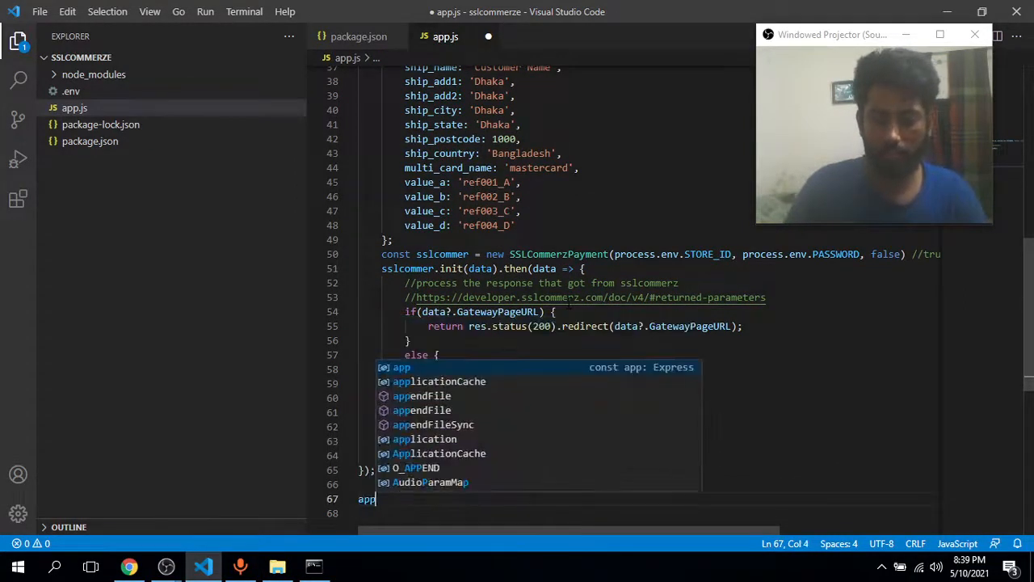
type(".g")
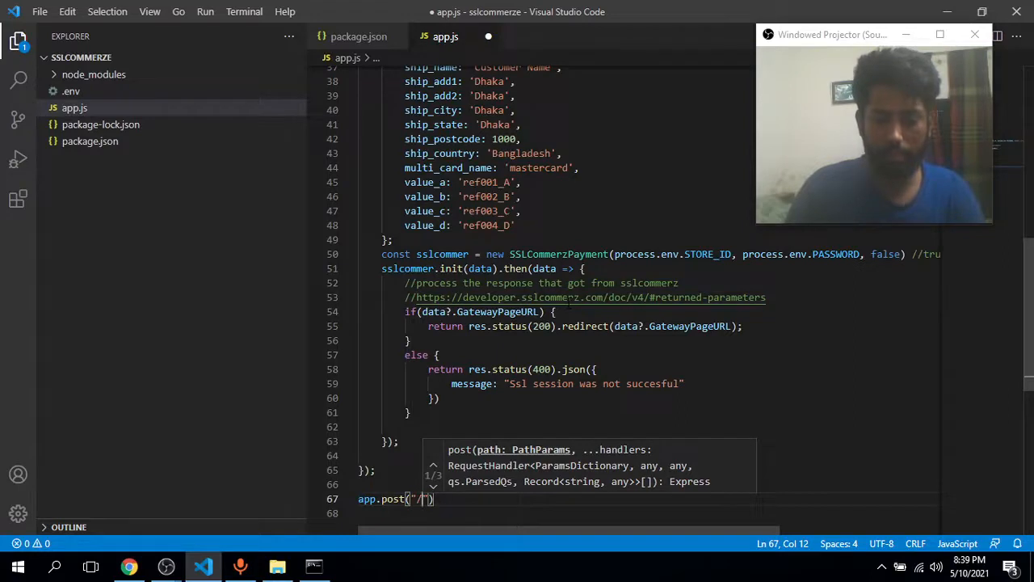
type("ssl-payment-succuss")
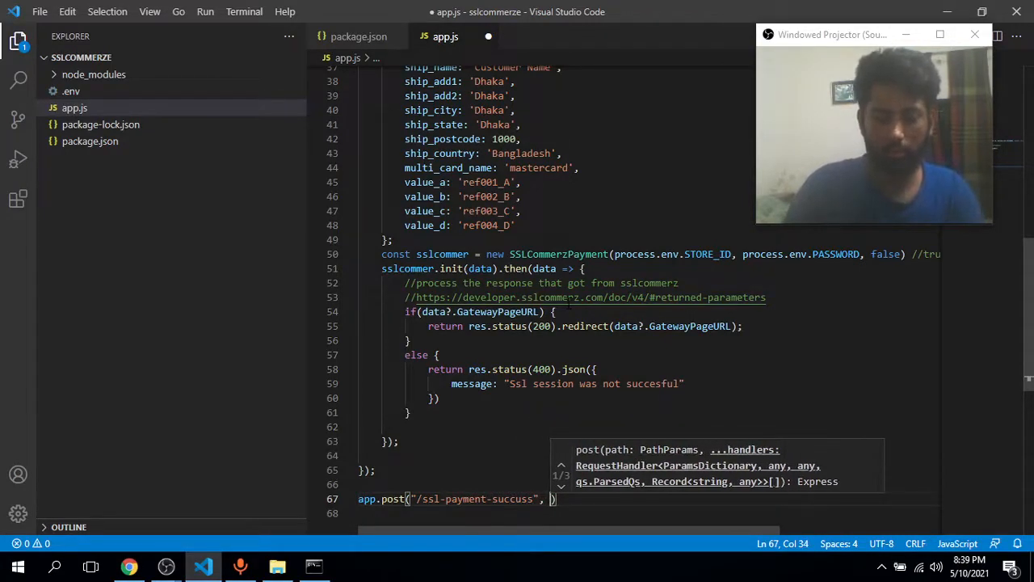
type("async")
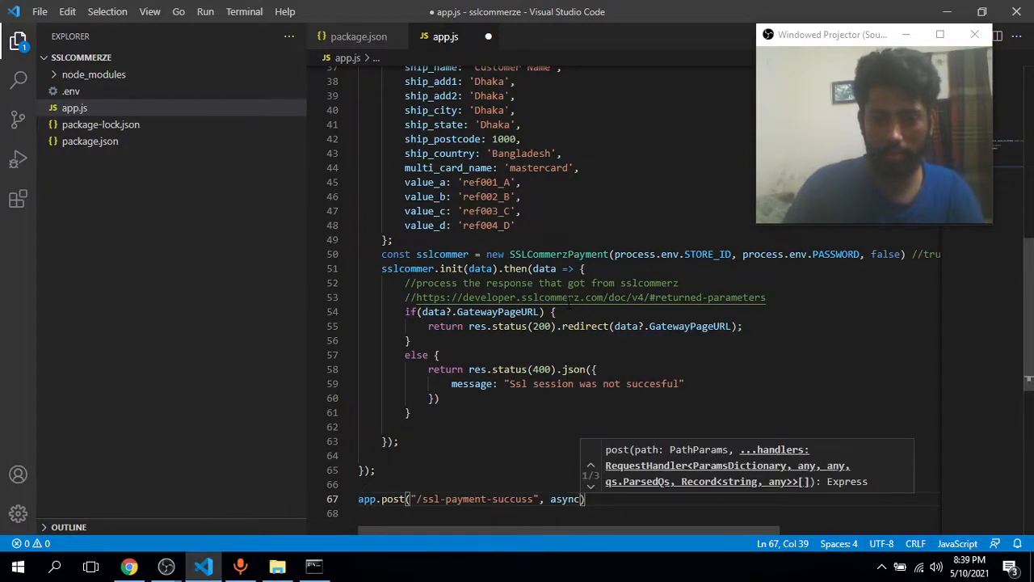
type("(res")
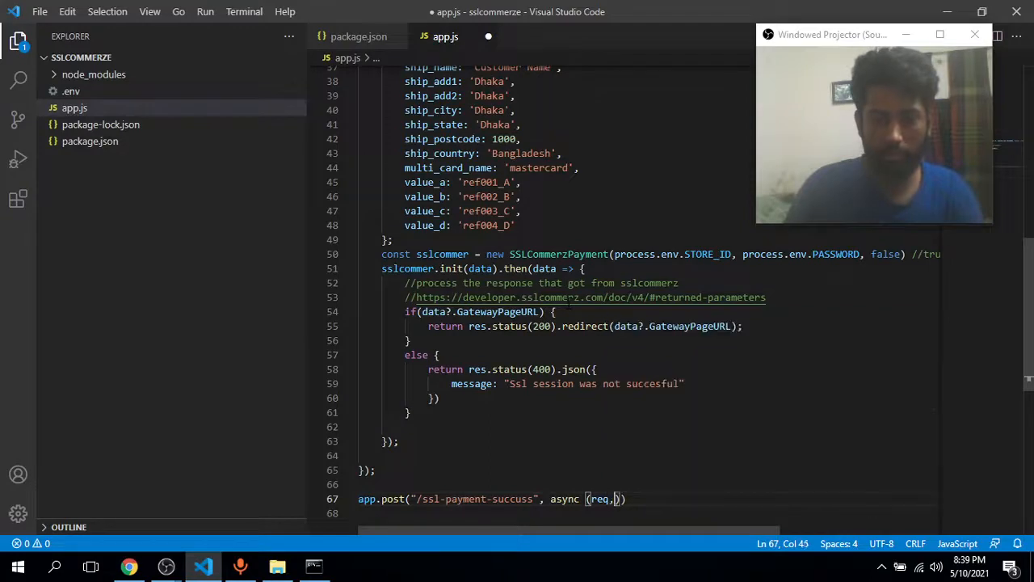
type("res,ne")
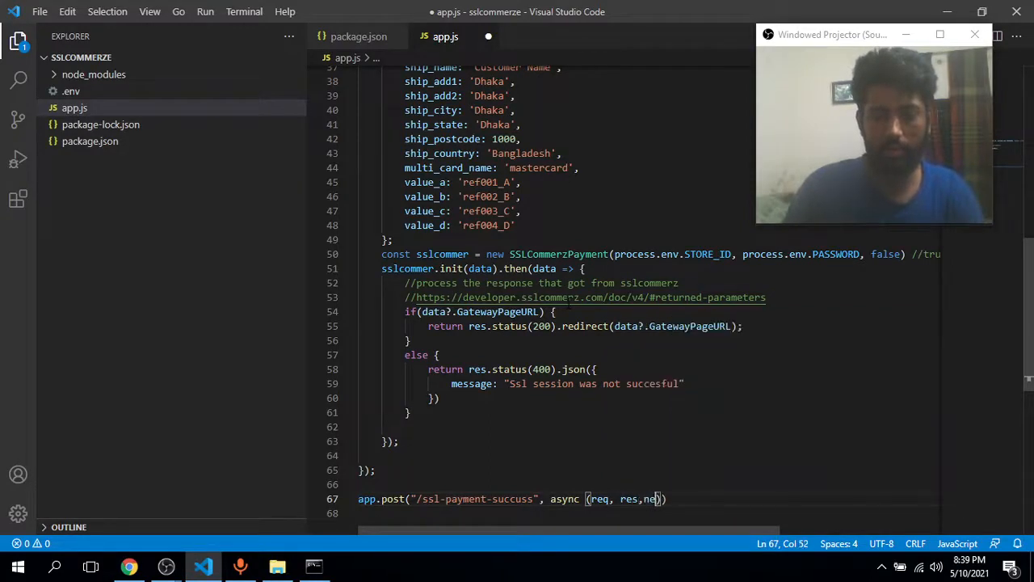
type("xt")
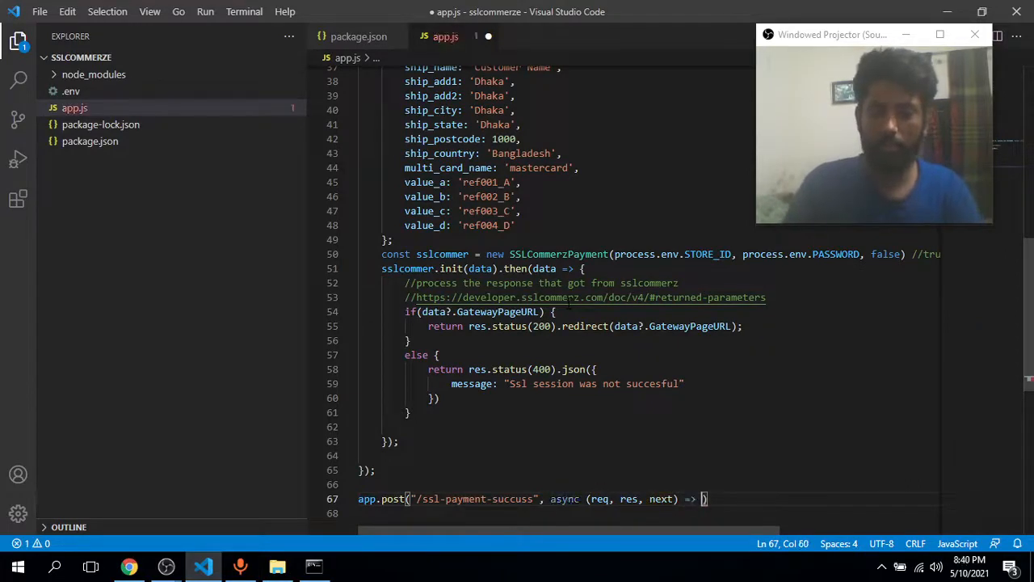
type("{")
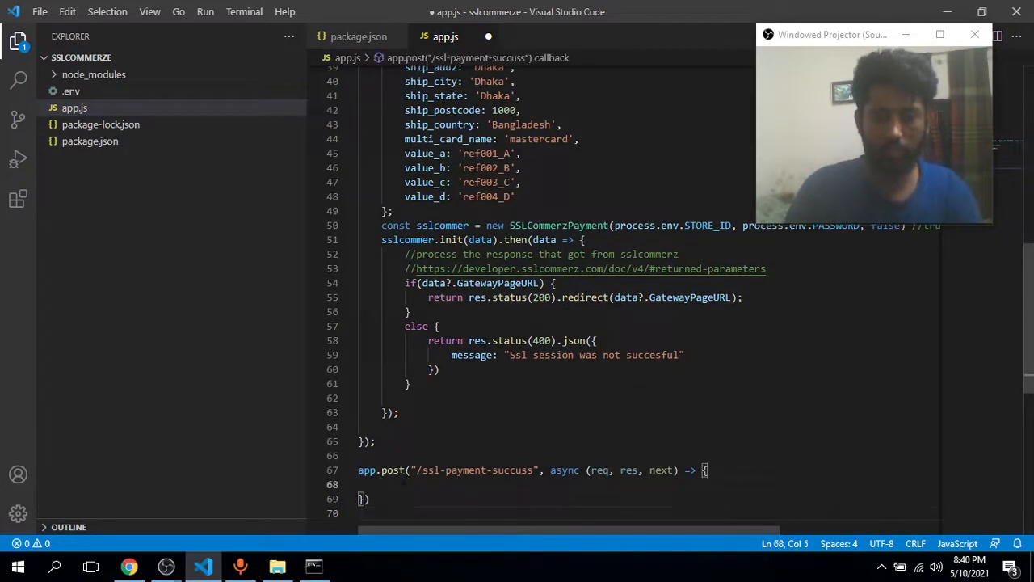
Have the success route return res.status(200).json({ data: req.body }).
type("return")
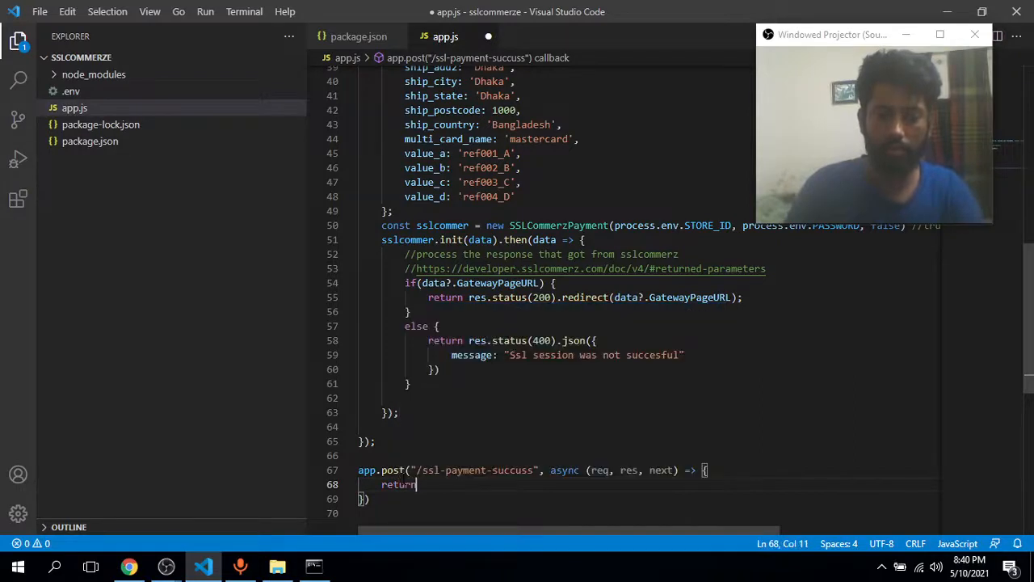
type("res.status")
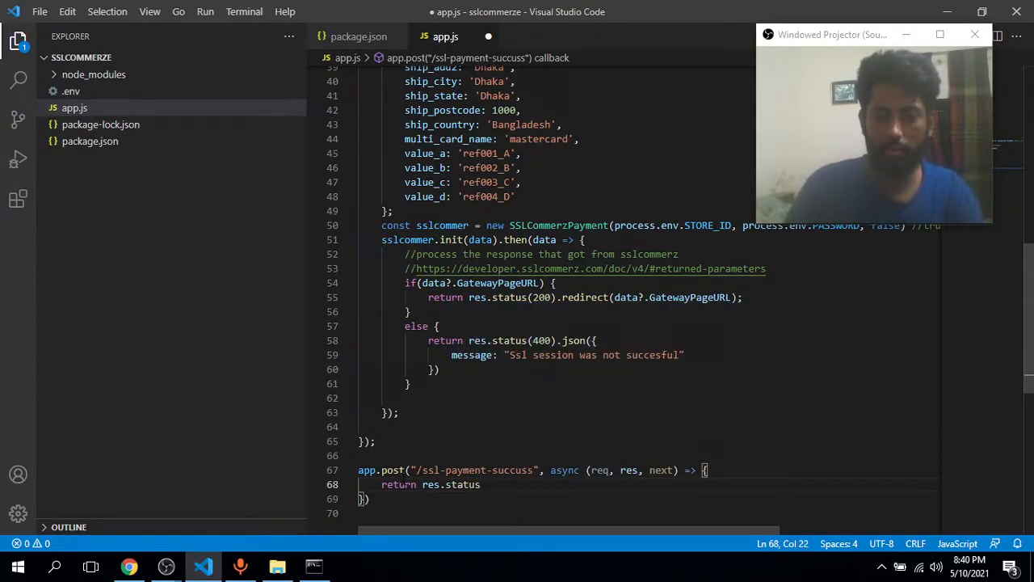
type("(200).json")
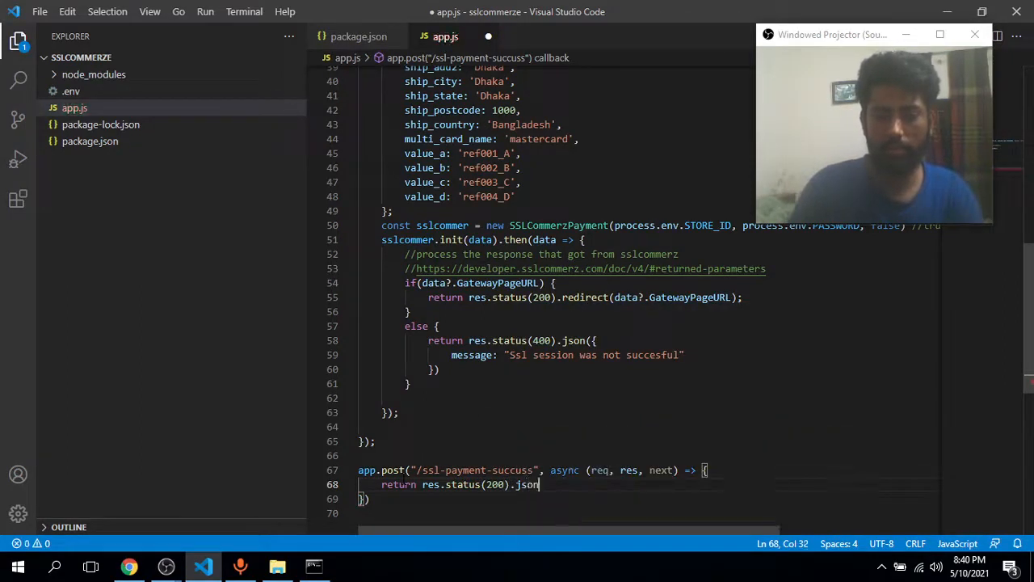
key("enter")
type("data:")
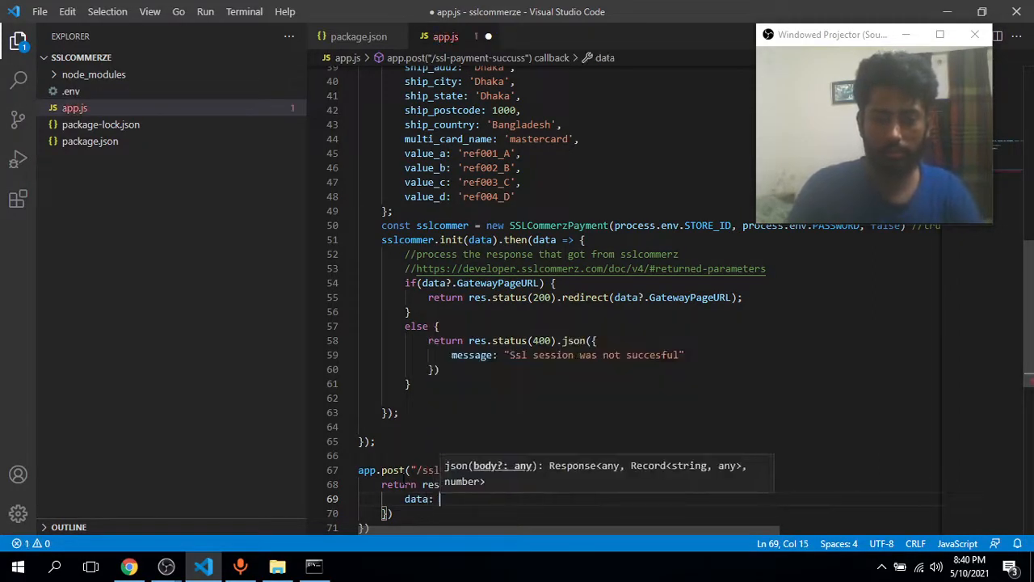
type("req.body")
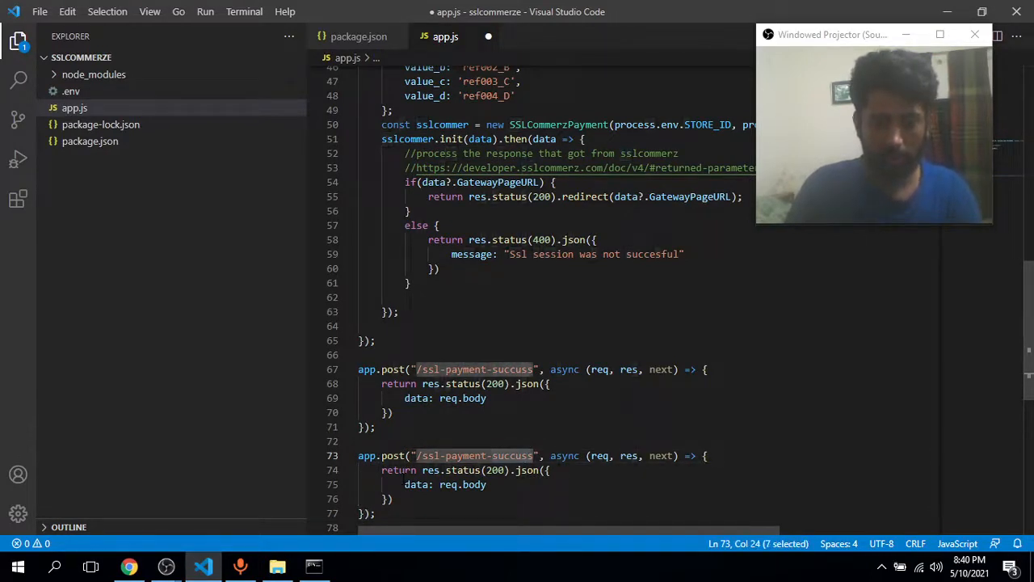
Turn duplicated routes into /ssl-payment-failure with status 400 and /ssl-payment-cancel.
type("failure")
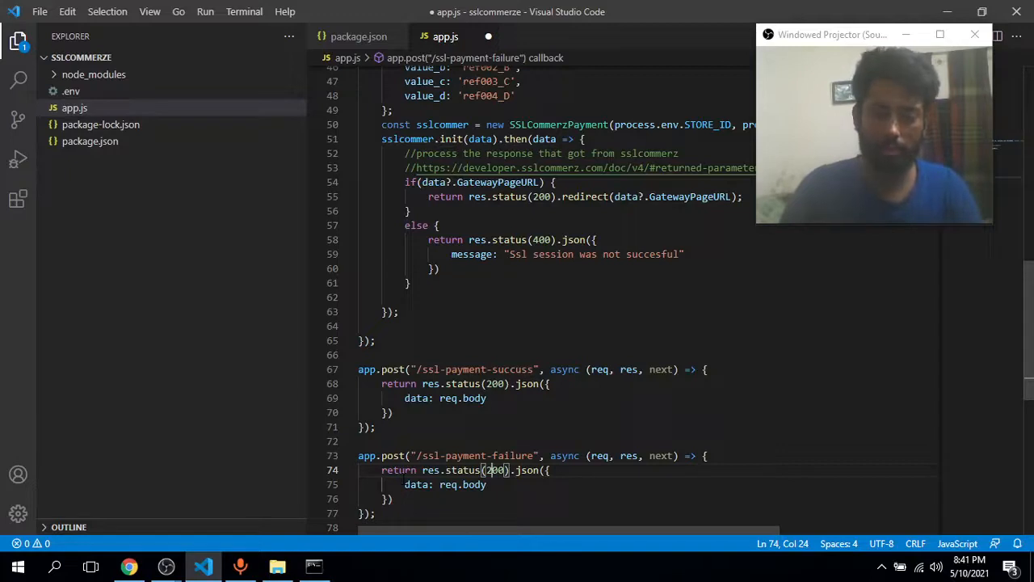
type("400")
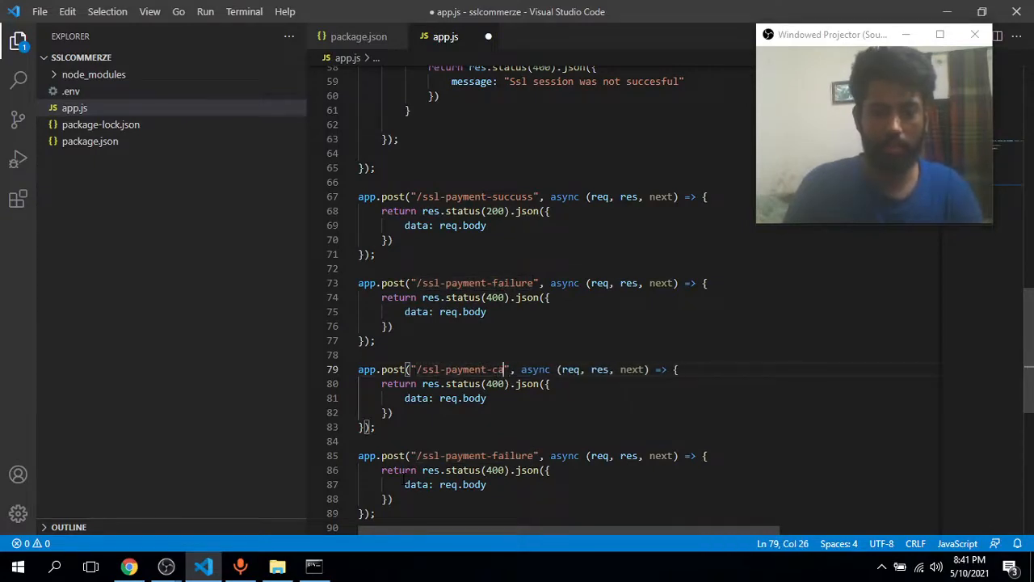
type("ncle")
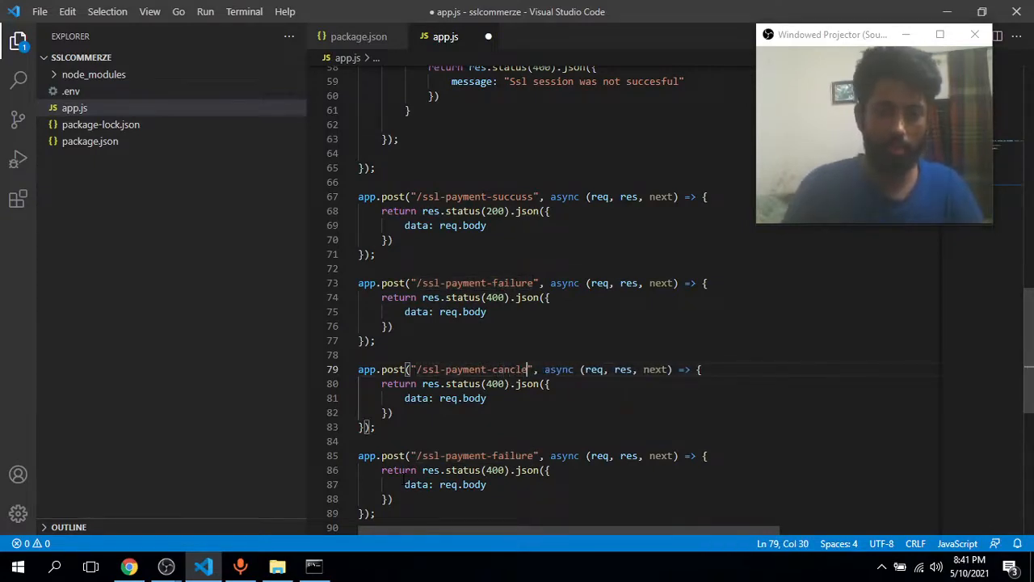
key("Backspace")
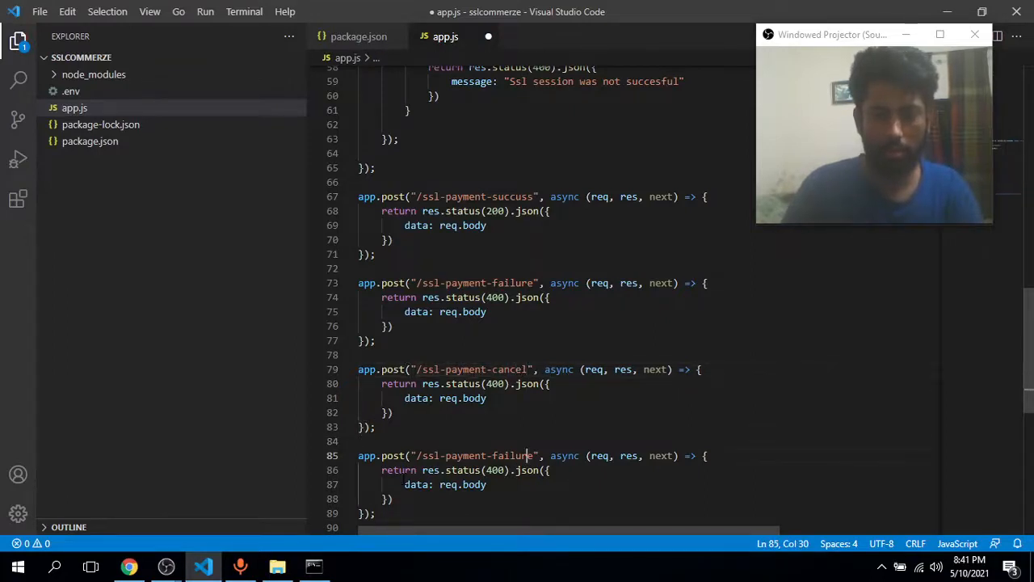
Rename the remaining duplicate to /ssl-payment-ipn and keep cancel and ipn responding 200.
double_click(511, 455)
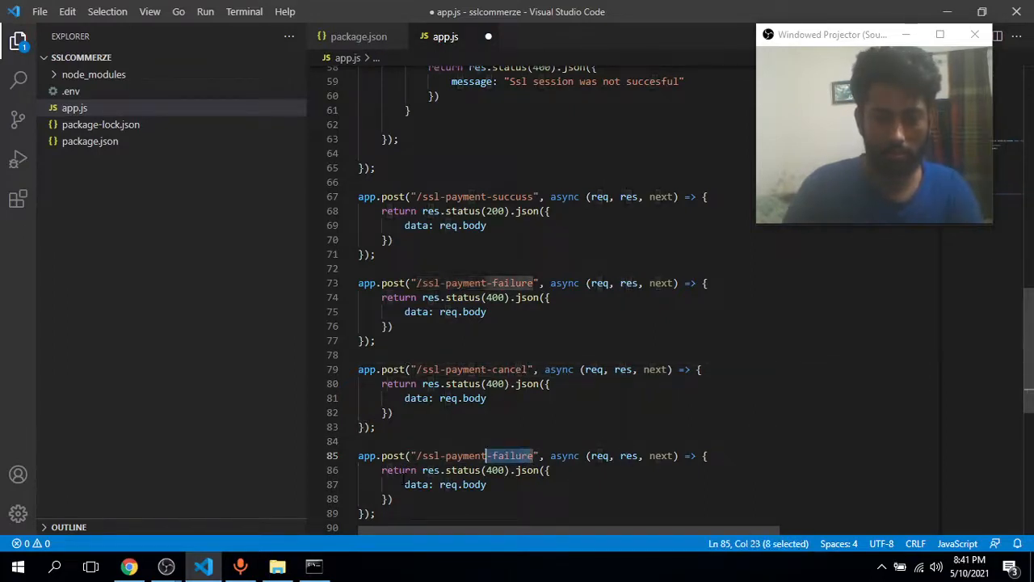
type("ipn")
left_click(458, 468)
type("2")
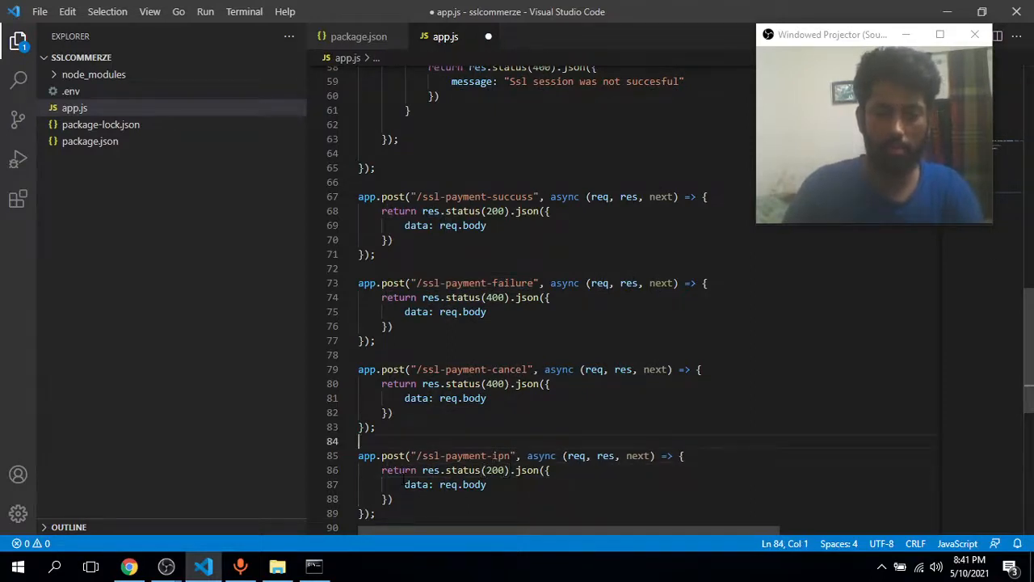
left_click(493, 383)
type("2")
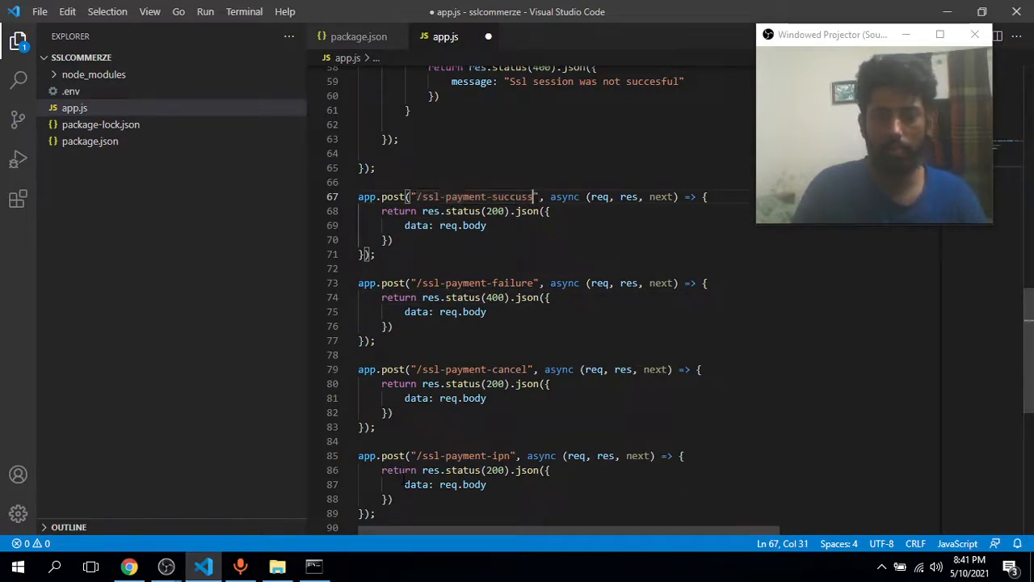
left_click_drag(535, 197, 422, 197)
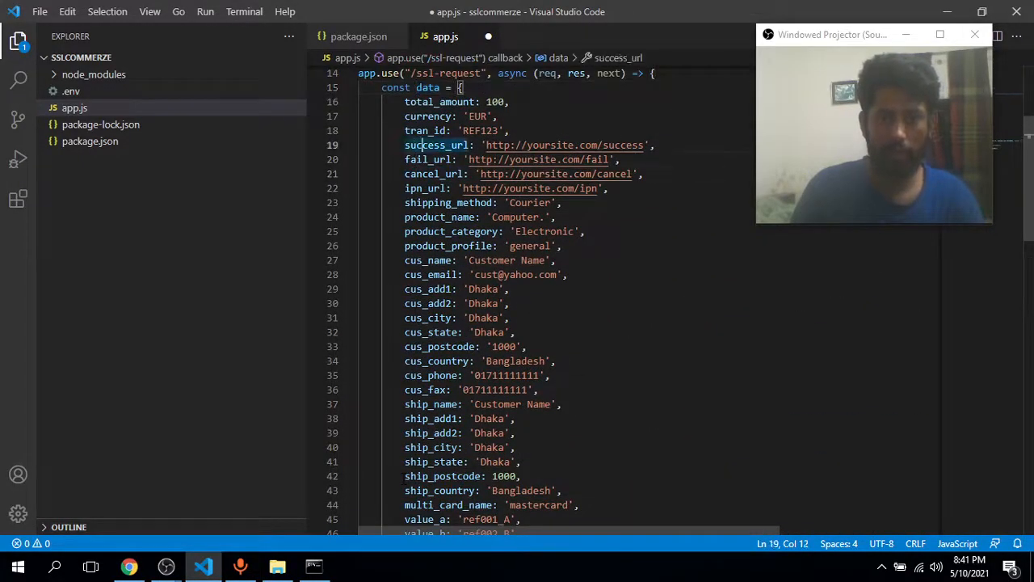
Replace the success URL with a `${process.env.ROOT}/ssl-payment-sucuss` template string.
scroll("down", 3)
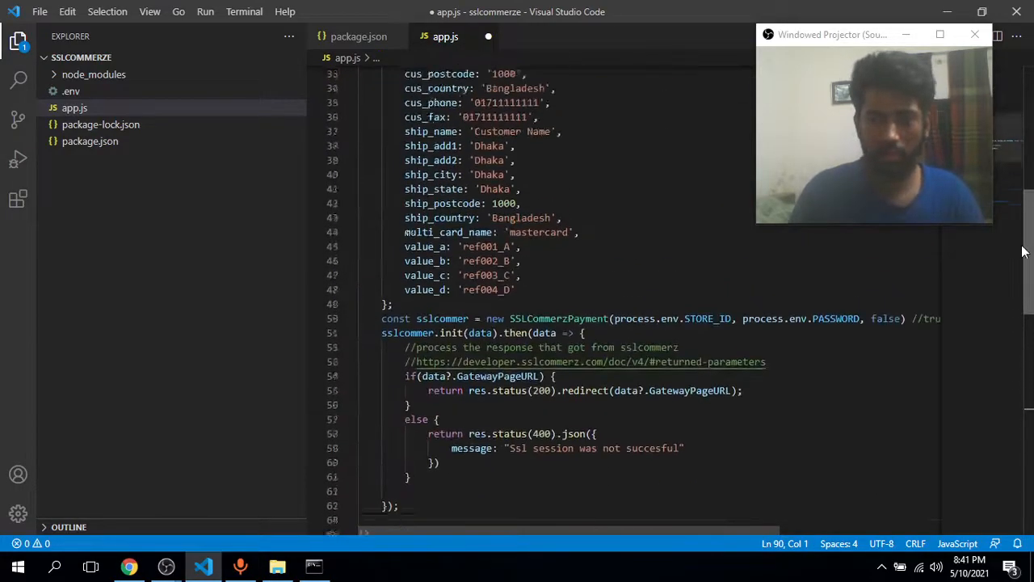
scroll("up", 3)
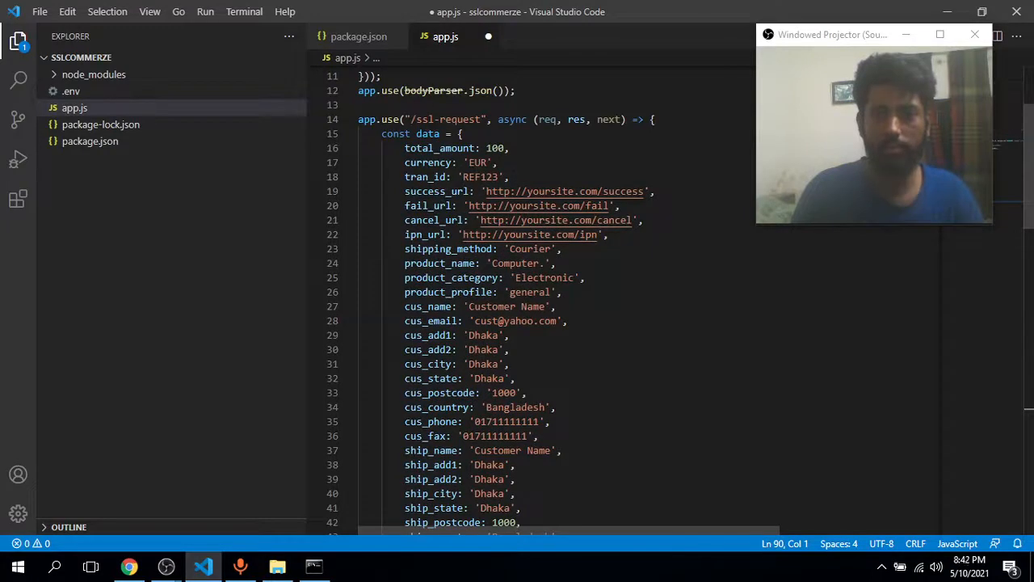
left_click(646, 191)
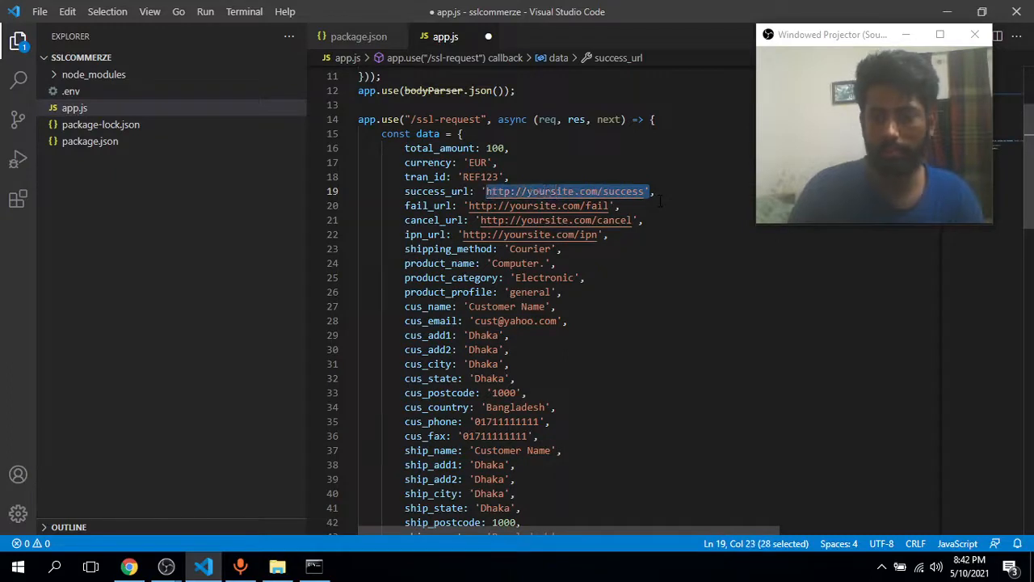
key("Delete")
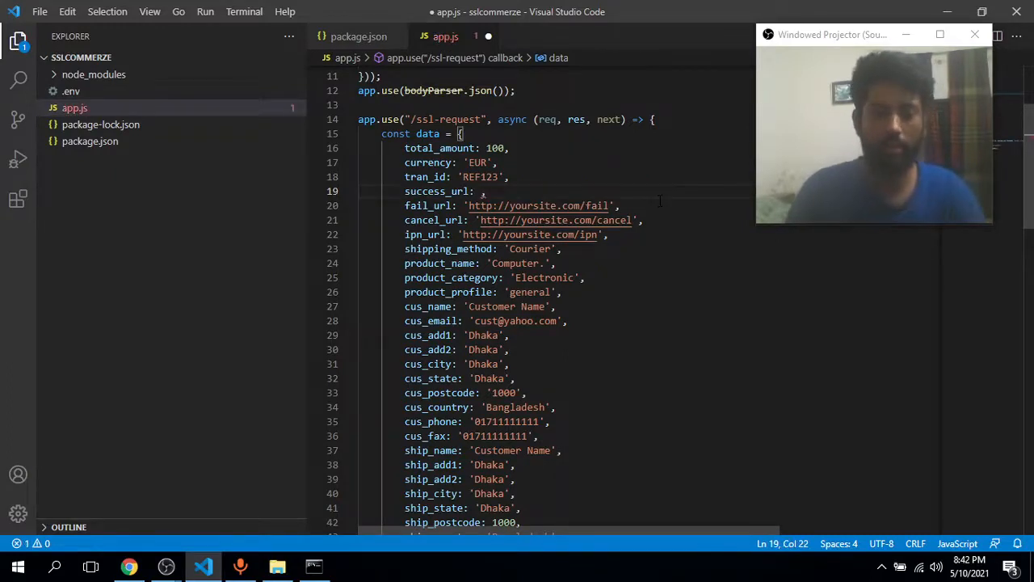
type("11")
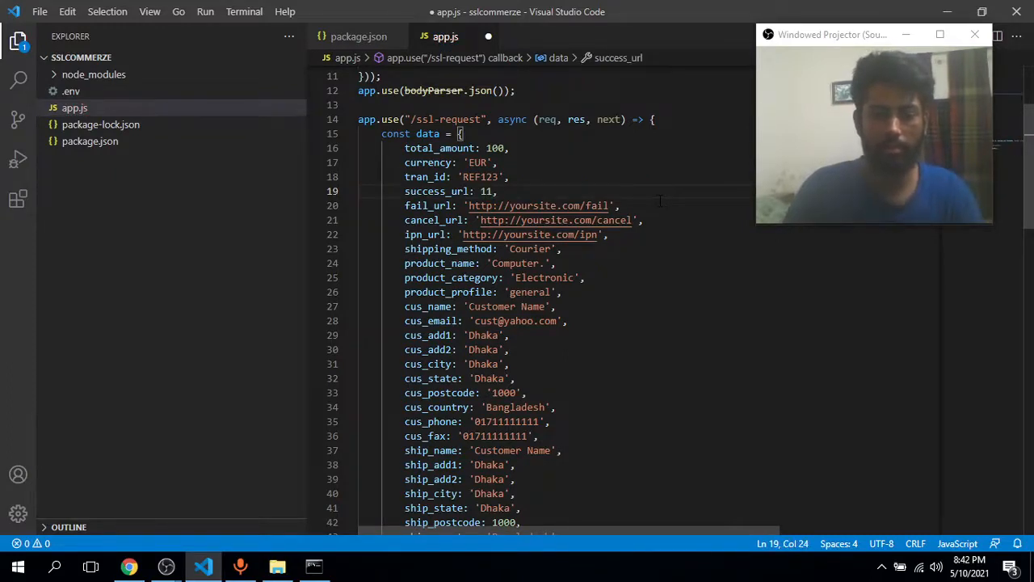
type("`{}`")
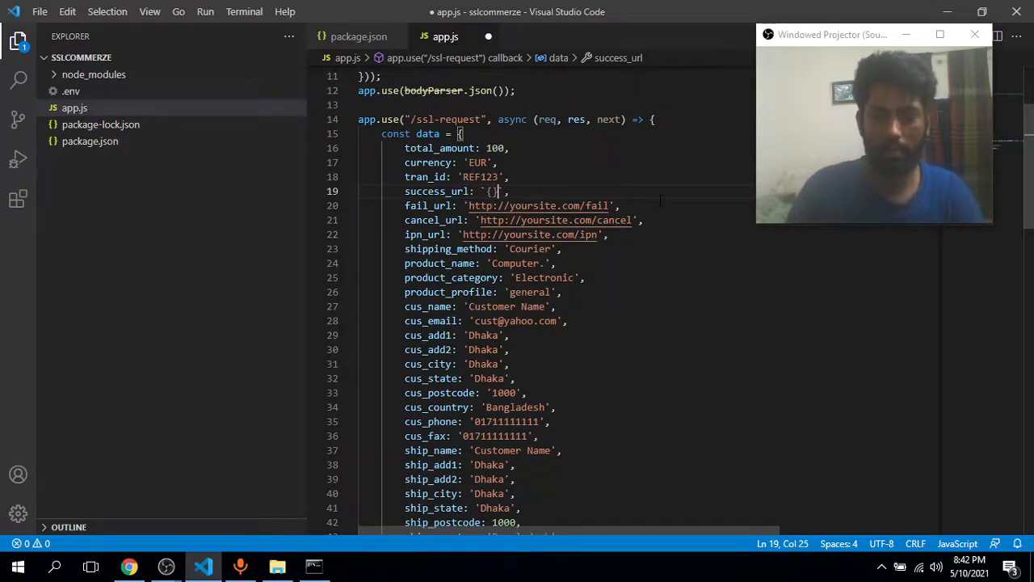
type("$")
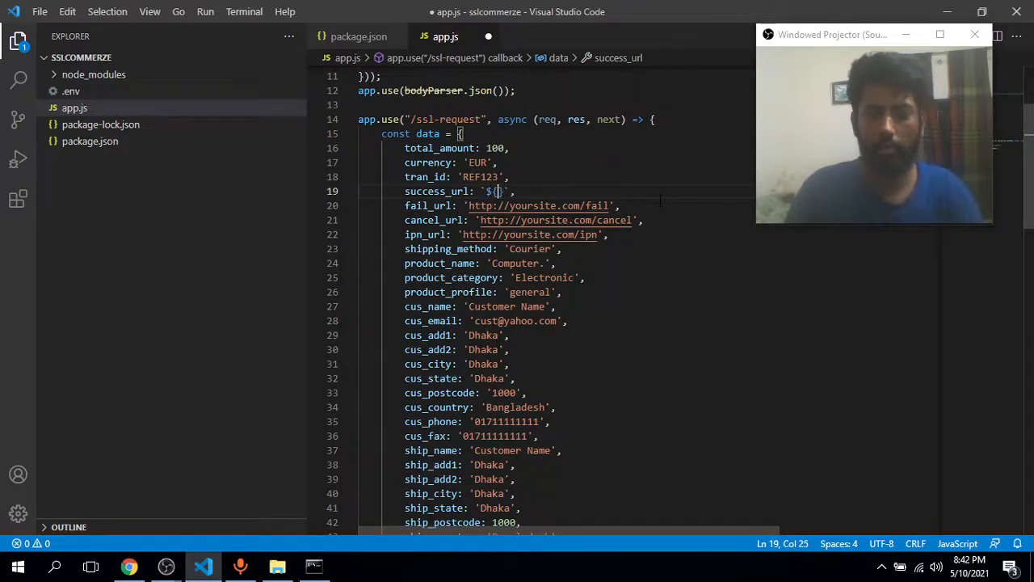
type("process.env")
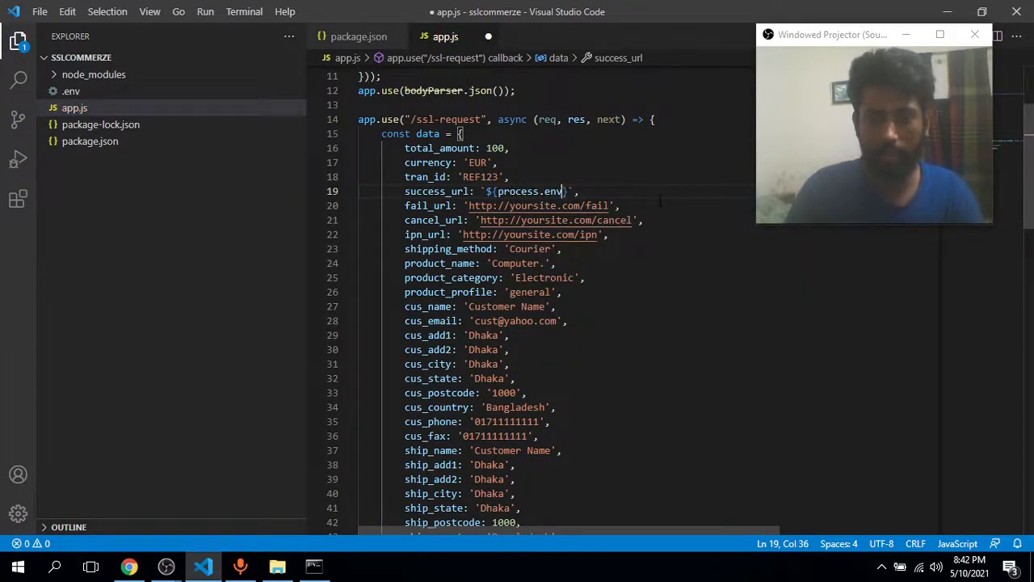
type(".")
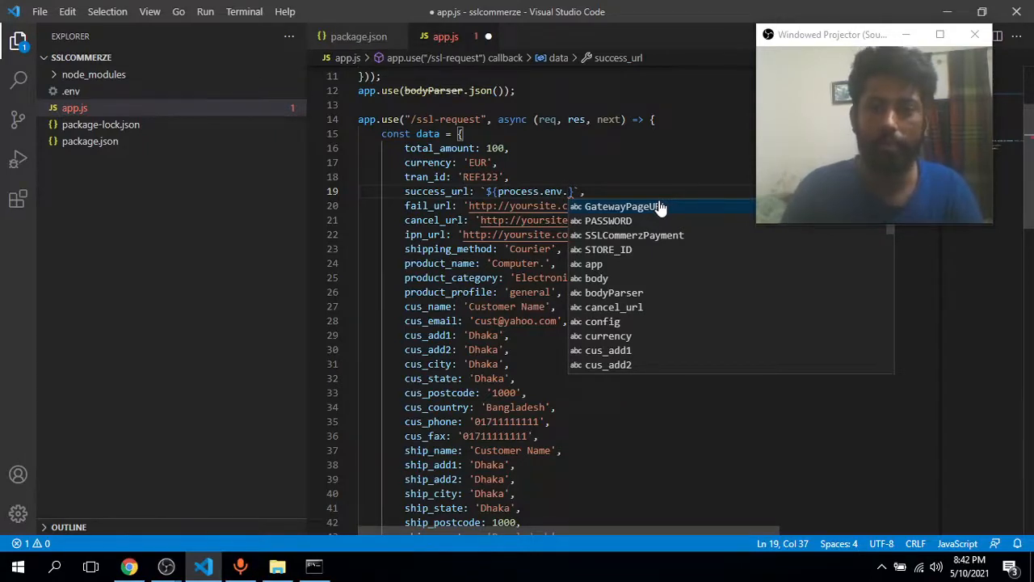
type("R")
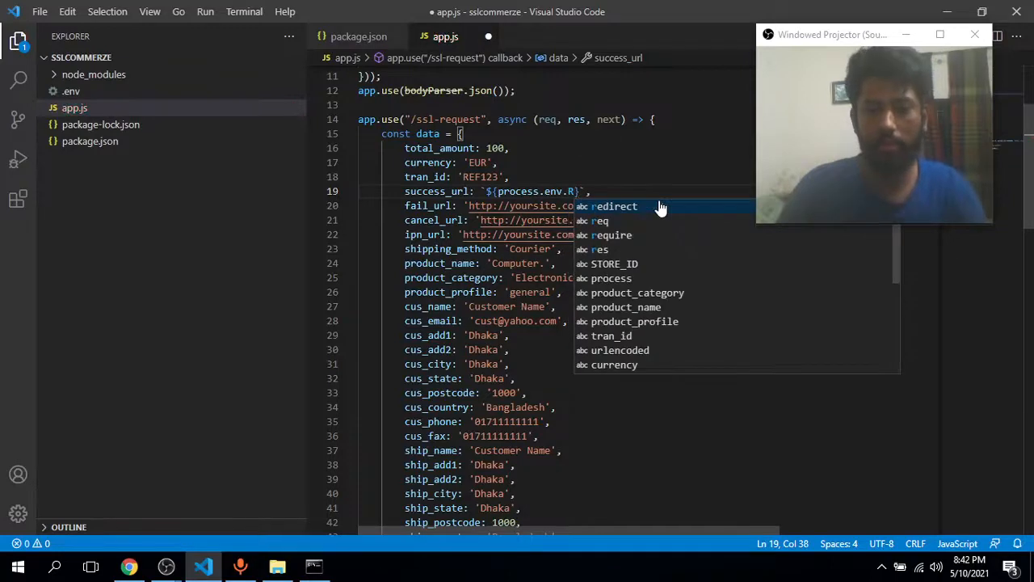
type("OOT")
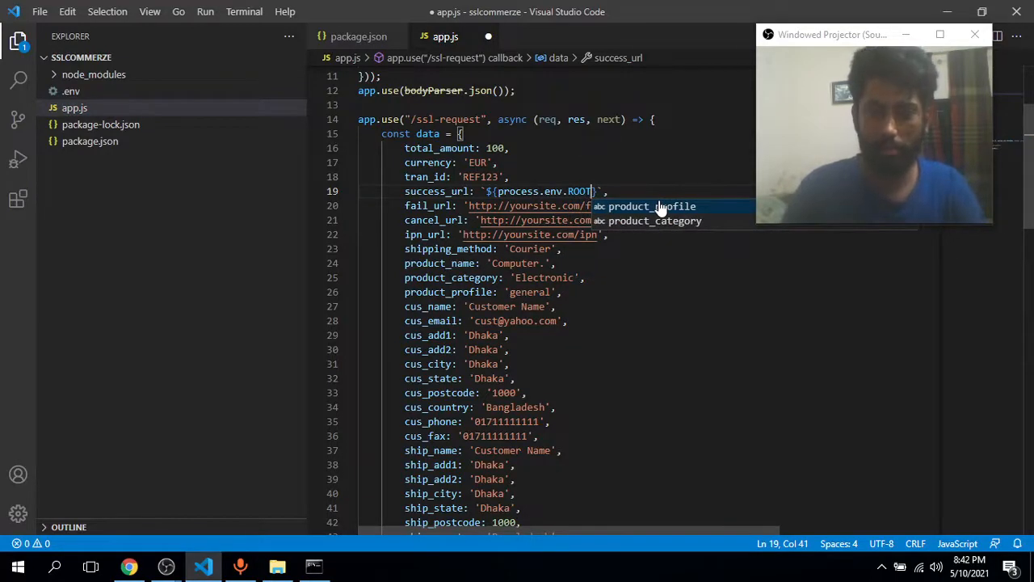
type("//ssl-payment-sucuss")
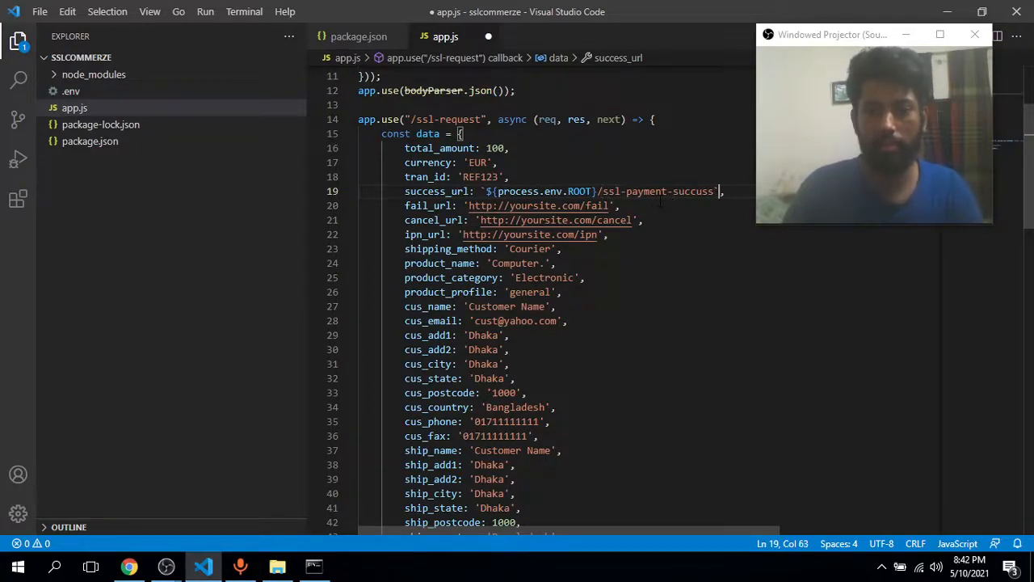
Reuse the new template string for the ipn and cancel URLs, then move to the fail URL.
left_click_drag(718, 191, 483, 191)
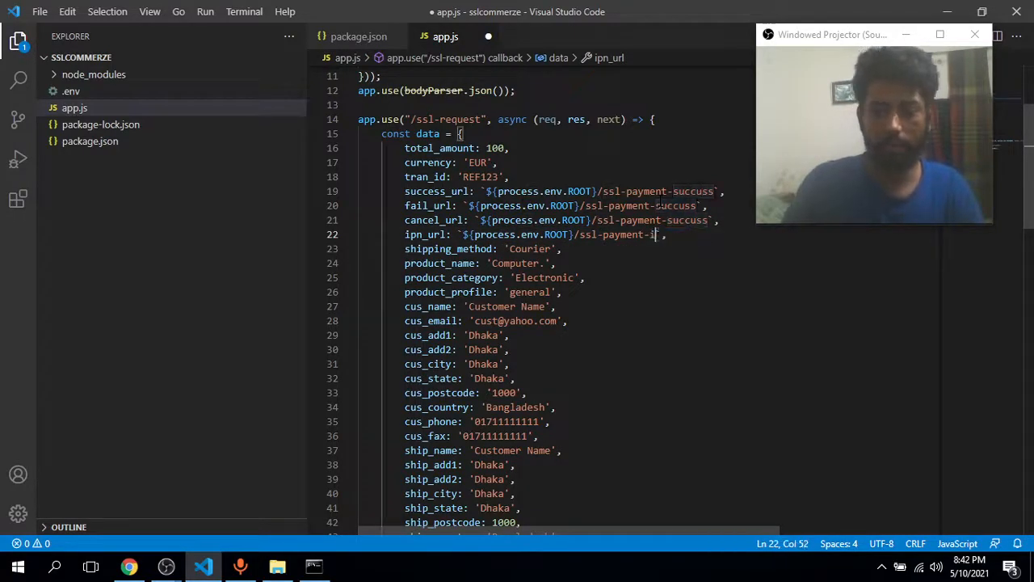
type("pn")
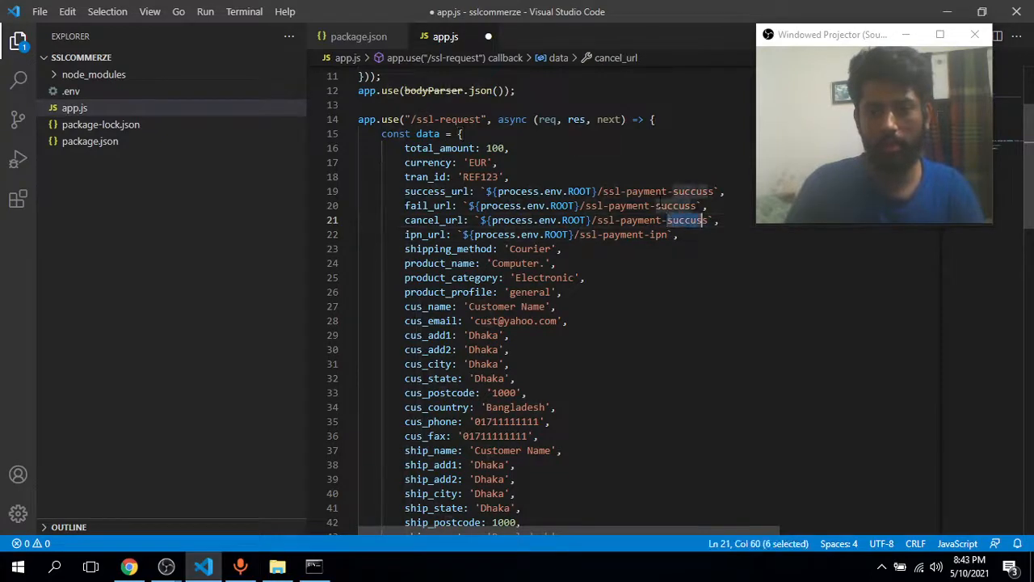
type("cancle")
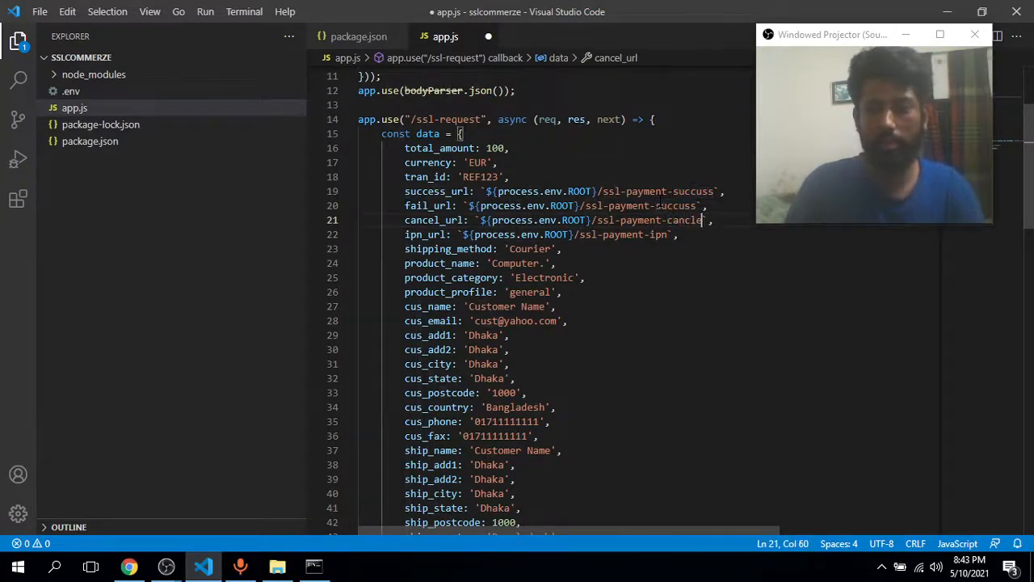
key("Backspace")
type("f")
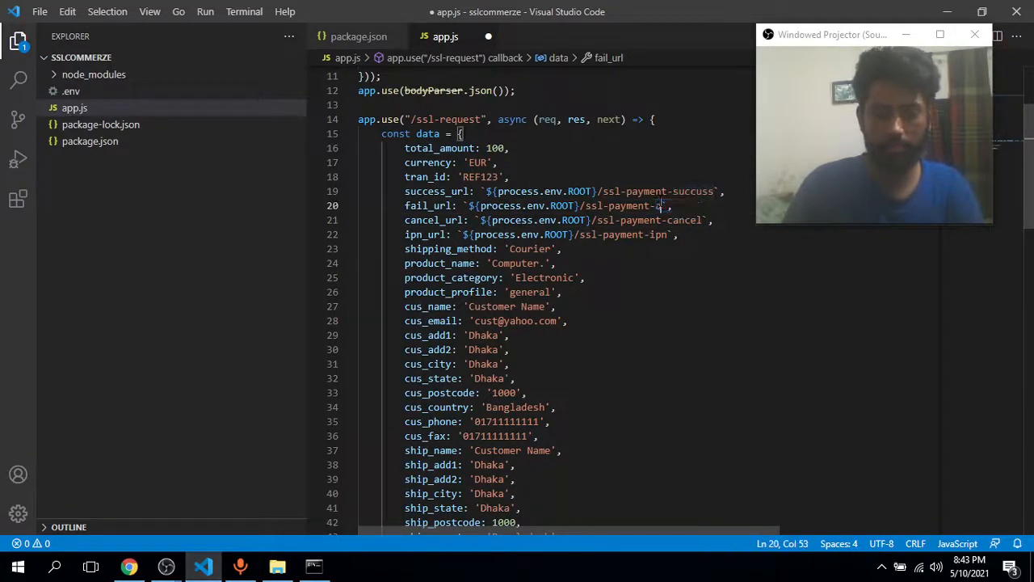
Change the fail_url route from succuss to failure in the template string.
type("a")
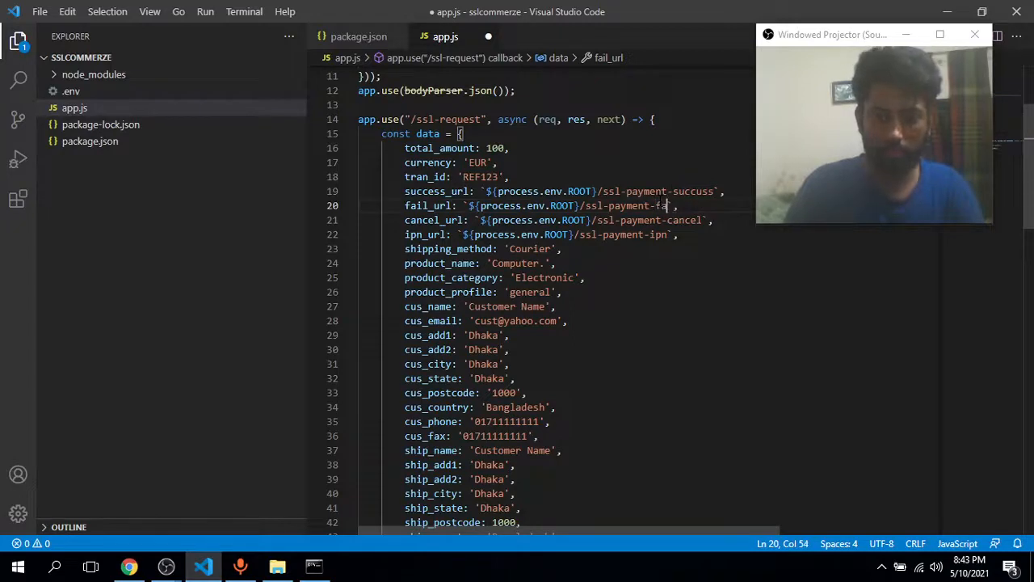
type("ilure")
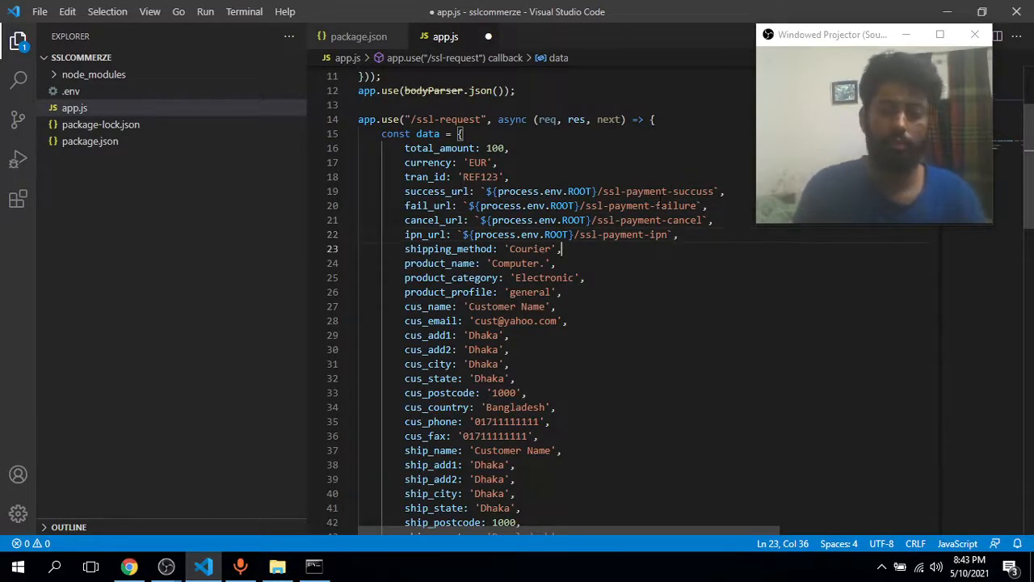
scroll("down", 3)
type("app.listen(")
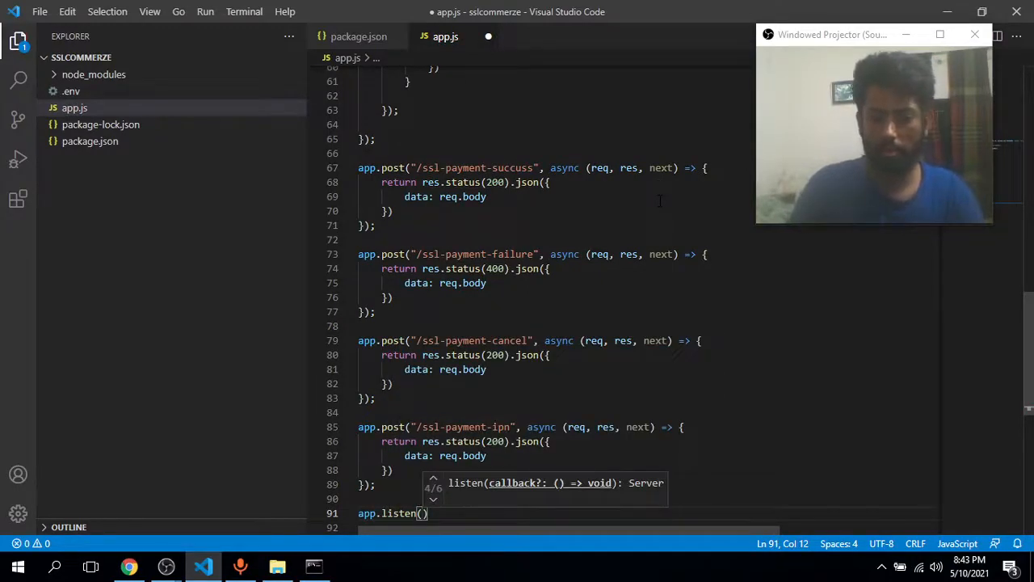
Make app.listen use process.env.PORT with an arrow-function callback.
type("process")
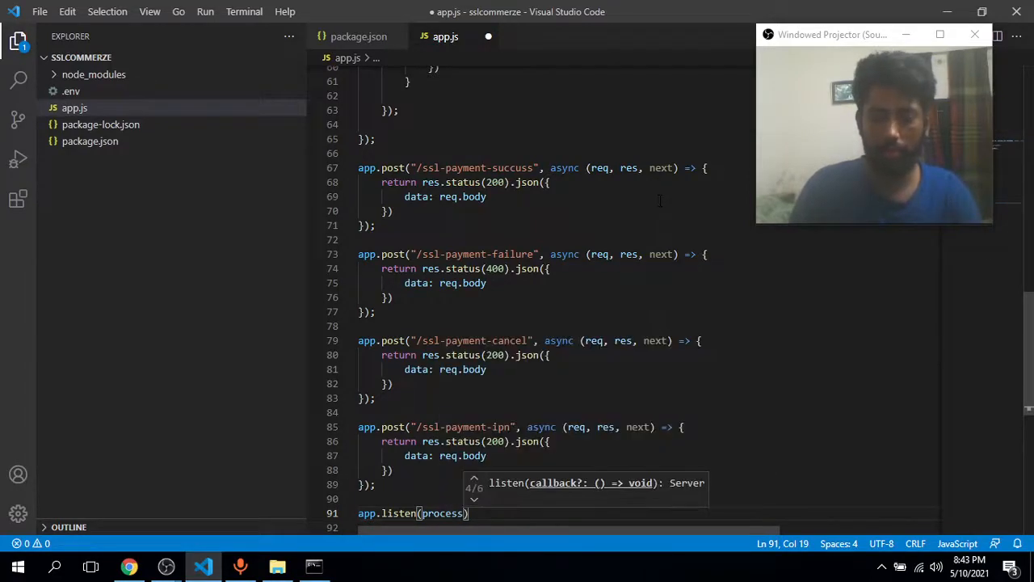
type(".env")
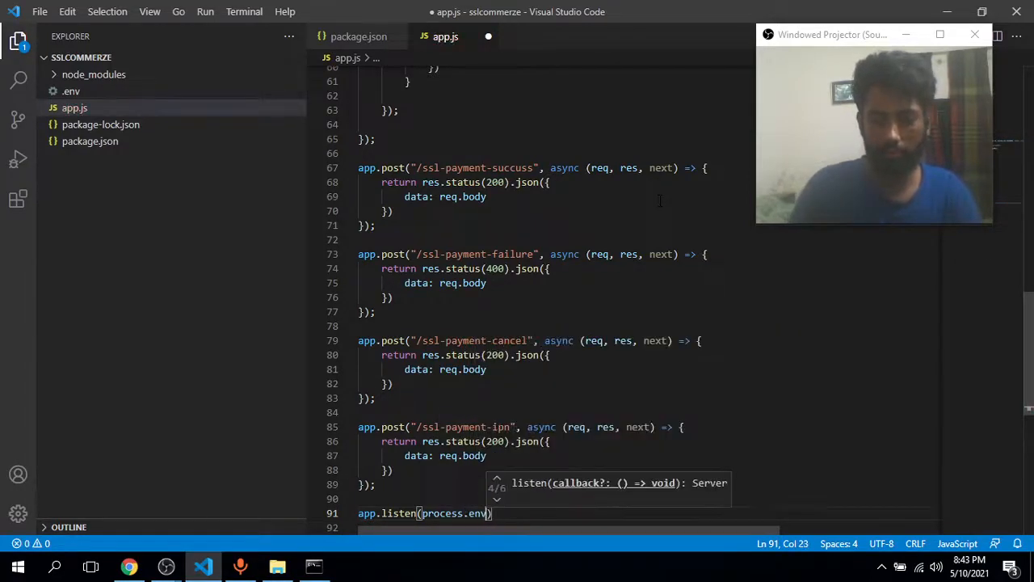
type(".PORT")
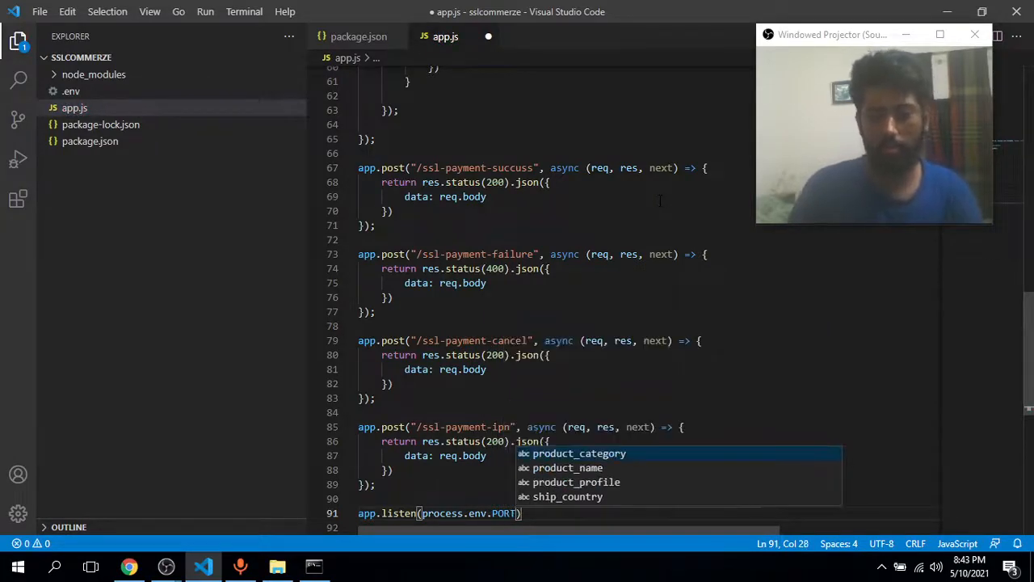
type(",() => {")
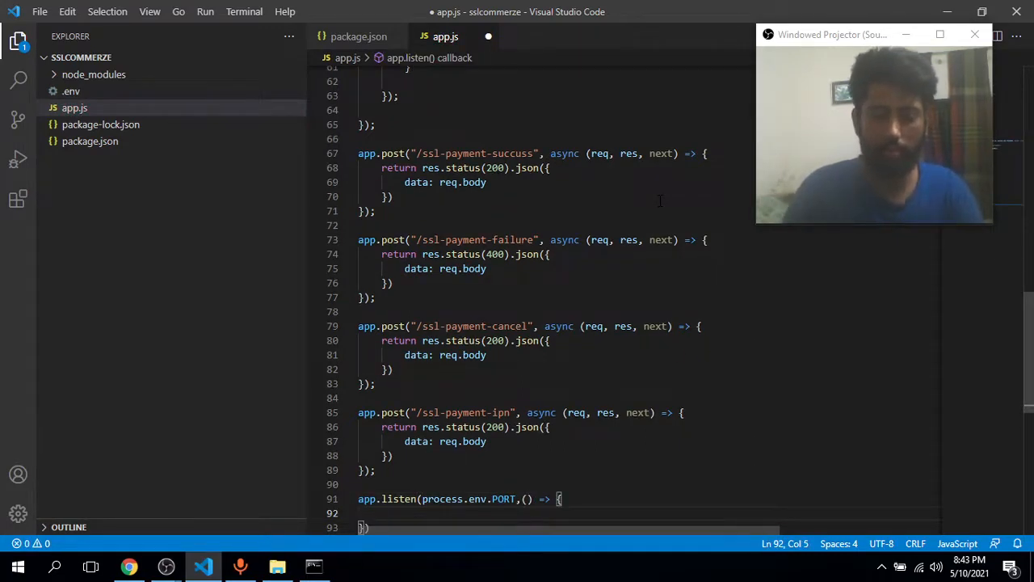
Log `App is running on ${process.env.PORT}` inside the listen callback.
type("console,log")
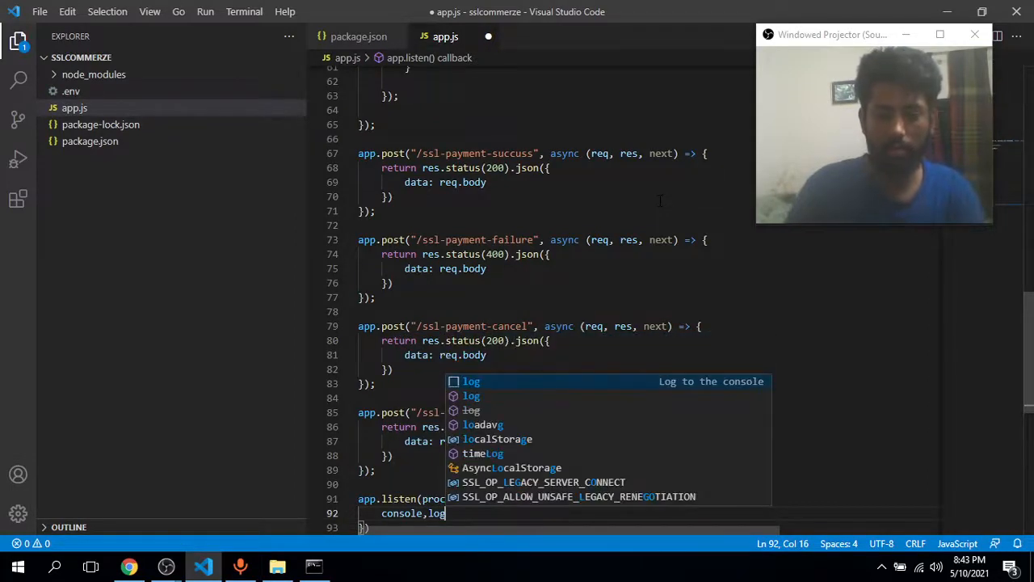
key("Enter")
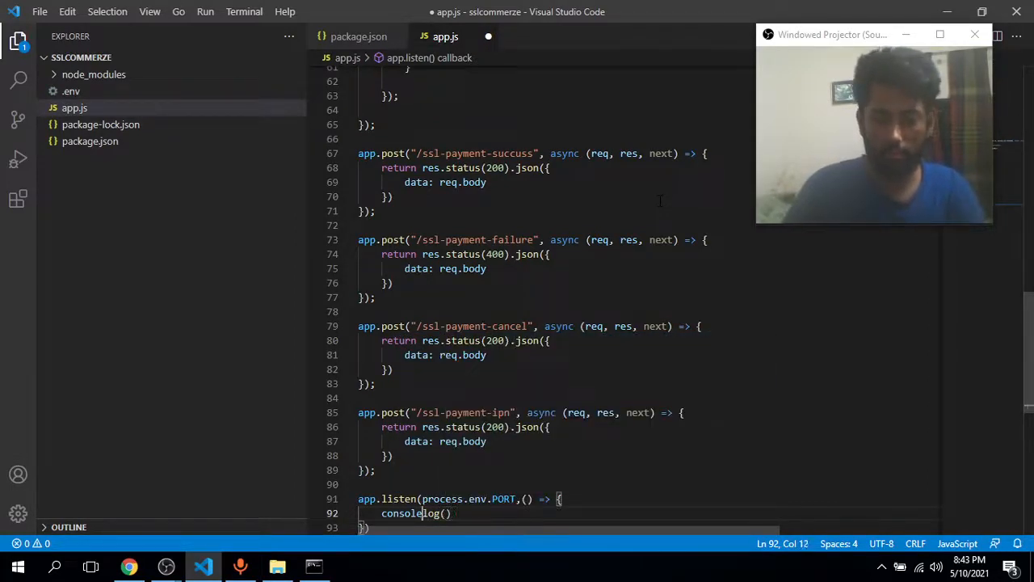
type(".log")
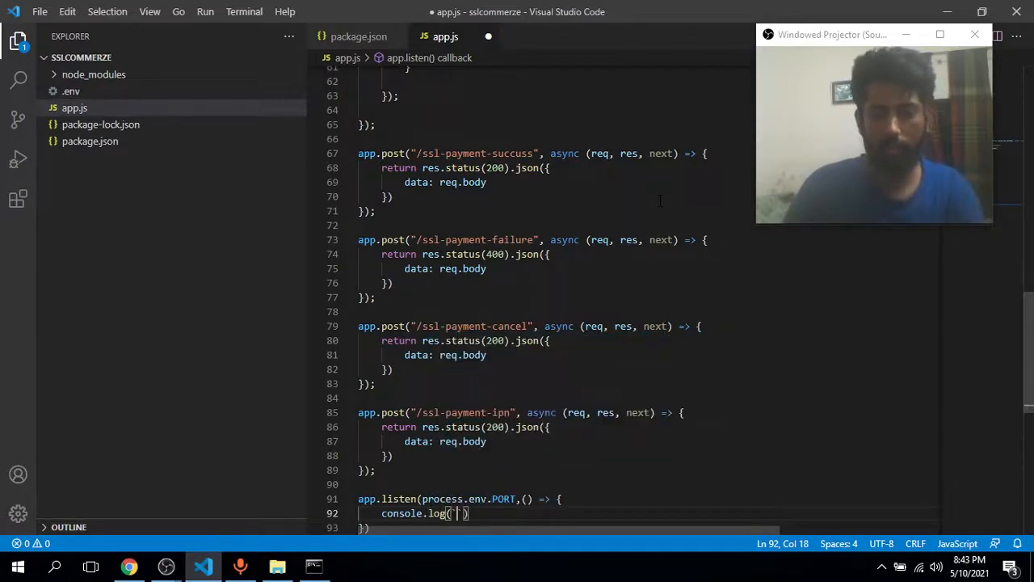
type("App is running on {")
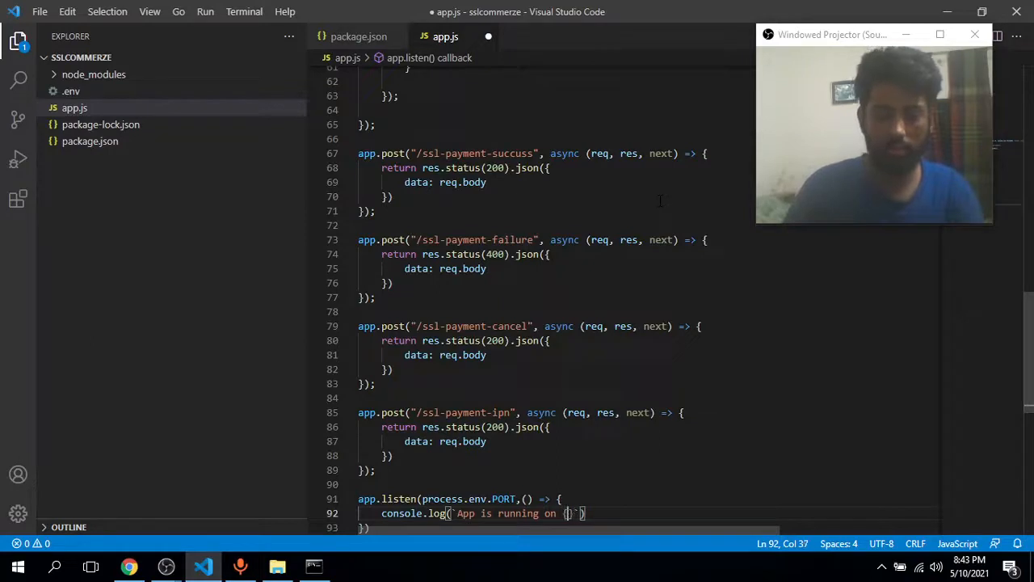
type("${}")
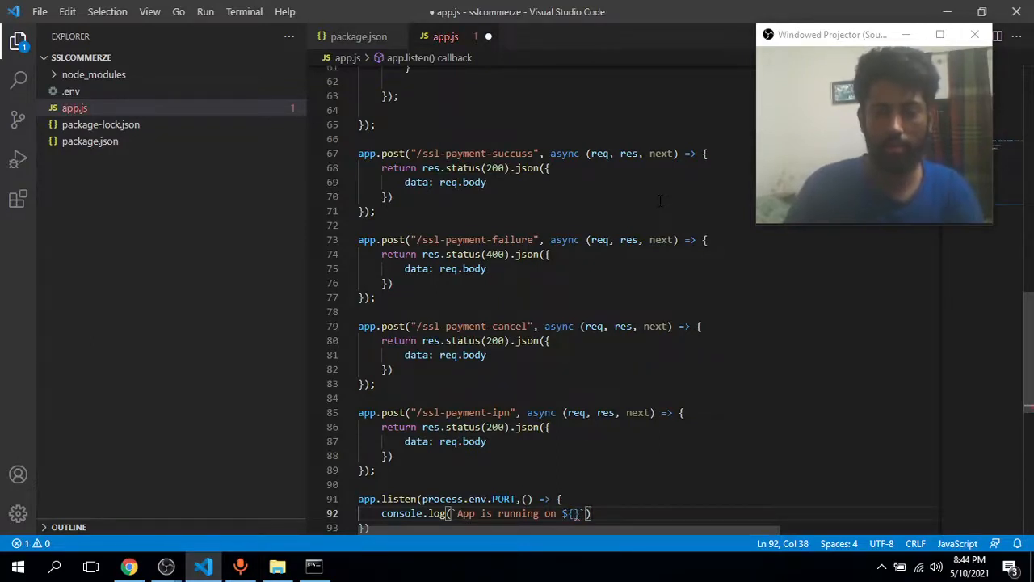
type("pro")
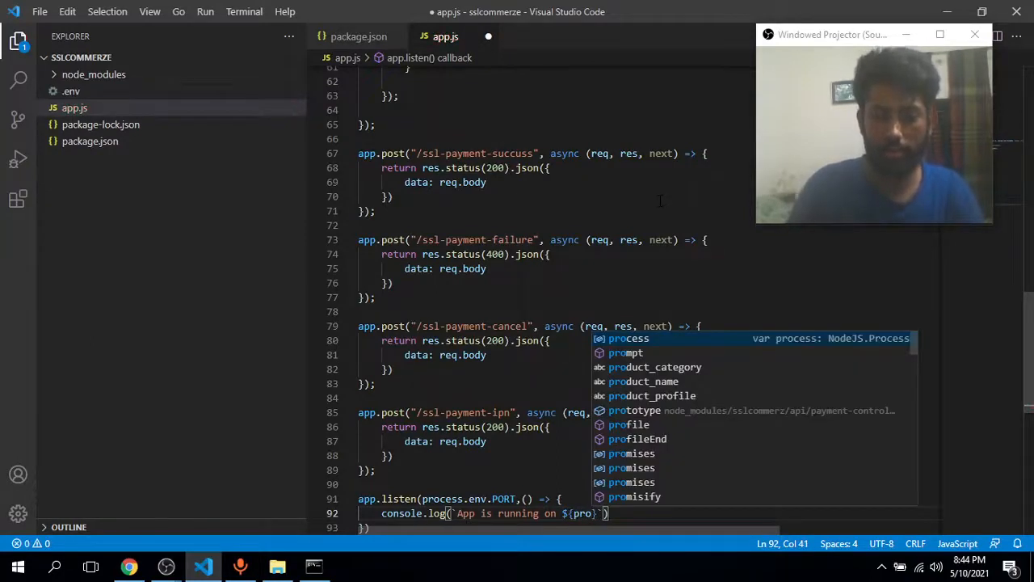
type("cess.env.PO")
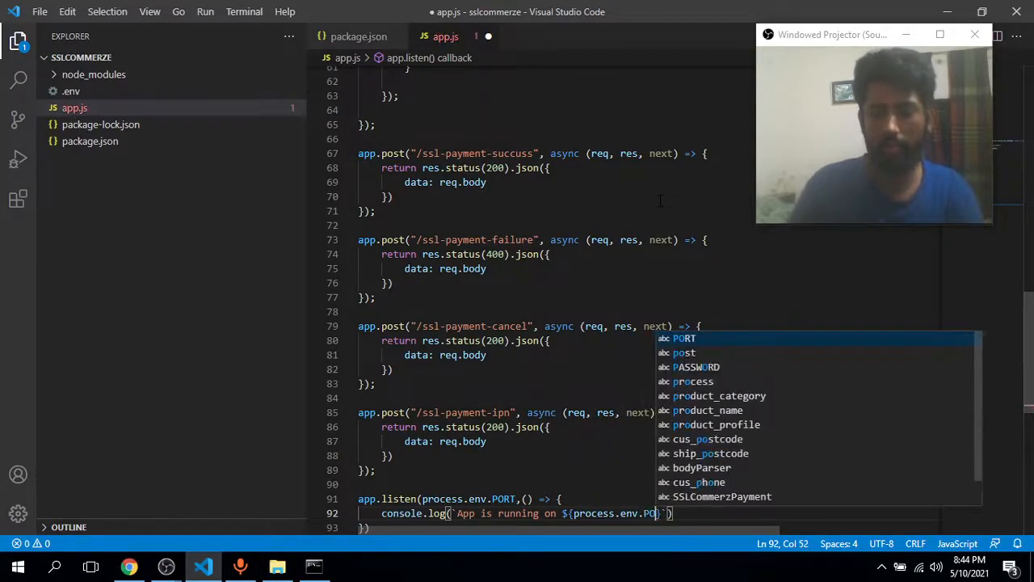
key("Tab")
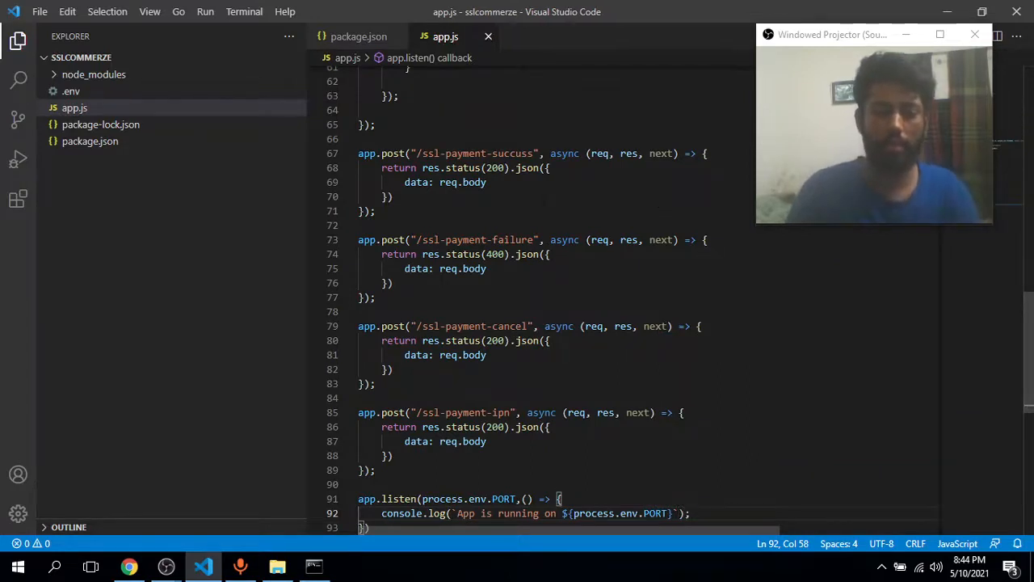
left_click(314, 565)
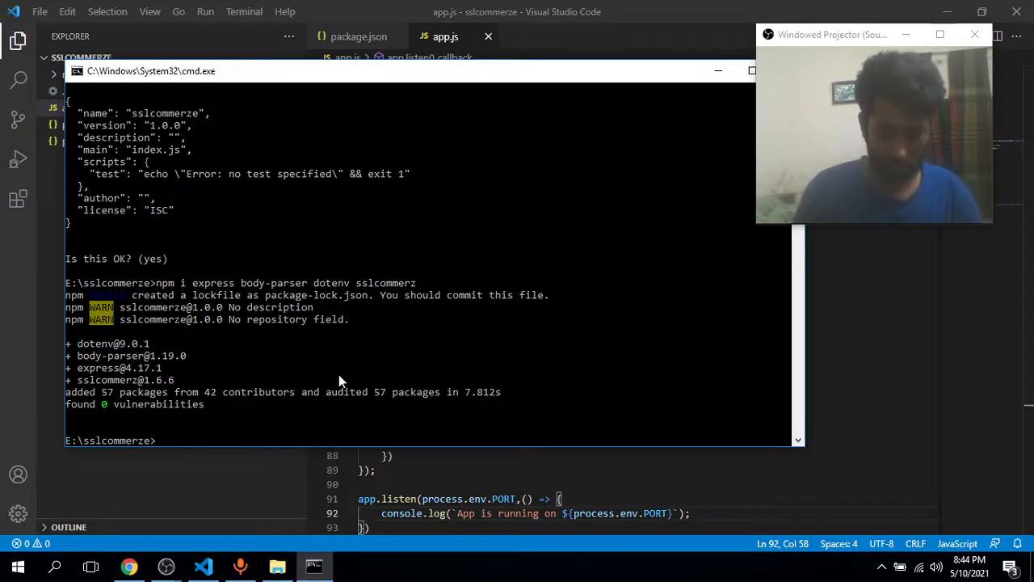
Run nodemon in the sslcommerze project folder and switch to the browser.
type("nofr")
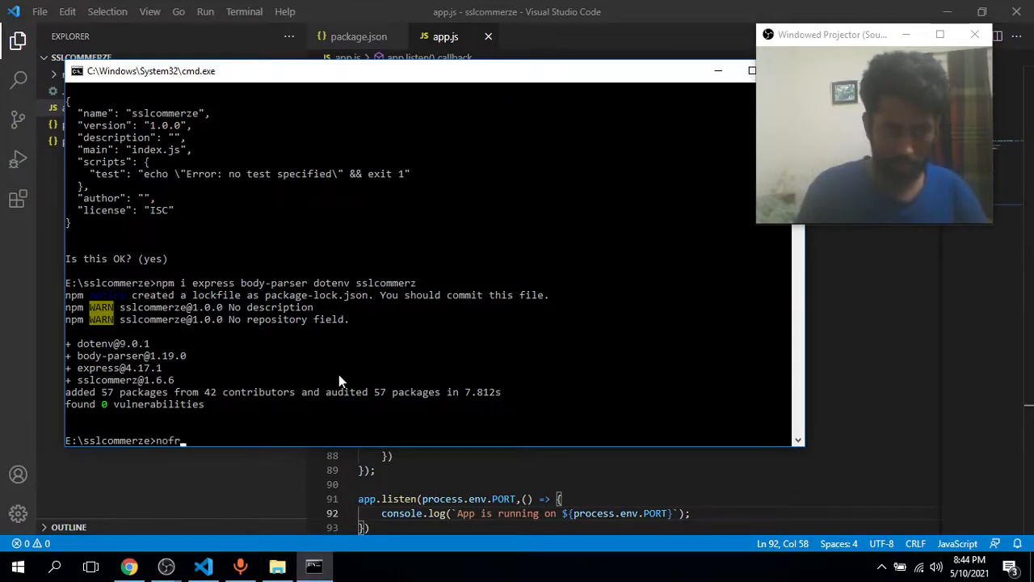
type("nodemon")
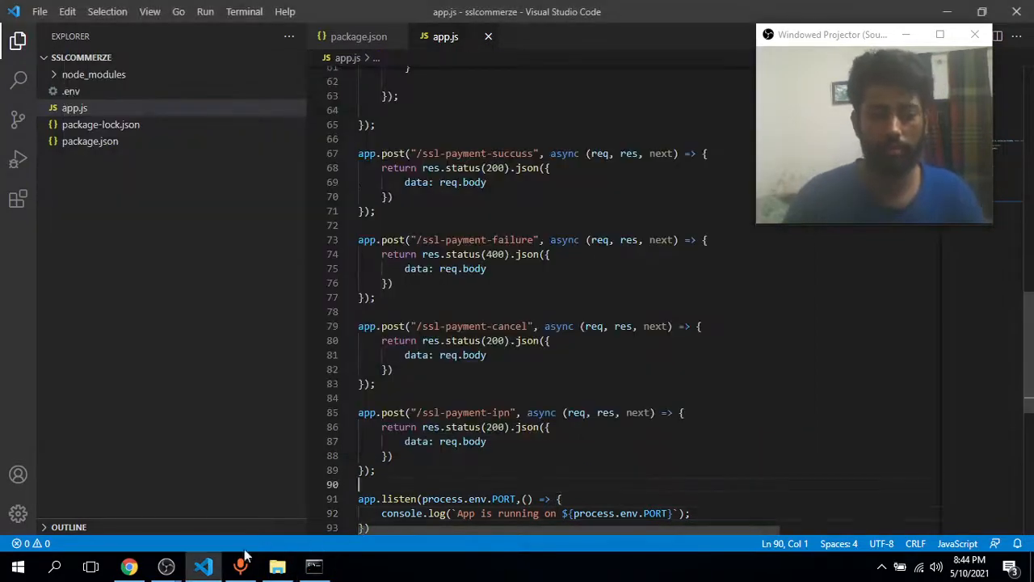
left_click(129, 566)
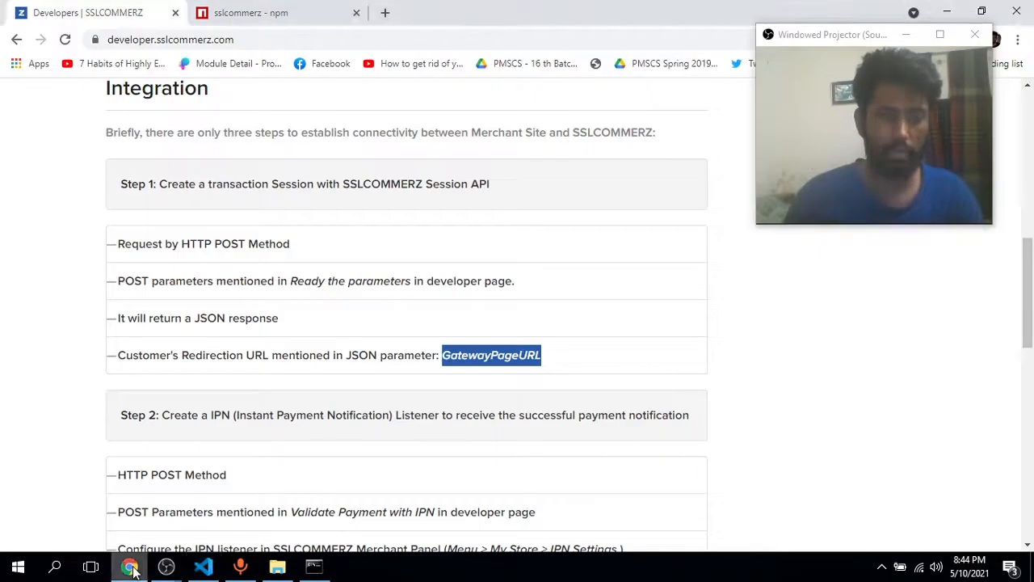
Load localhost:8080/ssl-request in a new Chrome tab.
left_click(384, 13)
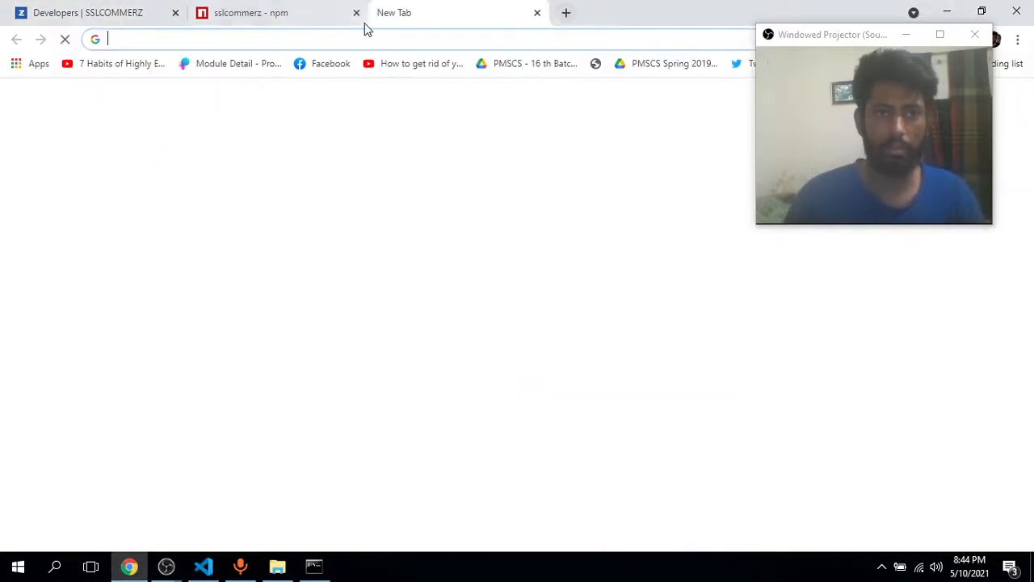
type("localhost:8080/ssl-request")
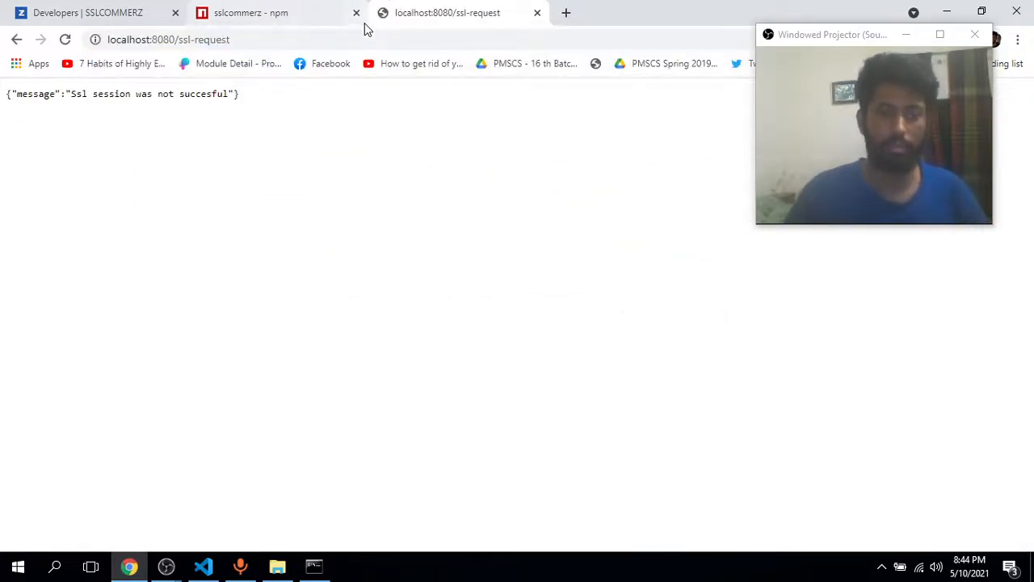
mouse_move(203, 566)
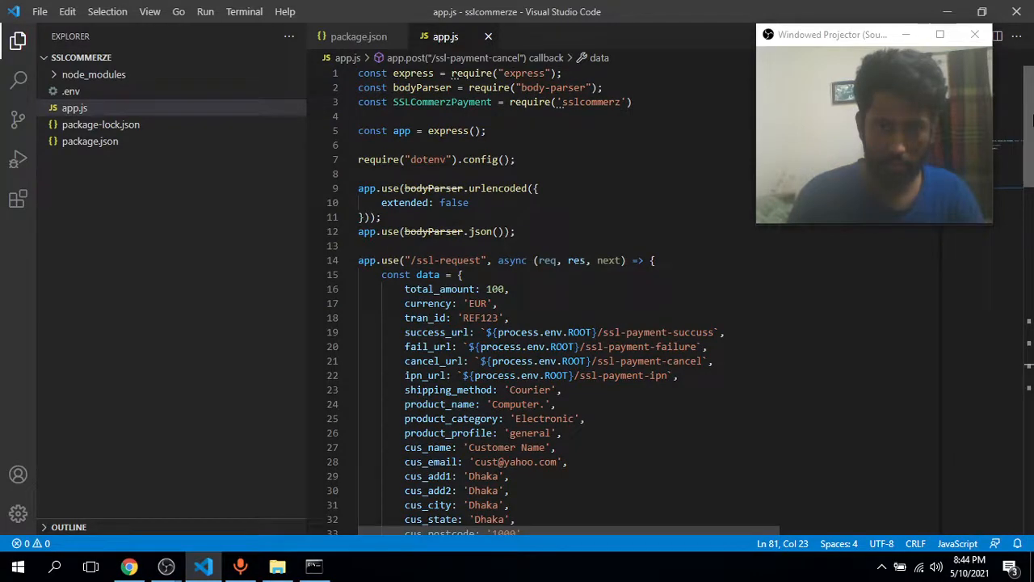
Add console.log("data", data) after the SSLCommerz init call, then return to Chrome.
scroll("down", 3)
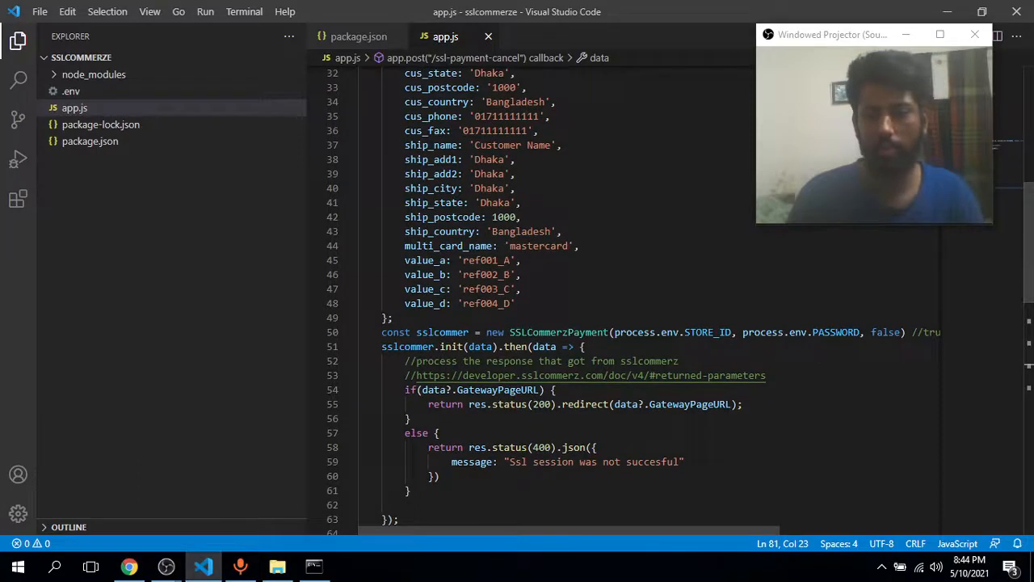
type("console.")
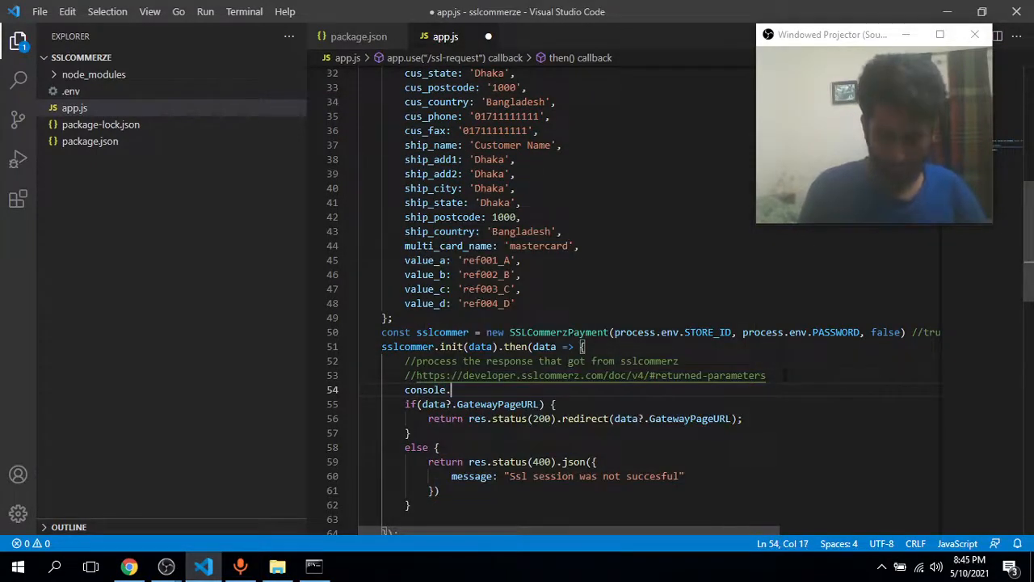
type("log()")
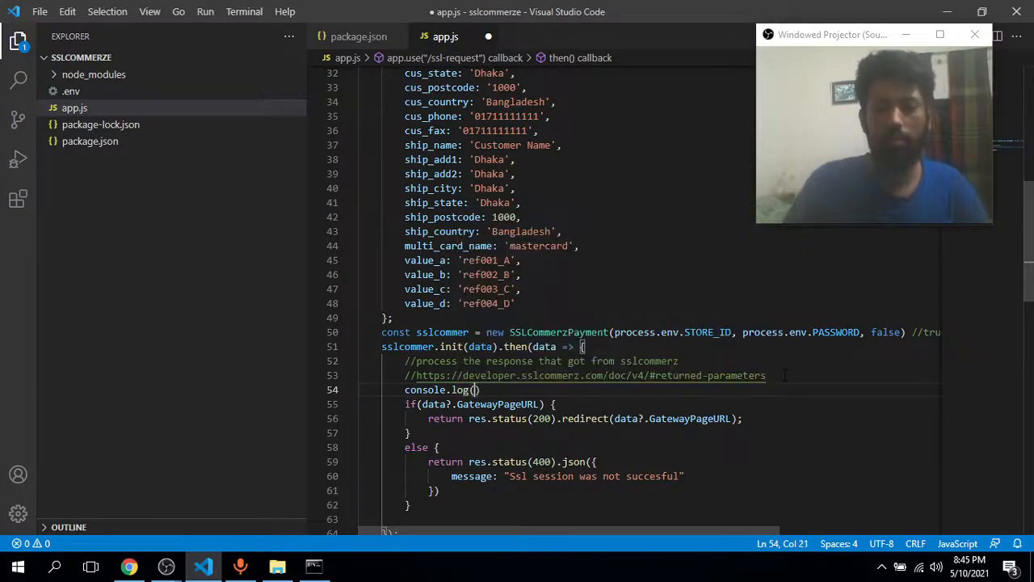
type("\"data\"")
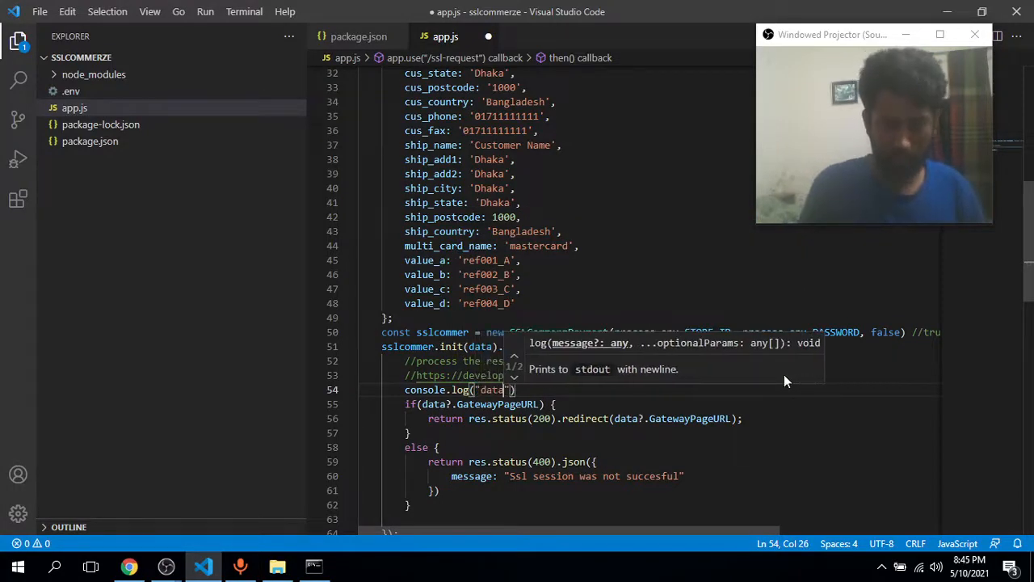
type(",data")
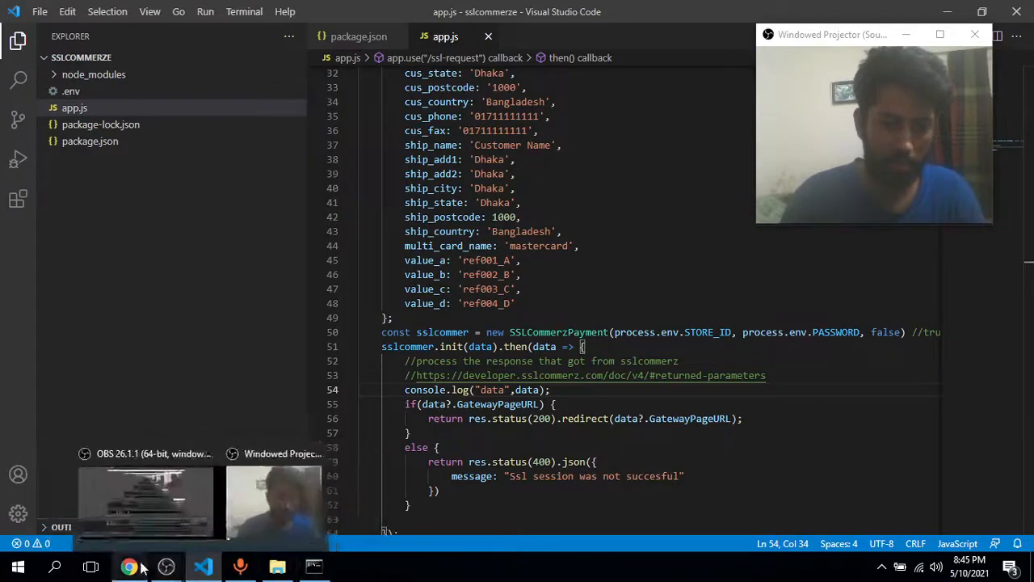
left_click(129, 566)
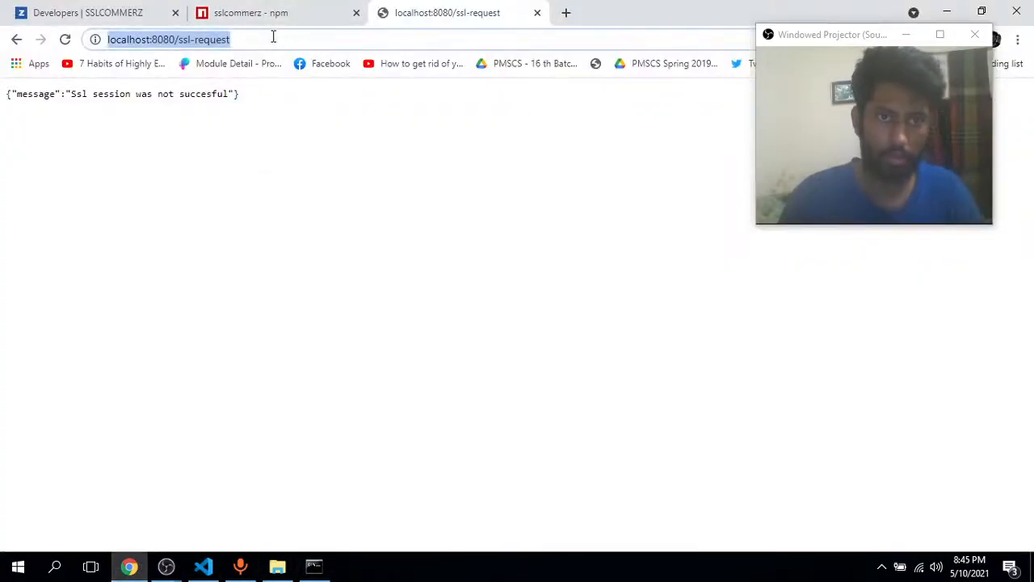
Read the store_passwd missing error in the console and restart the server with nodemon.
left_click(305, 366)
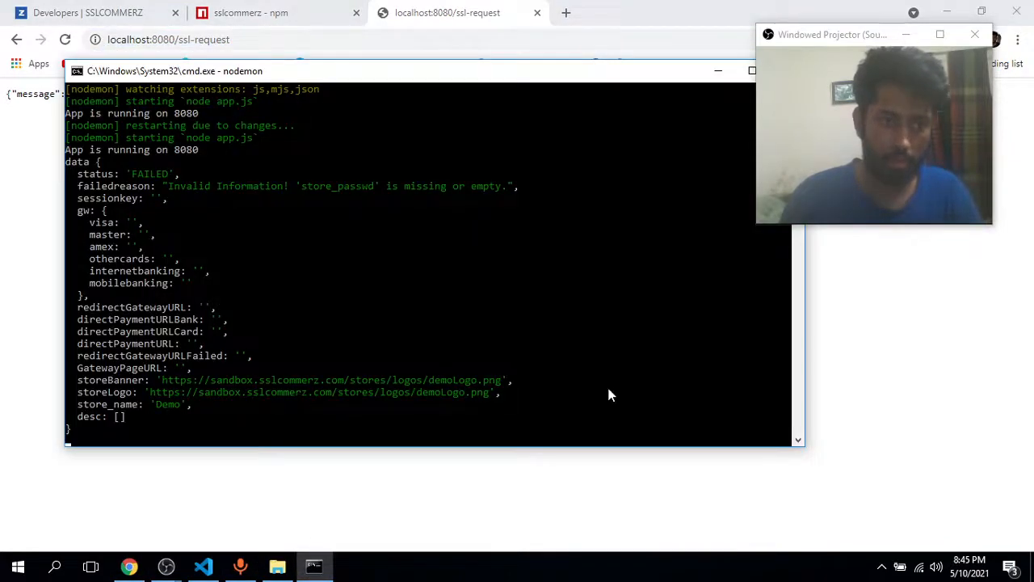
mouse_move(418, 236)
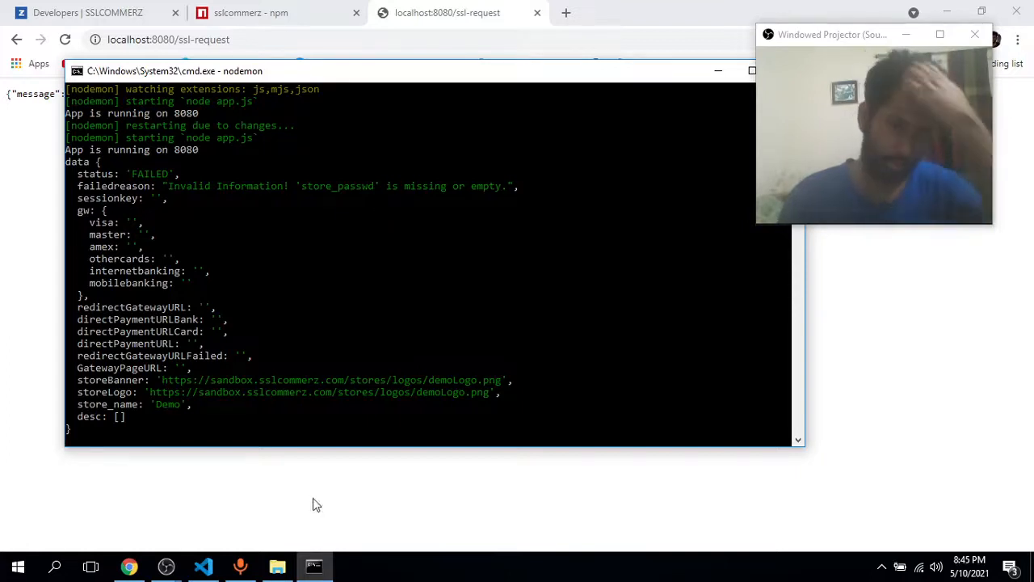
left_click(204, 566)
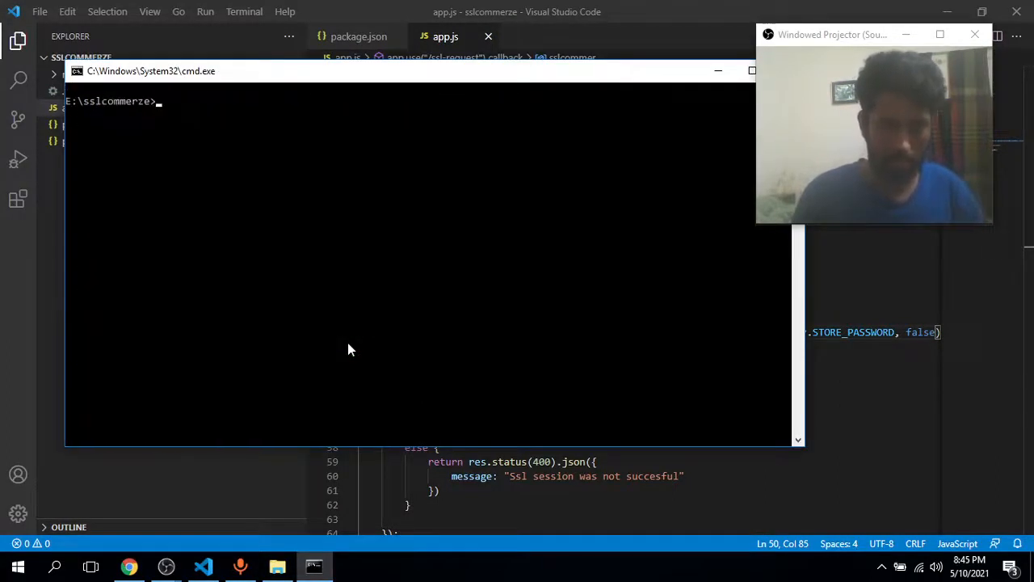
type("nodemon")
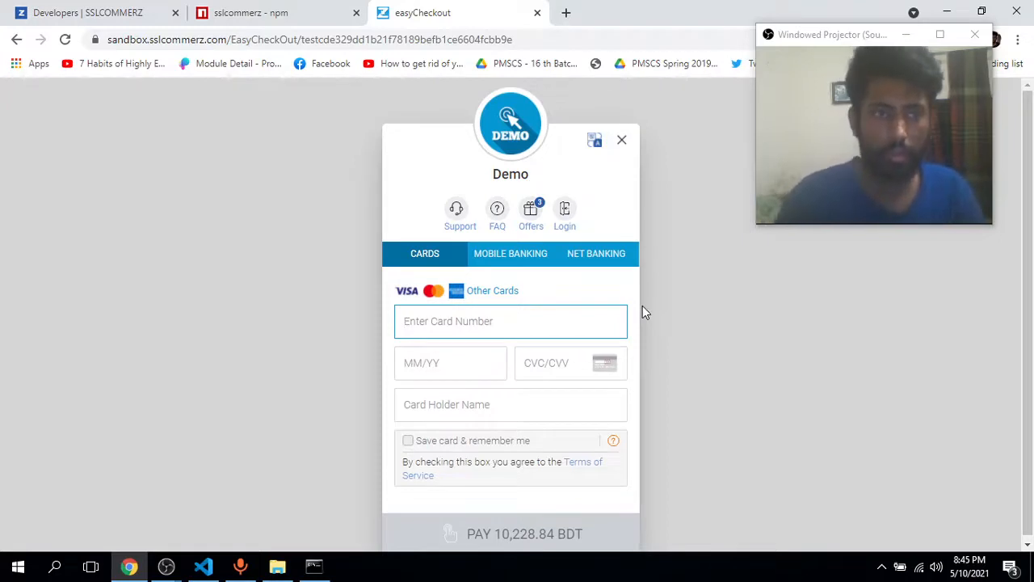
mouse_move(681, 318)
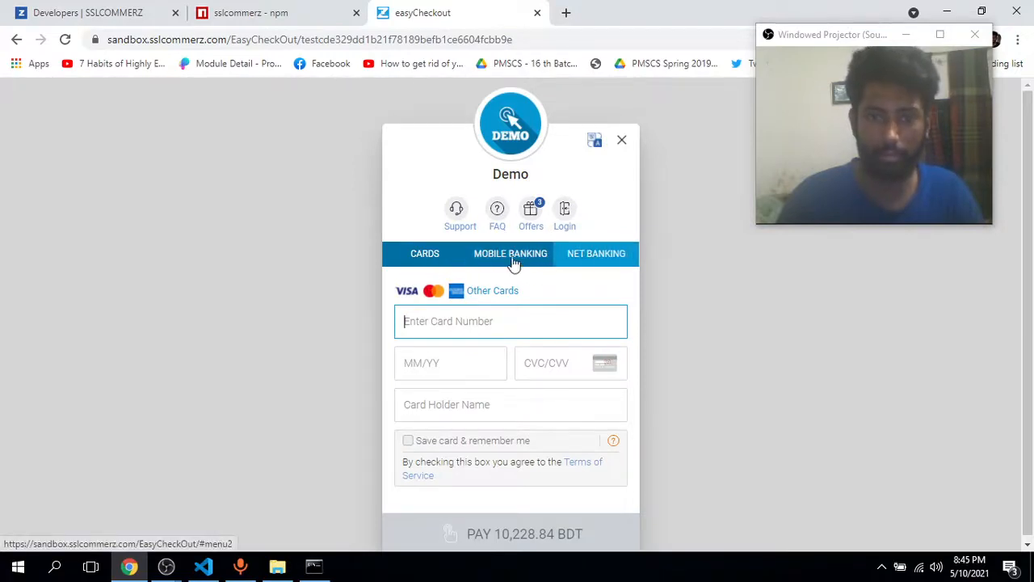
Pay via bKash mobile banking, approve the test payment as Success, and return to the editor.
left_click(511, 252)
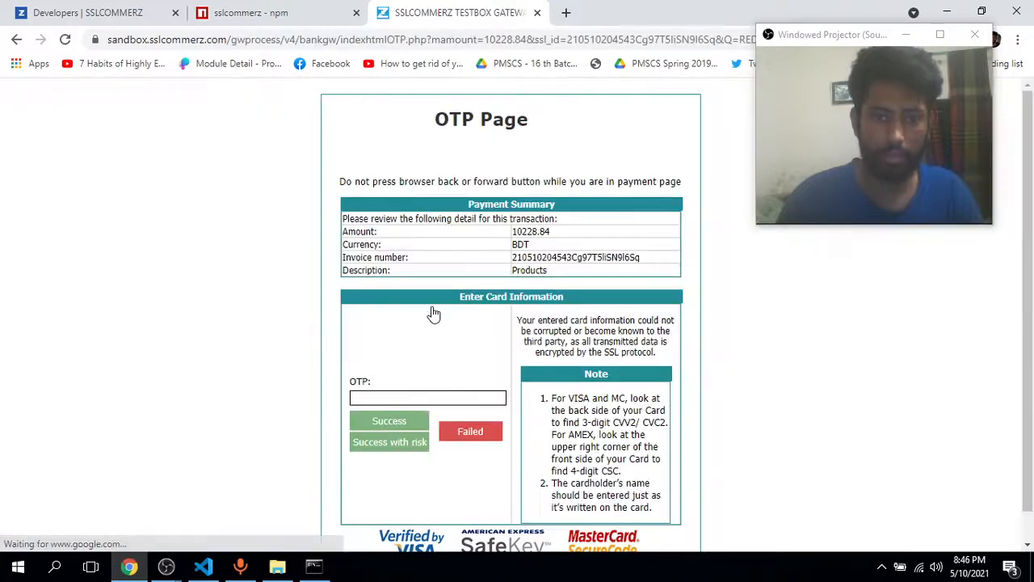
left_click(387, 420)
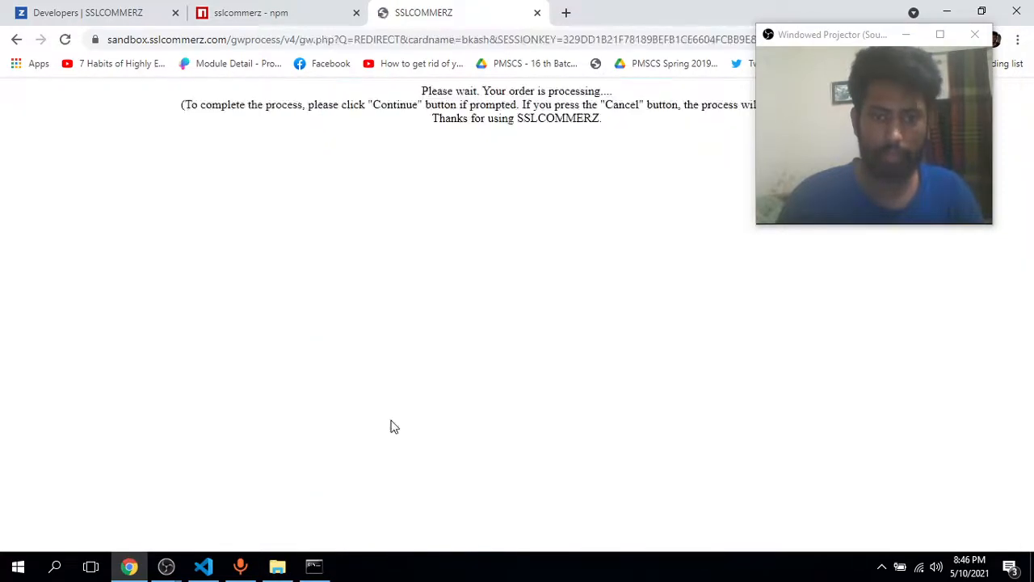
mouse_move(387, 430)
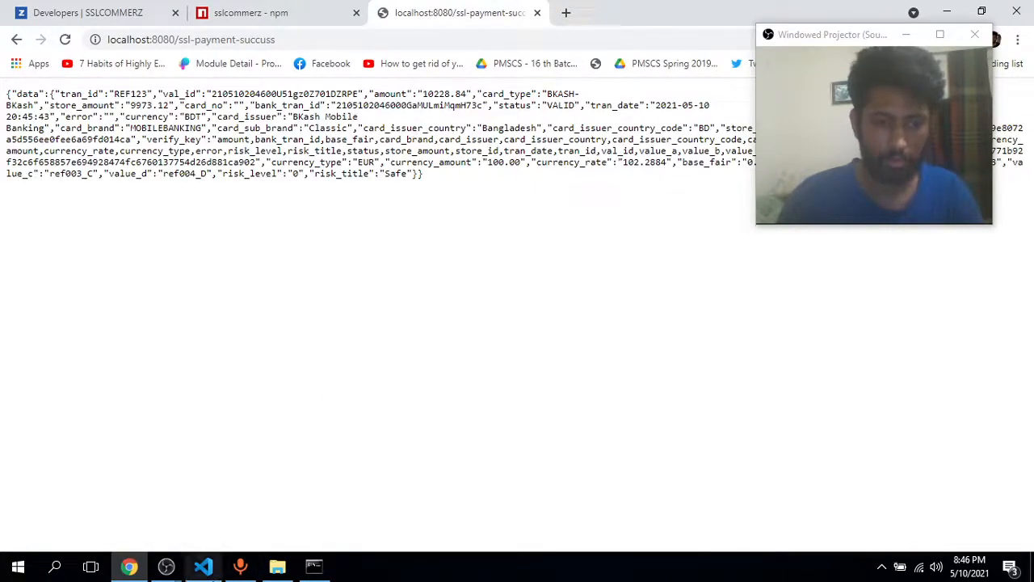
left_click(204, 566)
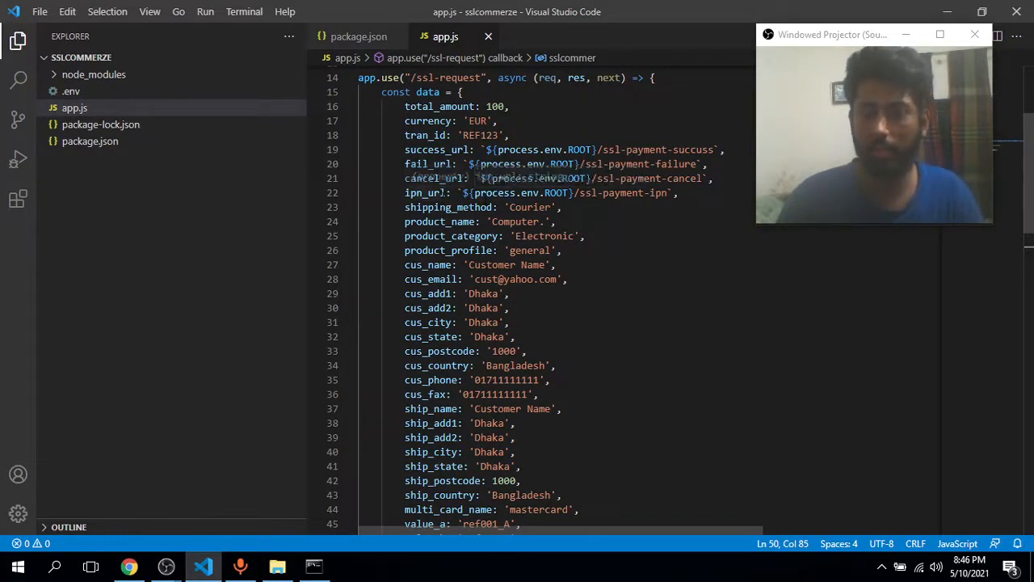
mouse_move(417, 192)
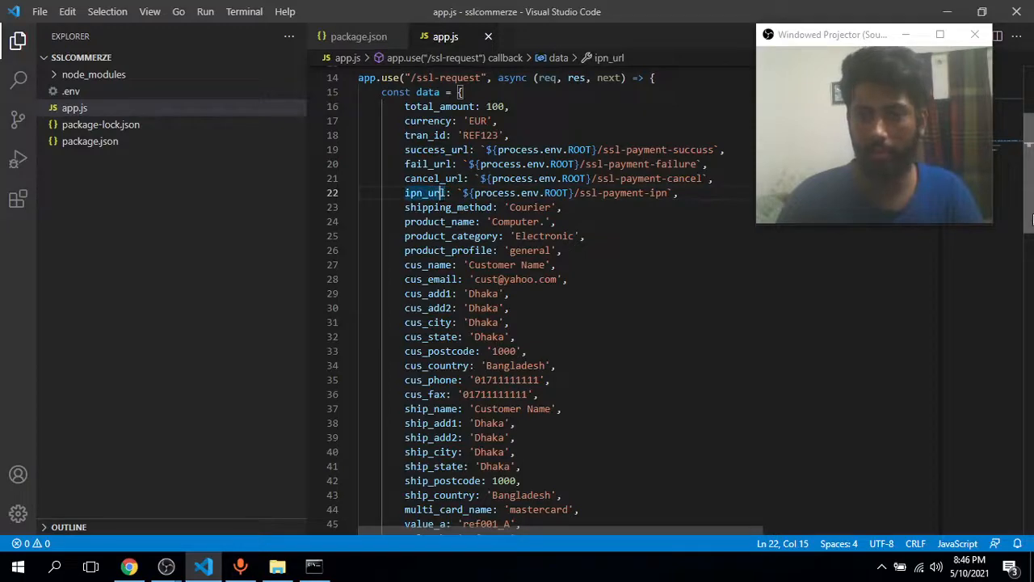
scroll("down", 3)
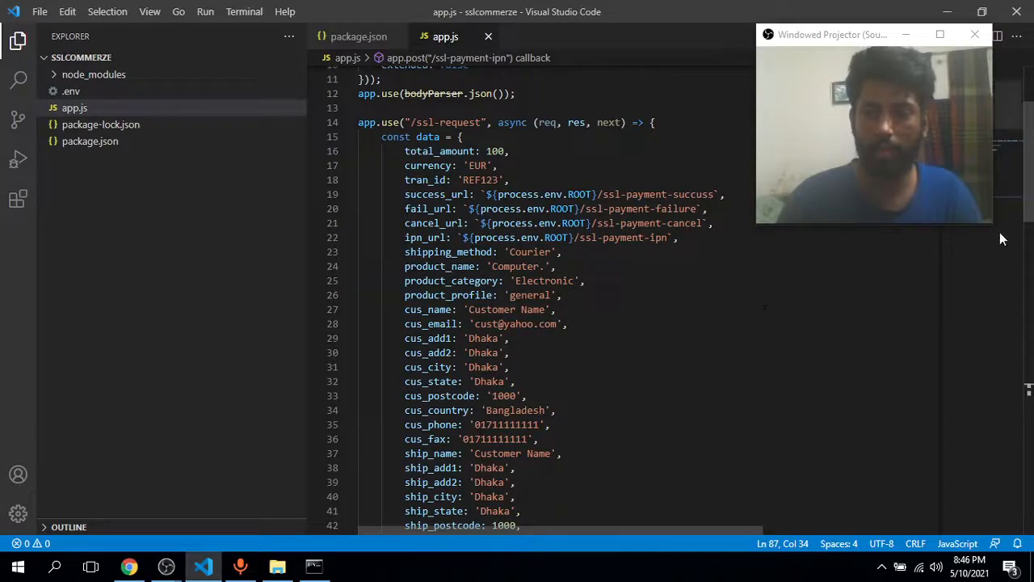
scroll("down", 3)
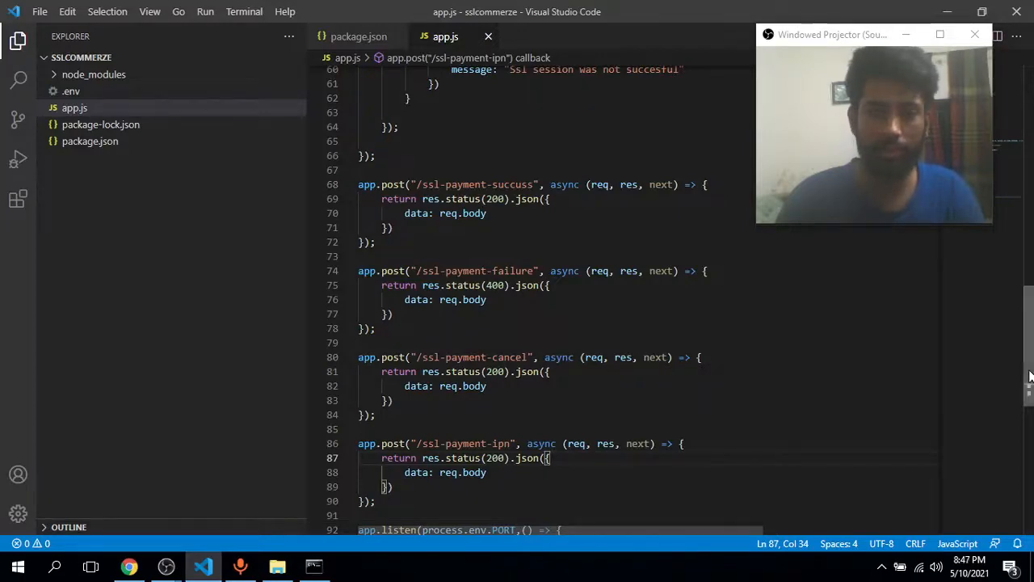
scroll("up", 3)
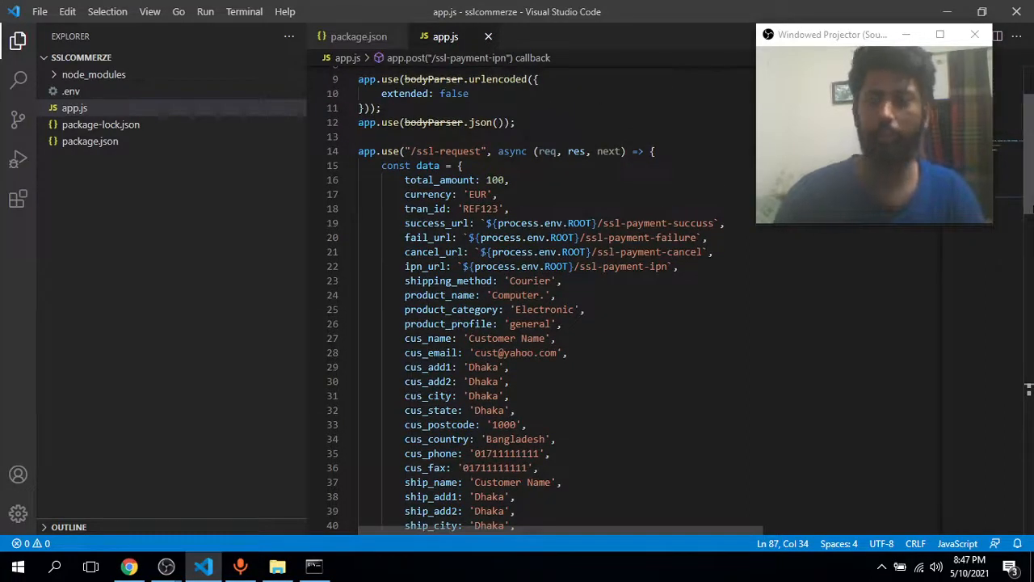
scroll("down", 3)
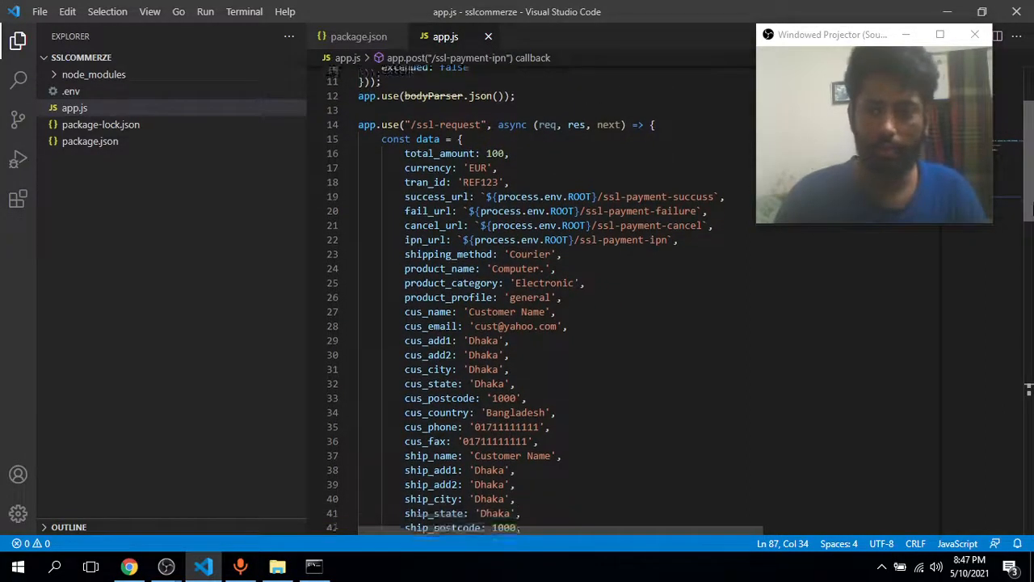
scroll("down", 3)
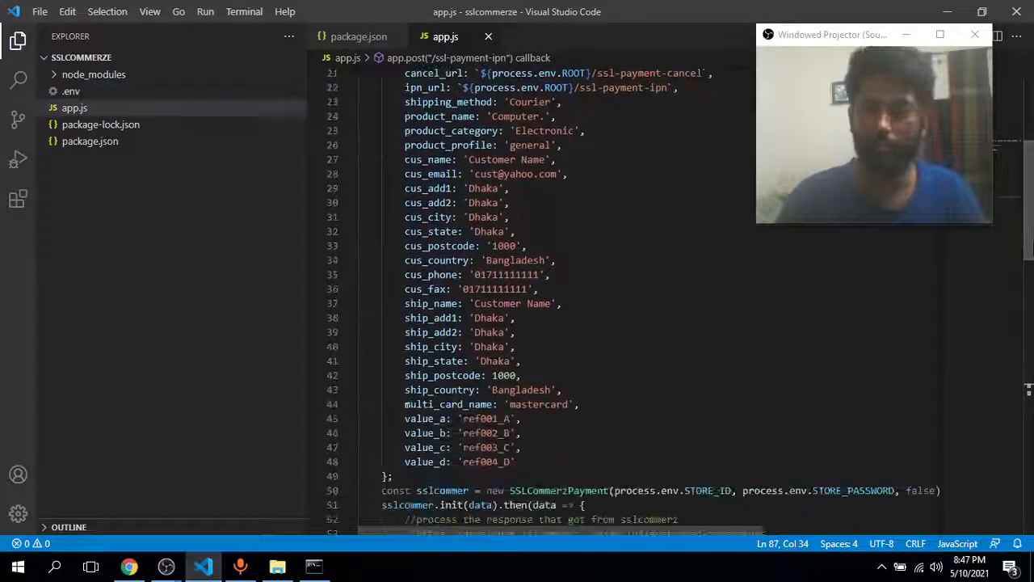